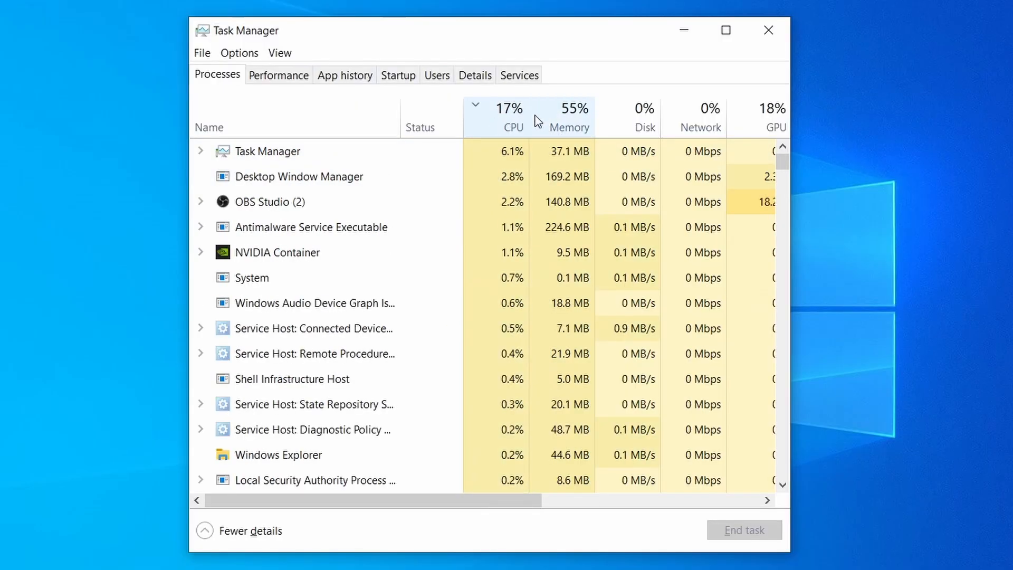
Step: Close Task Manager so the Windows 10 desktop is clear
{"action": "left_click", "coordinate": [567, 108]}
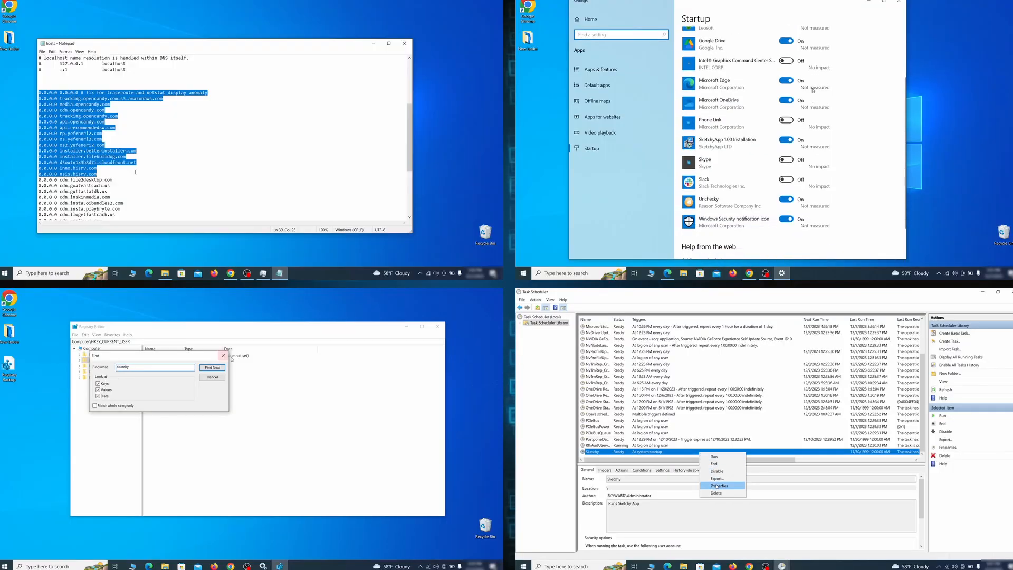
{"action": "left_click", "coordinate": [719, 485]}
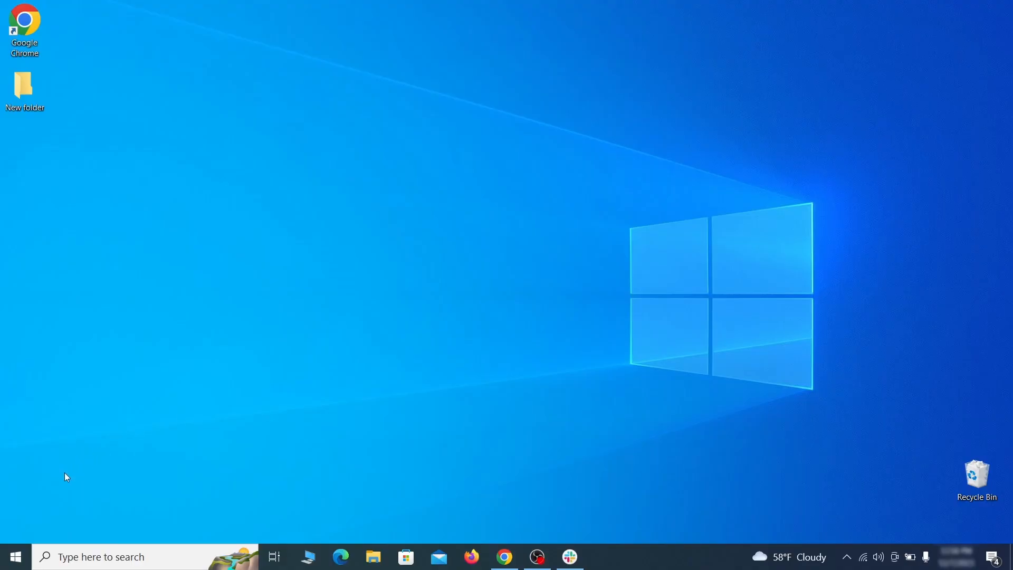
Step: Reach the Recovery page under Settings > Update & Security from the Start menu
{"action": "left_click", "coordinate": [13, 556]}
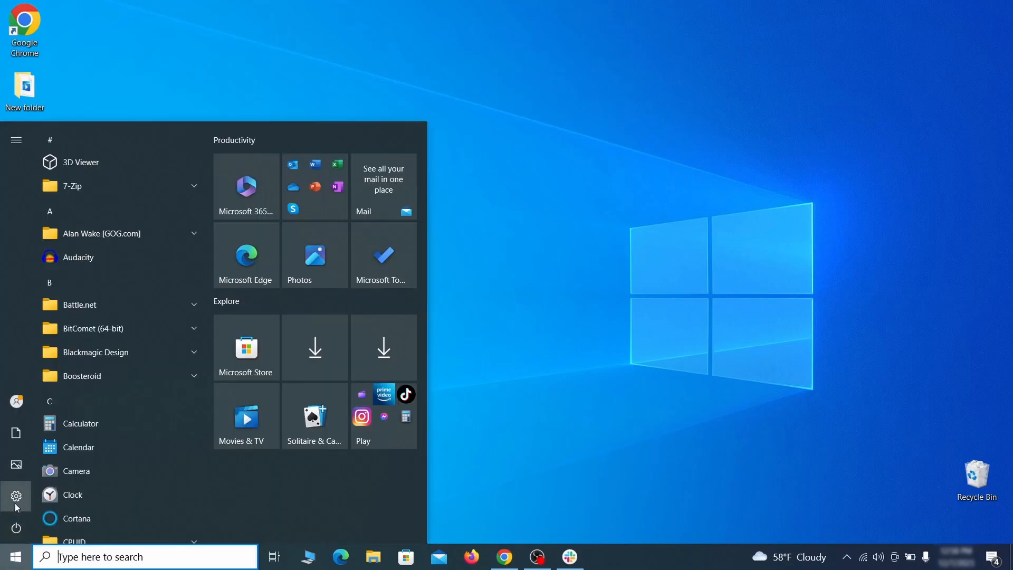
{"action": "left_click", "coordinate": [16, 495]}
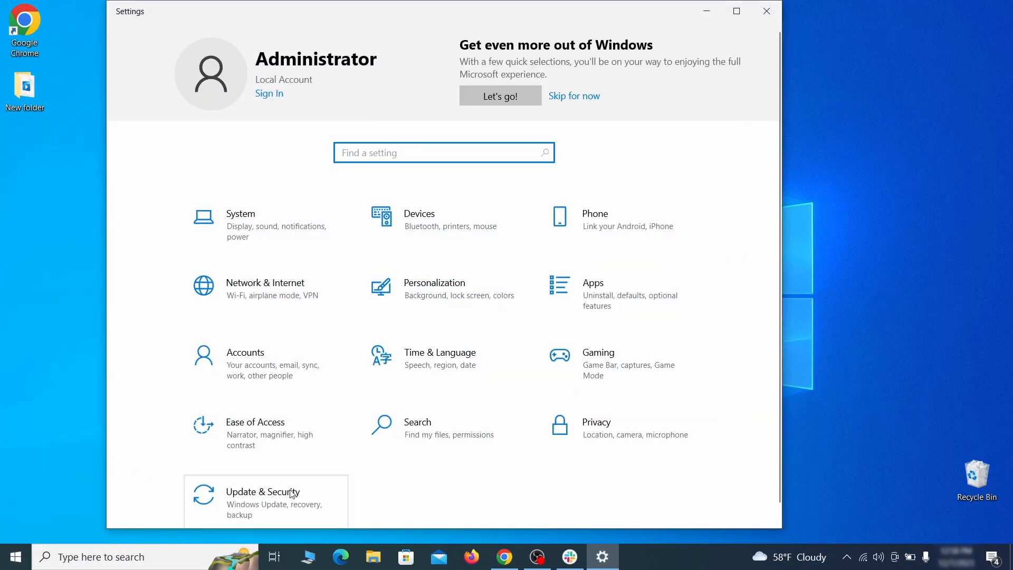
{"action": "left_click", "coordinate": [263, 492]}
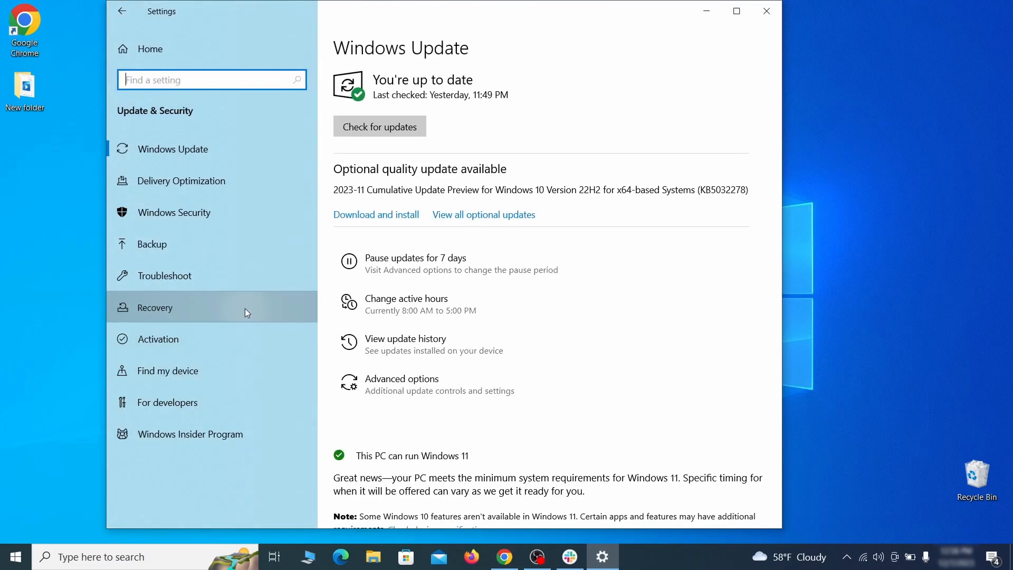
{"action": "left_click", "coordinate": [156, 307]}
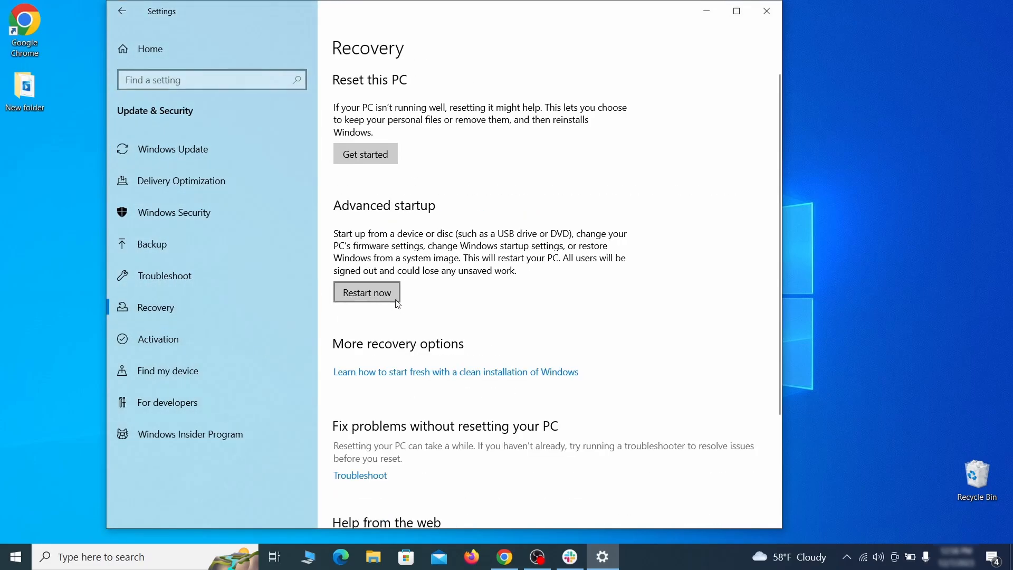
{"action": "mouse_move", "coordinate": [528, 302]}
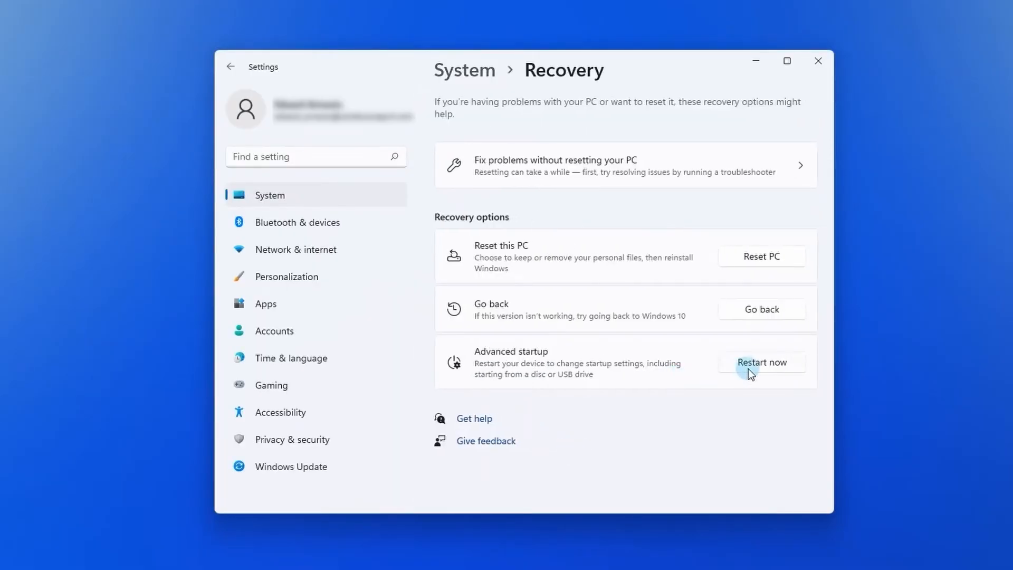
Step: Restart into advanced startup and go through Troubleshoot to Start-up Settings > Restart
{"action": "left_click", "coordinate": [761, 362]}
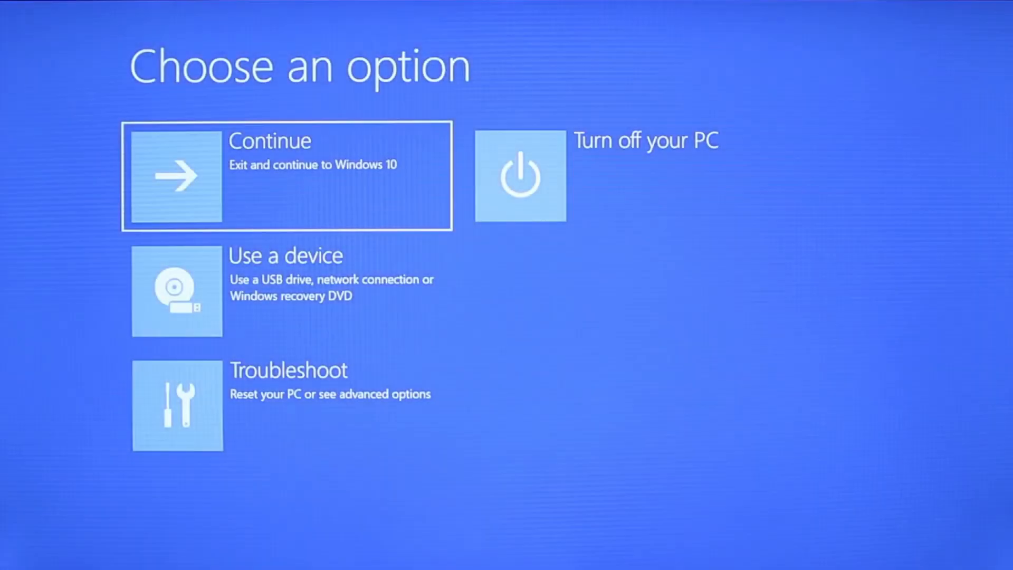
{"action": "mouse_move", "coordinate": [787, 464]}
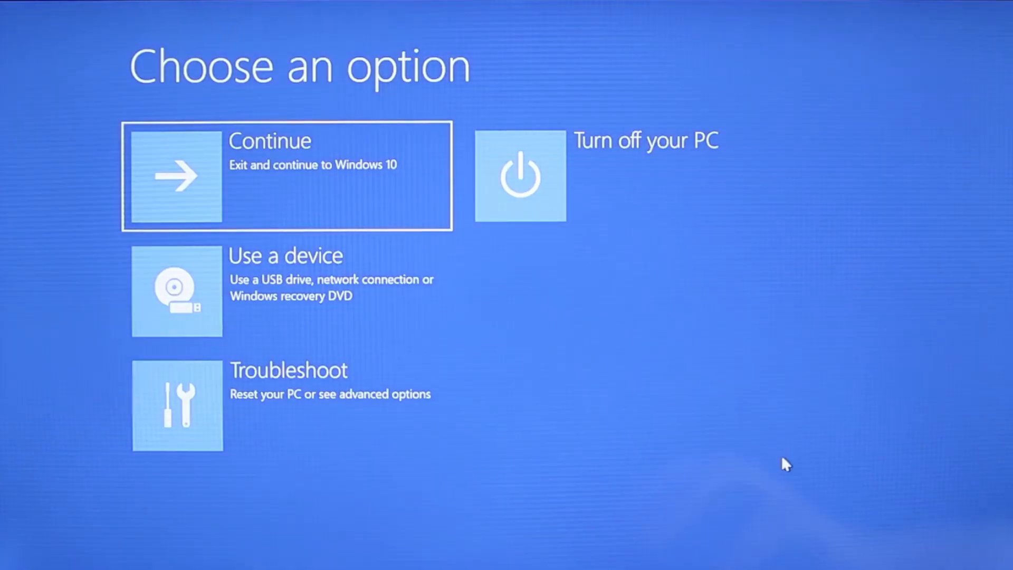
{"action": "mouse_move", "coordinate": [528, 418]}
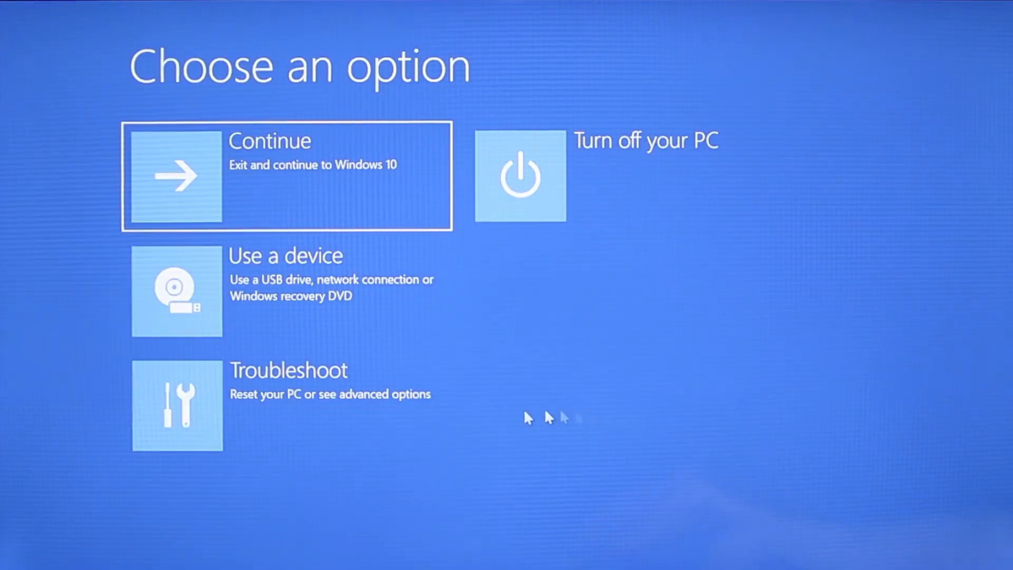
{"action": "left_click", "coordinate": [287, 406]}
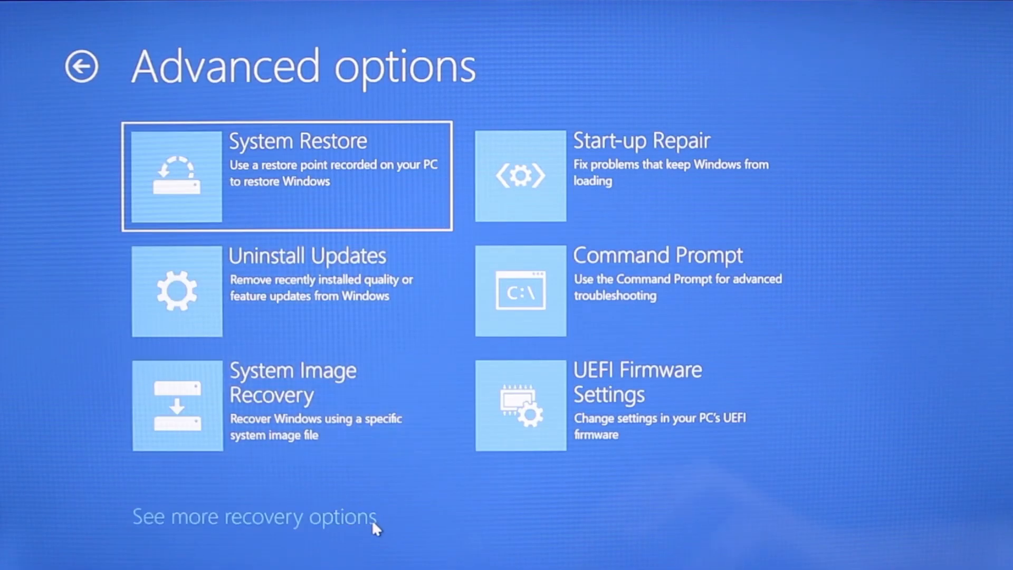
{"action": "left_click", "coordinate": [254, 516]}
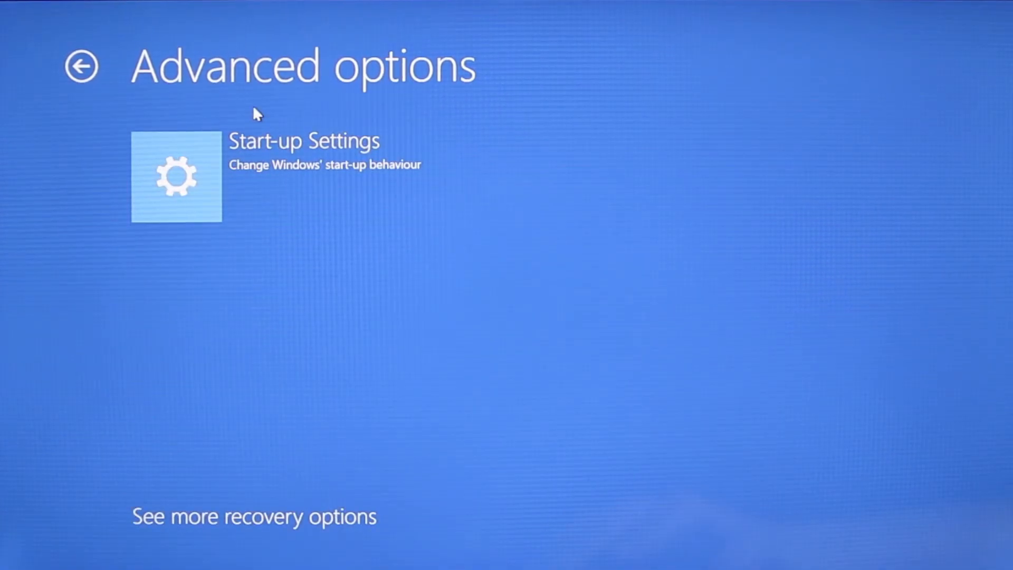
{"action": "left_click", "coordinate": [176, 176]}
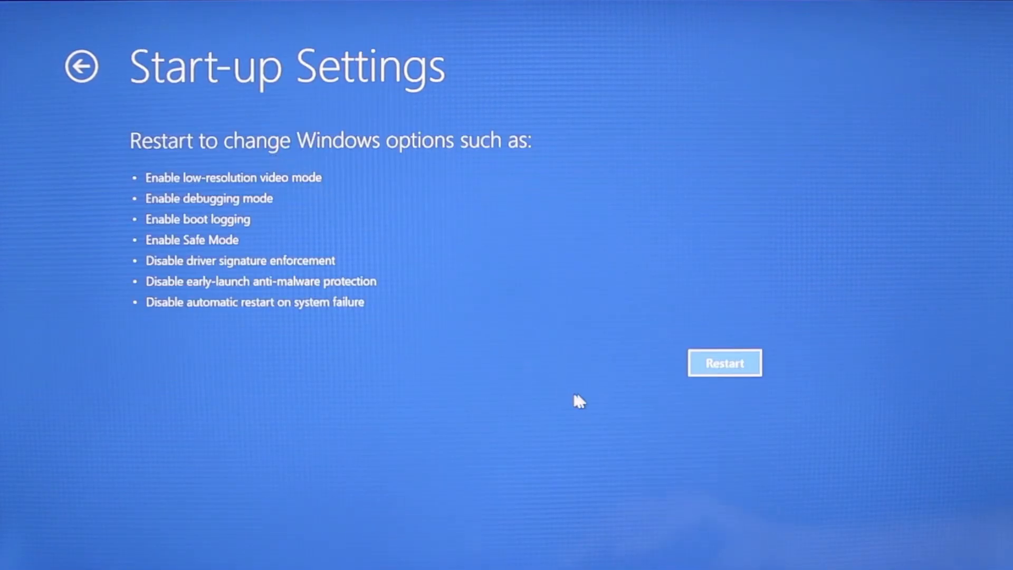
{"action": "left_click", "coordinate": [724, 362]}
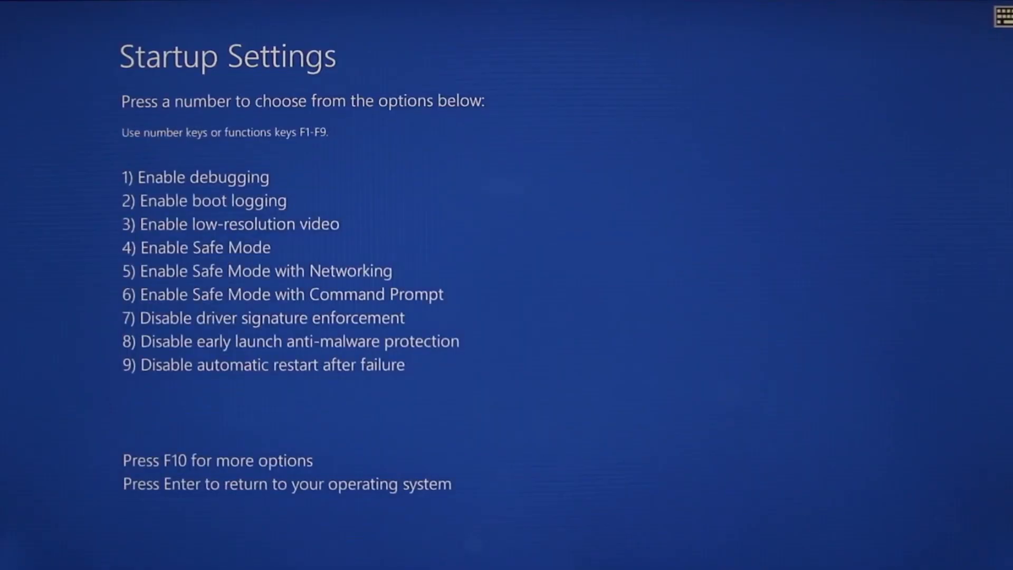
Step: Choose boot option 5 from the numbered Startup Settings list for Safe Mode
{"action": "key", "text": "5"}
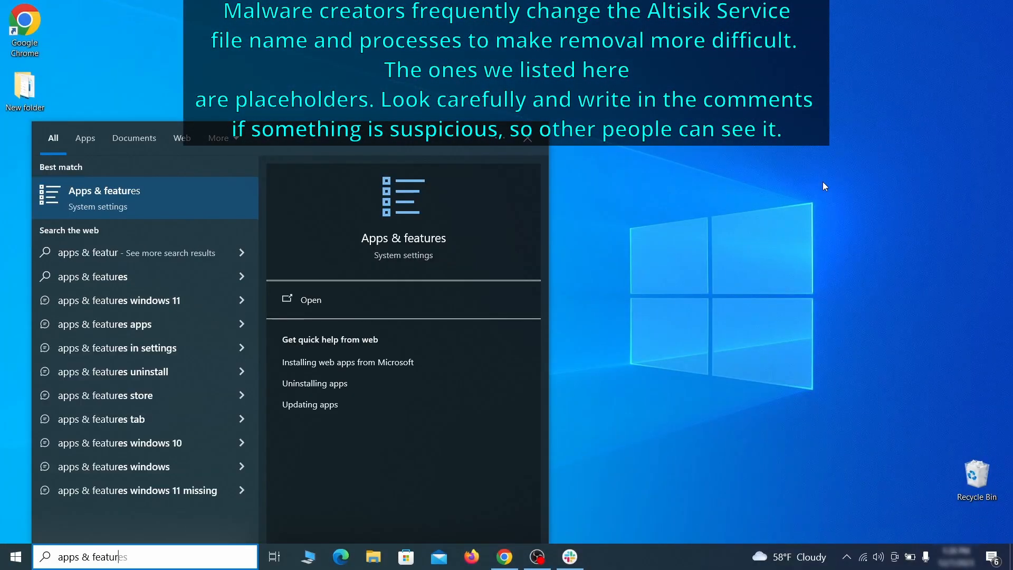
Step: In Apps & features, sort by install date and uninstall Example Malware App, finishing the wizard
{"action": "left_click", "coordinate": [310, 299]}
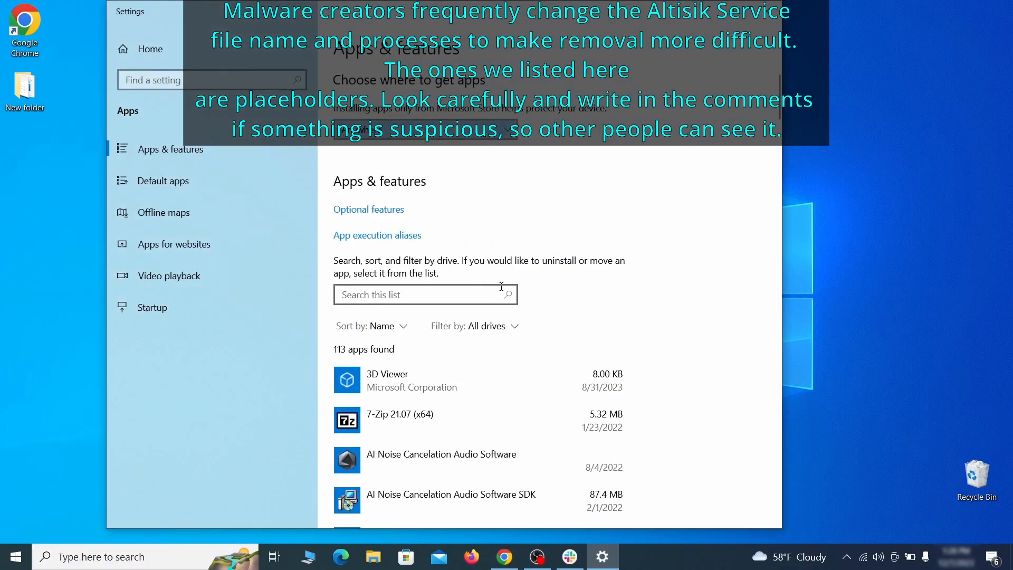
{"action": "left_click", "coordinate": [381, 326]}
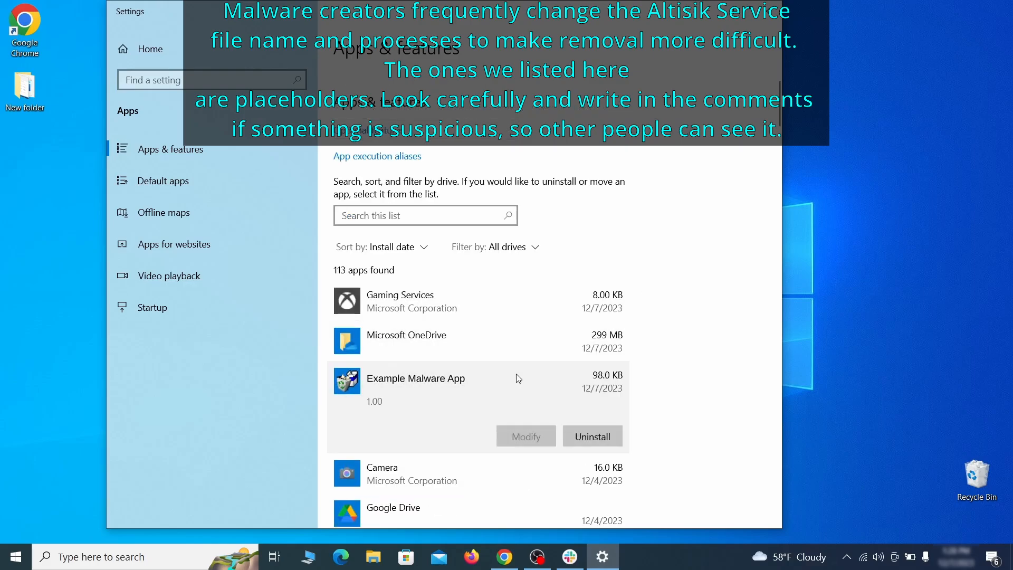
{"action": "mouse_move", "coordinate": [571, 412]}
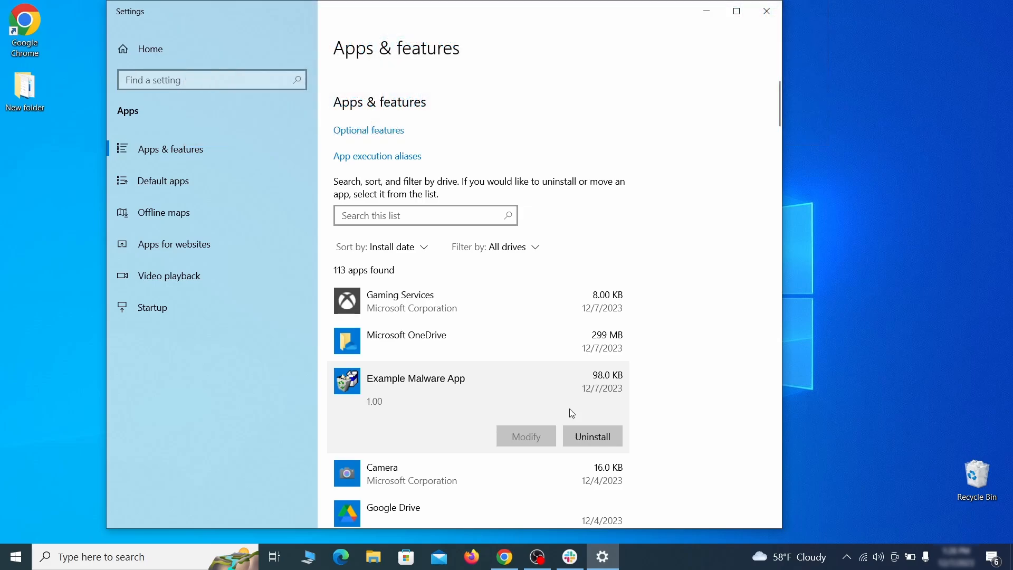
{"action": "left_click", "coordinate": [591, 436]}
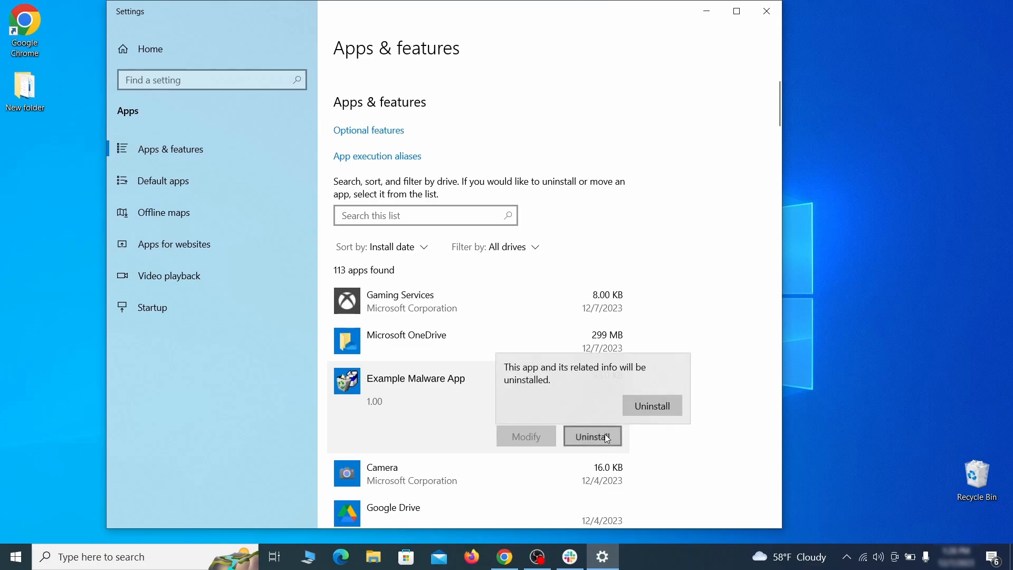
{"action": "left_click", "coordinate": [651, 405]}
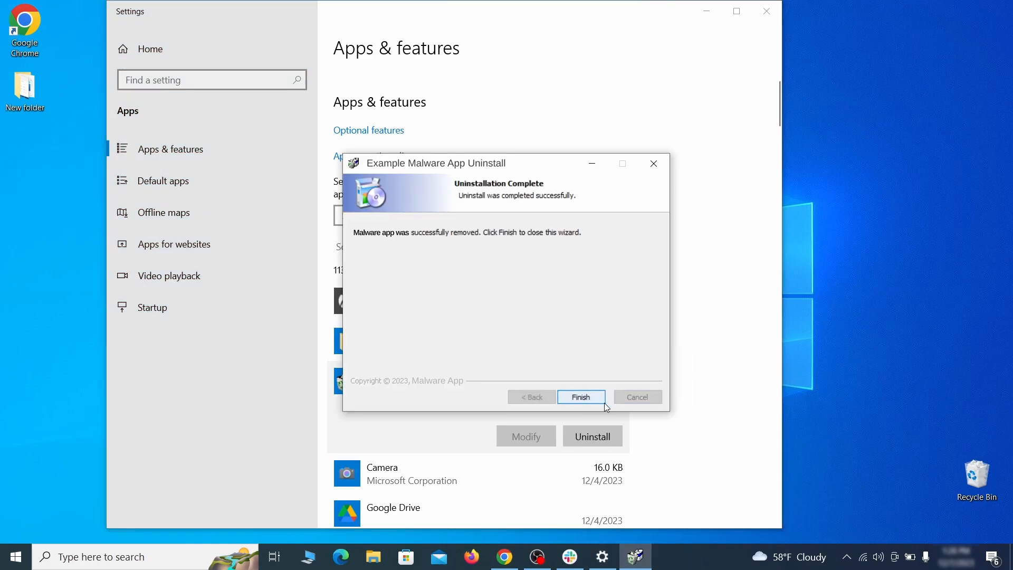
{"action": "left_click", "coordinate": [579, 397]}
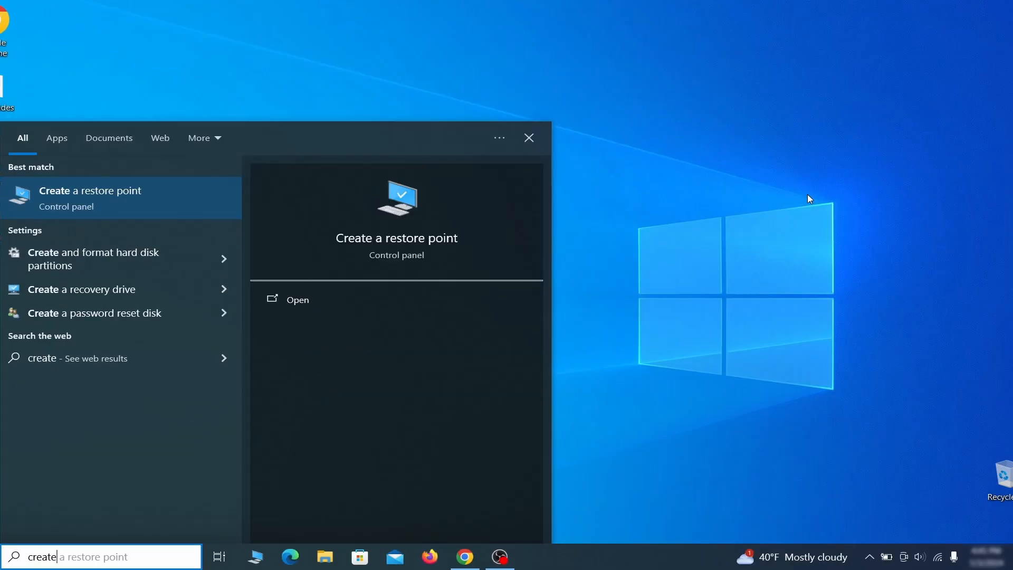
Step: Search 'a restore' and turn on system protection for Local Disk (C:)
{"action": "type", "text": "a restore"}
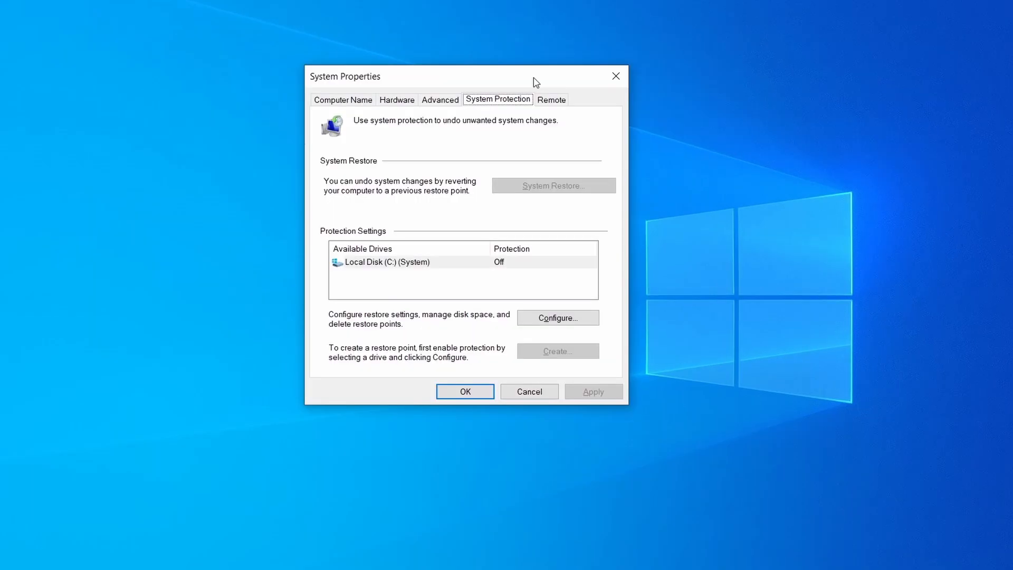
{"action": "left_click", "coordinate": [387, 261]}
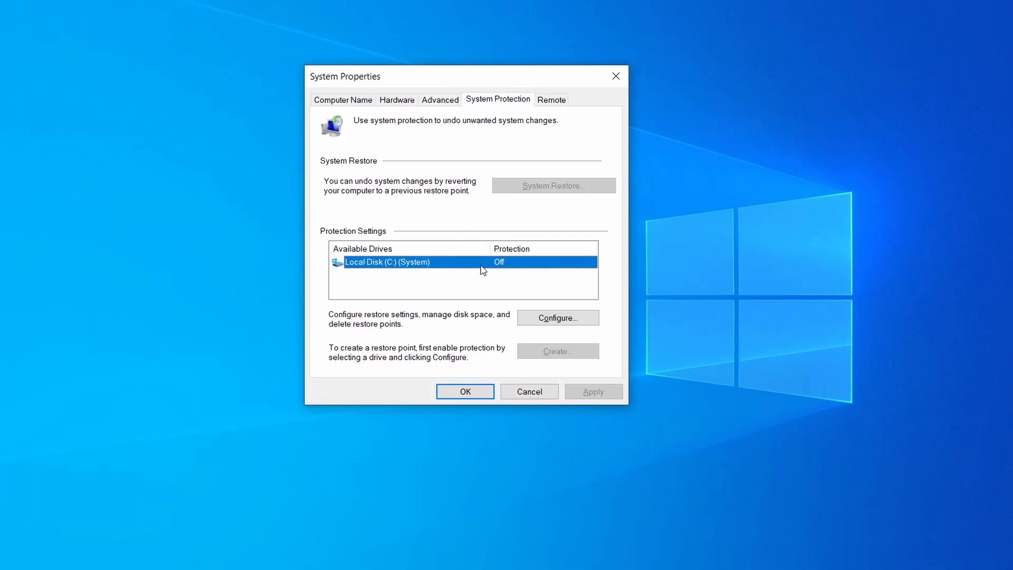
{"action": "mouse_move", "coordinate": [454, 271]}
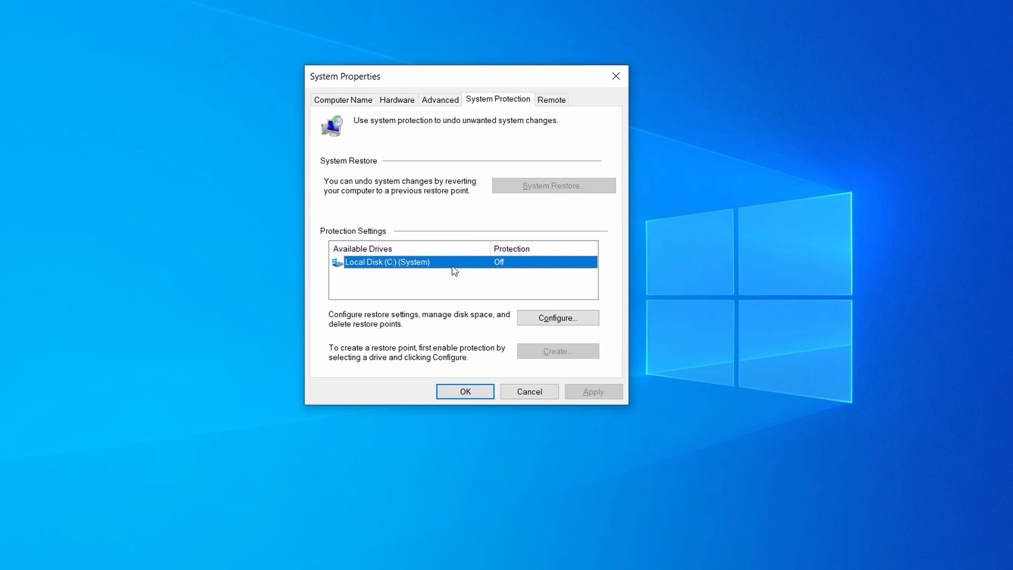
{"action": "mouse_move", "coordinate": [513, 294]}
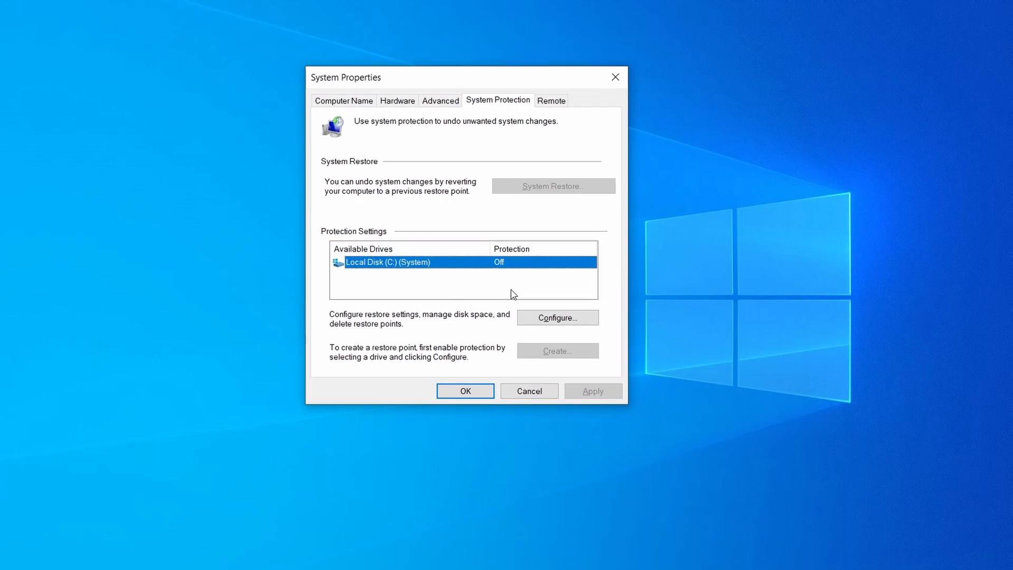
{"action": "left_click", "coordinate": [557, 317]}
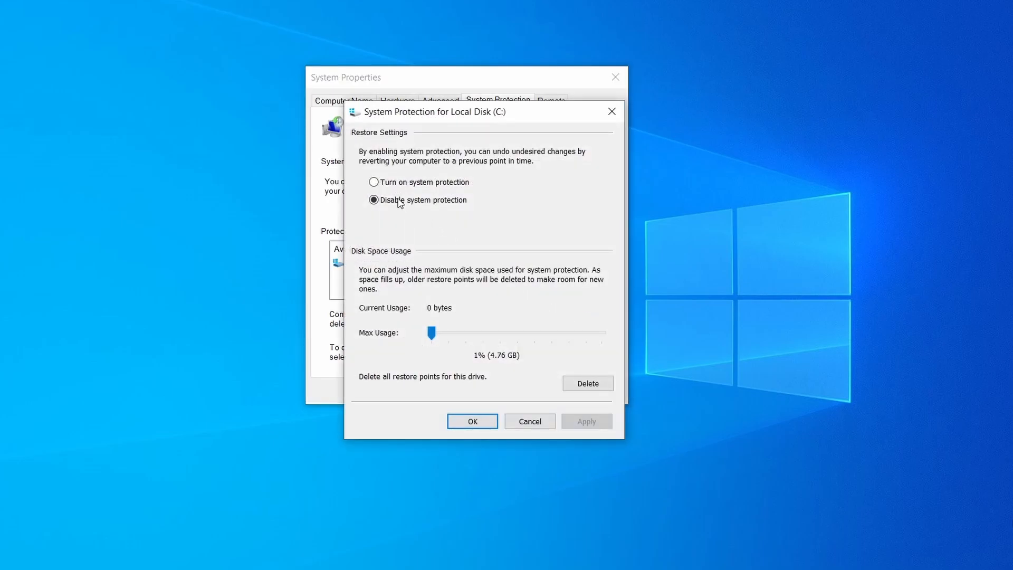
{"action": "left_click", "coordinate": [373, 181]}
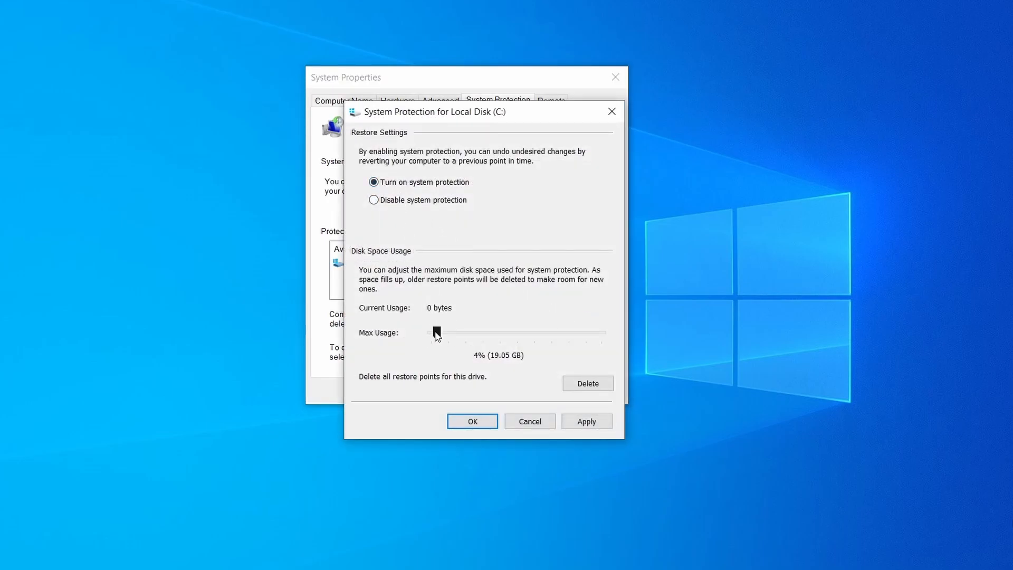
{"action": "left_click", "coordinate": [586, 421]}
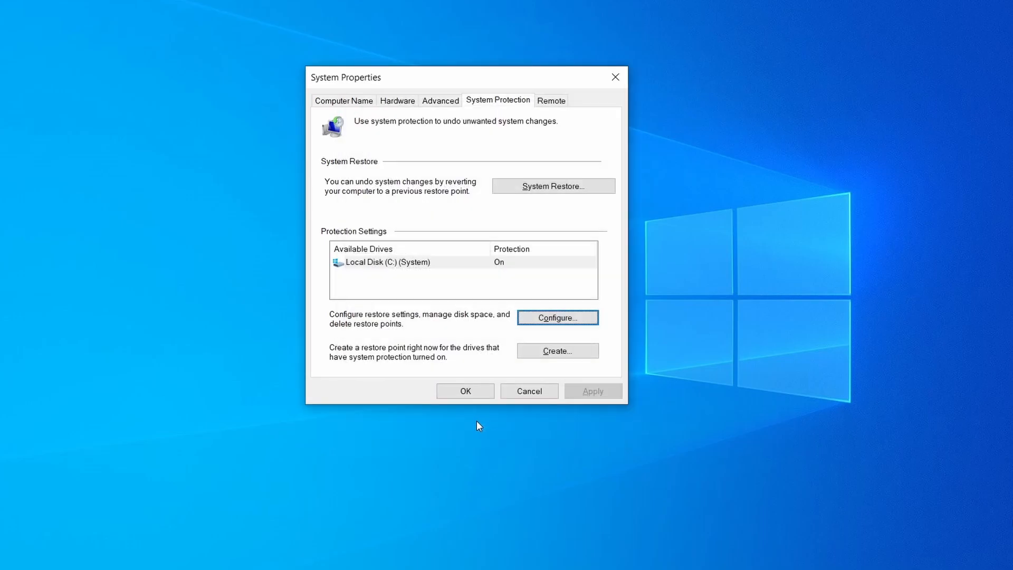
{"action": "mouse_move", "coordinate": [507, 78]}
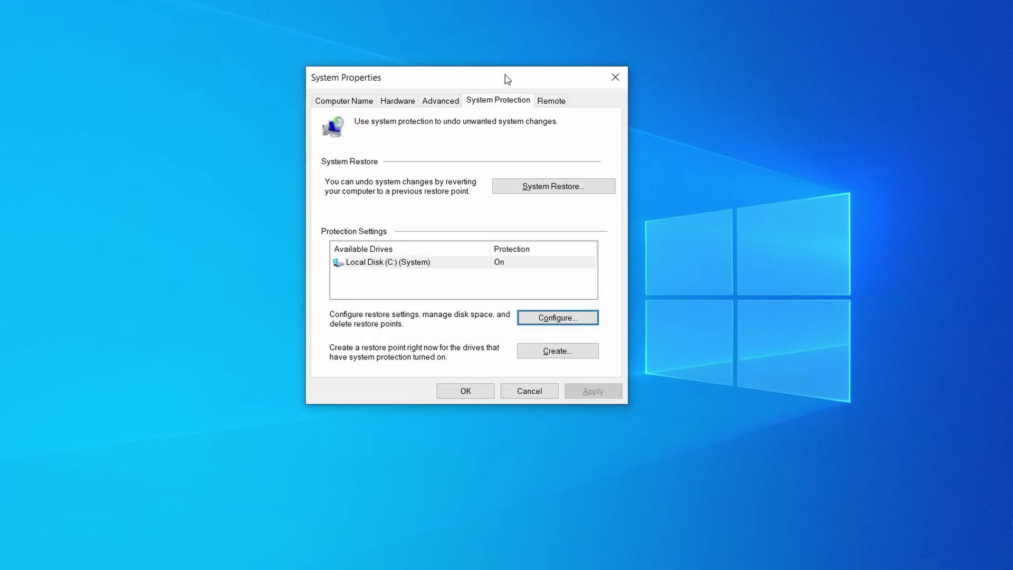
Step: Create a restore point named 'Rest', then start the System Restore wizard past its intro
{"action": "left_click", "coordinate": [556, 351]}
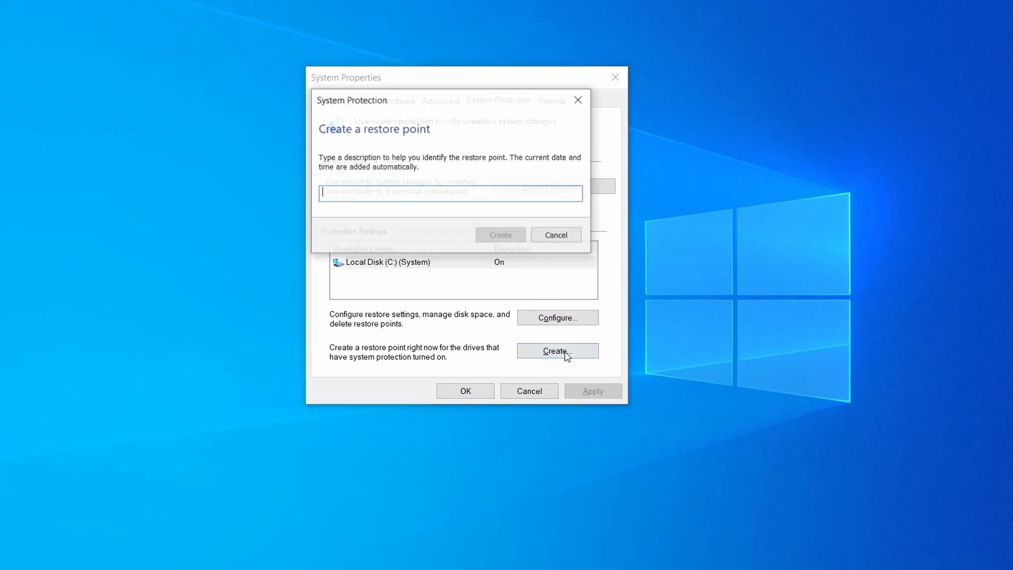
{"action": "type", "text": "Rest"}
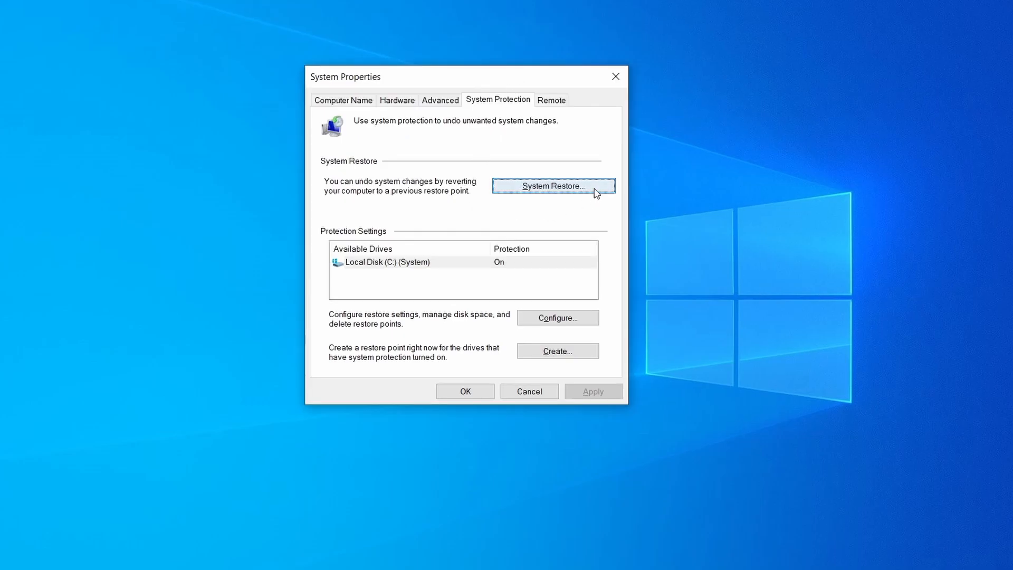
{"action": "left_click", "coordinate": [551, 186]}
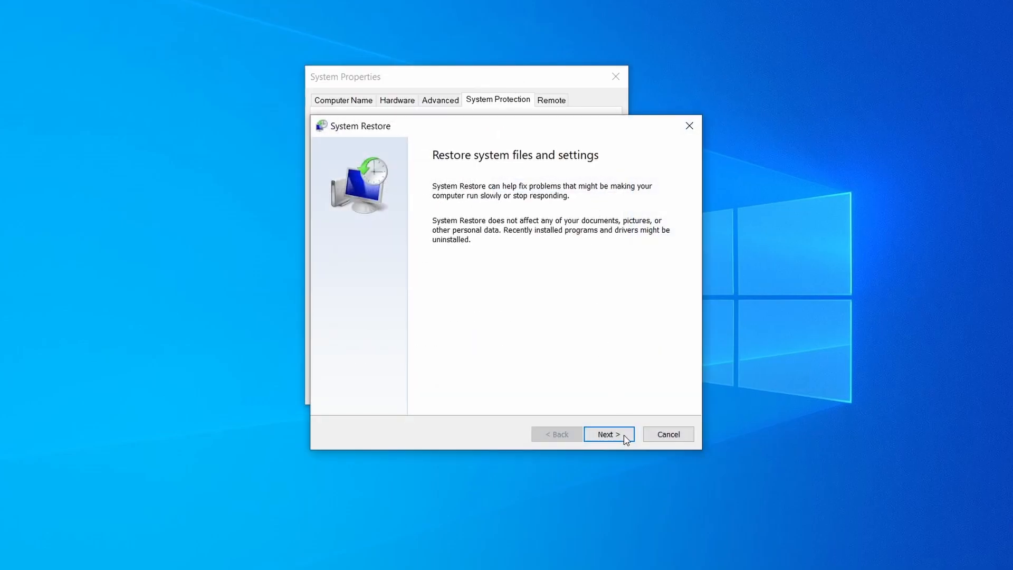
{"action": "left_click", "coordinate": [608, 433]}
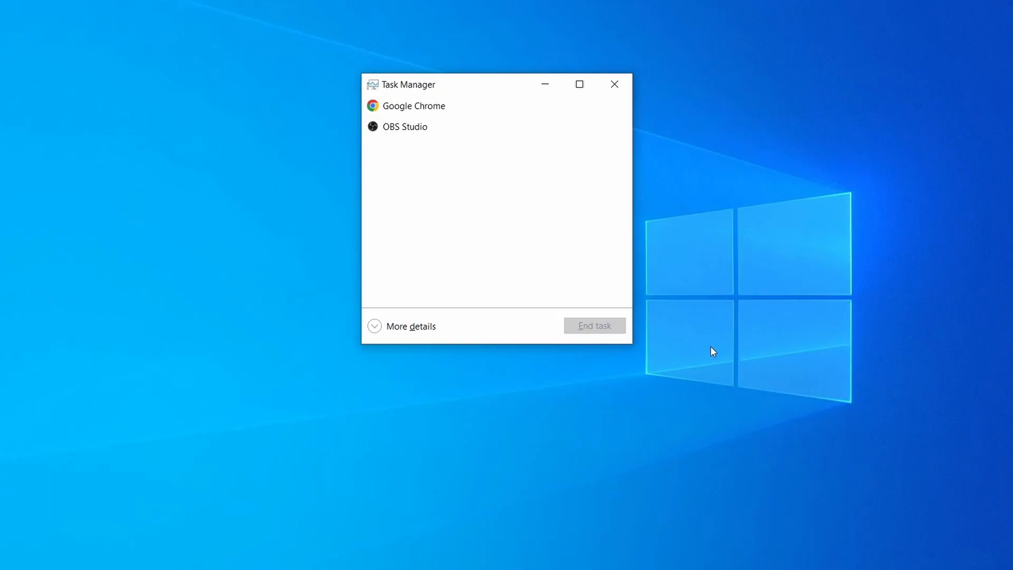
{"action": "mouse_move", "coordinate": [384, 331]}
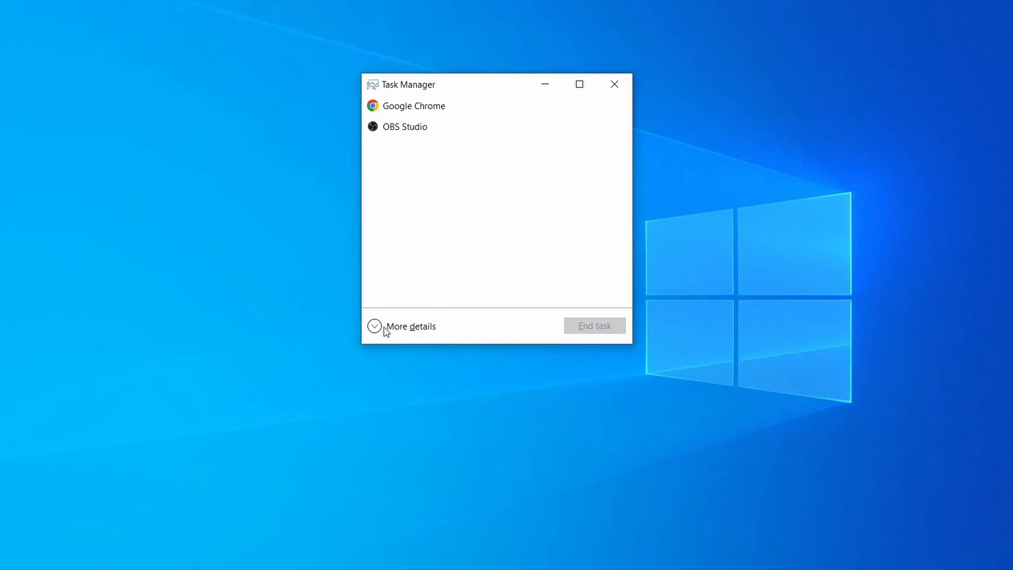
Step: Show full process list, locate Example Malware Process's files and end the process
{"action": "left_click", "coordinate": [411, 326]}
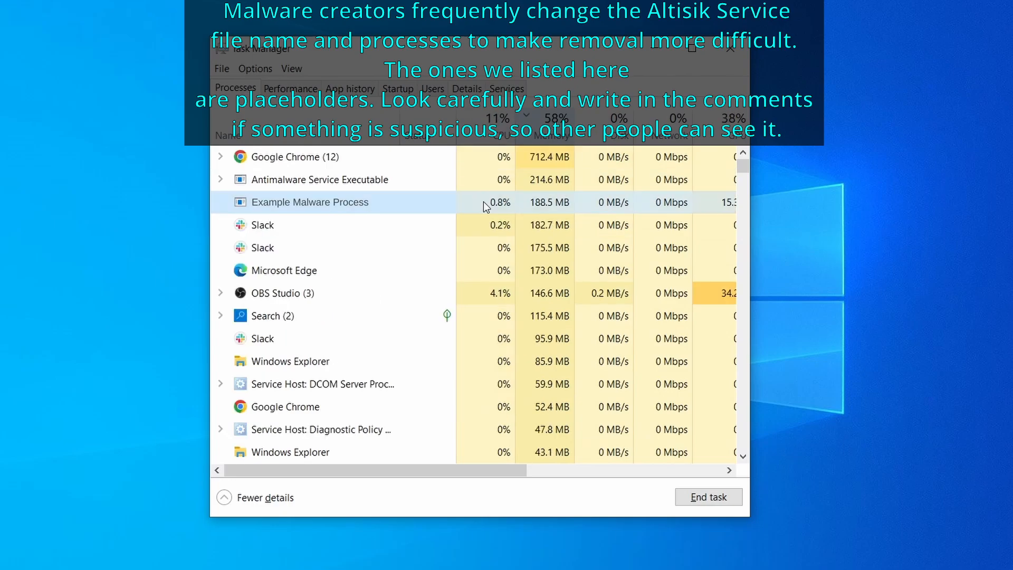
{"action": "right_click", "coordinate": [310, 202]}
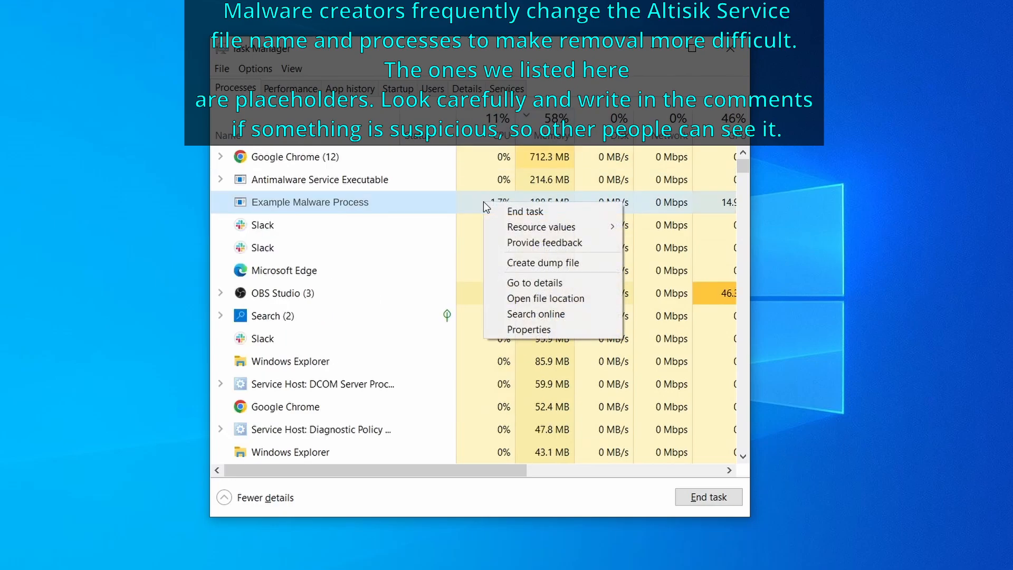
{"action": "mouse_move", "coordinate": [547, 297]}
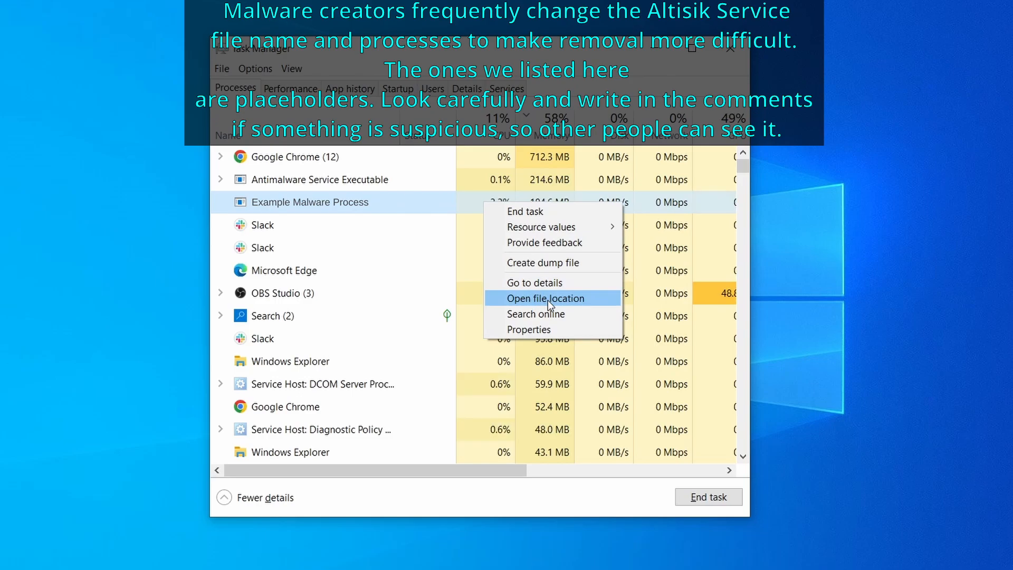
{"action": "left_click", "coordinate": [549, 297]}
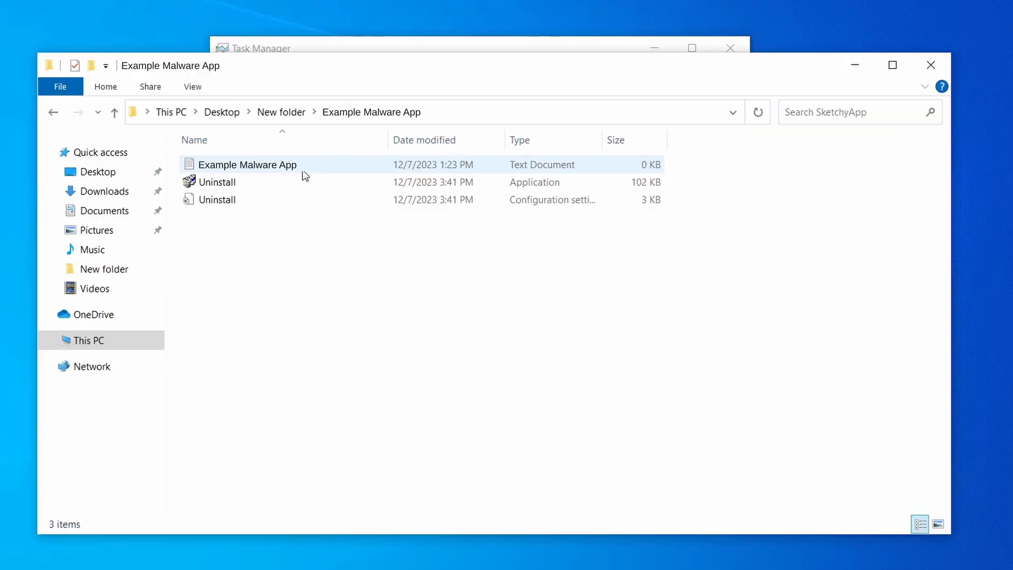
{"action": "right_click", "coordinate": [310, 200]}
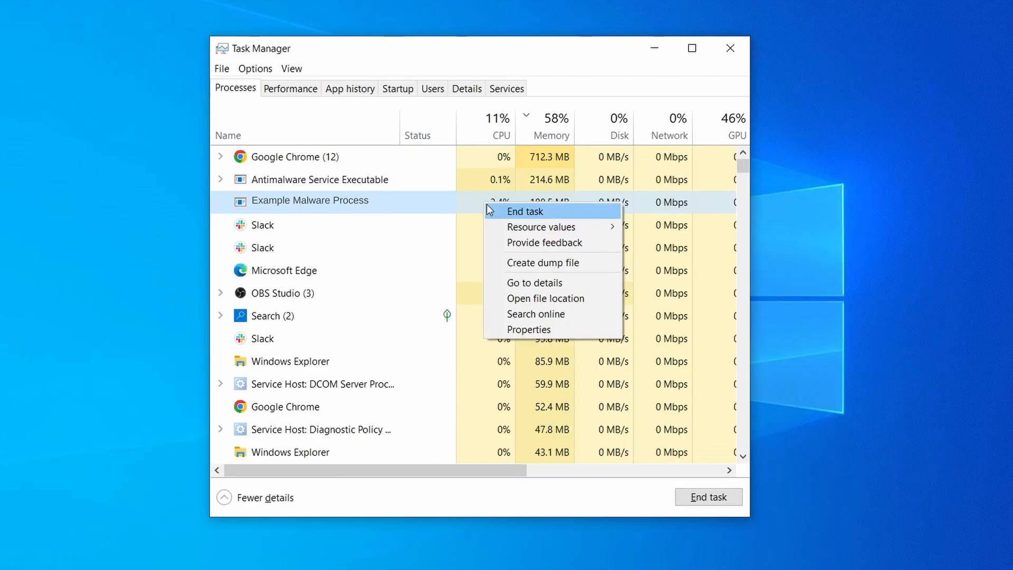
{"action": "left_click", "coordinate": [546, 298]}
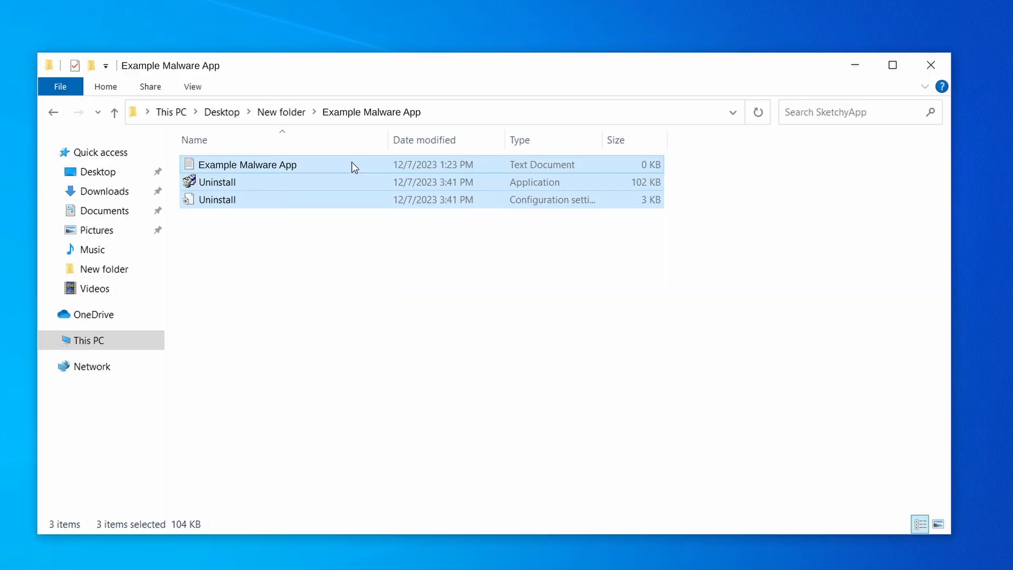
Step: Delete all files in the malware folder and end the Example Malware App task
{"action": "key", "text": "Delete"}
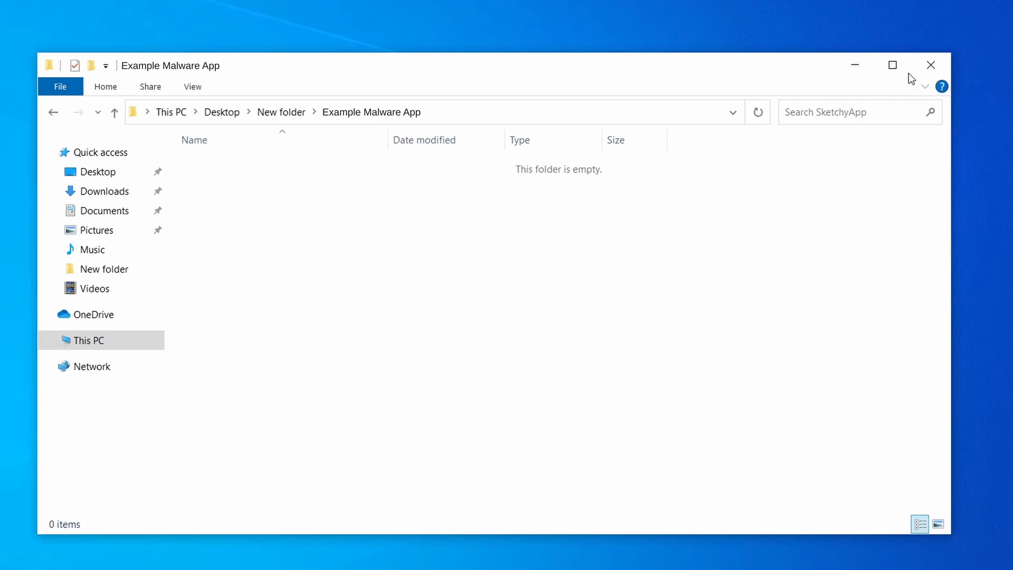
{"action": "left_click", "coordinate": [931, 65]}
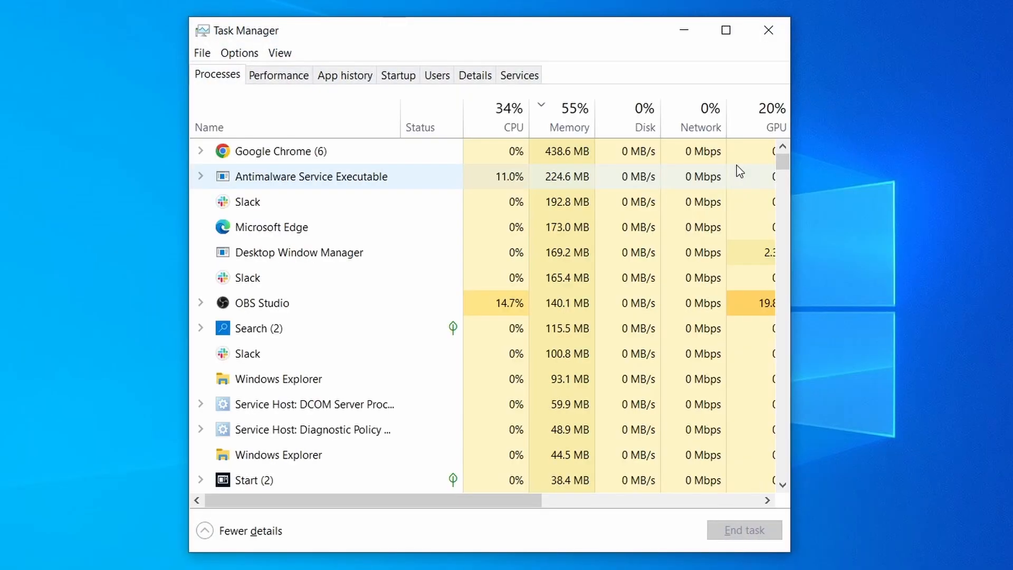
{"action": "left_click", "coordinate": [507, 108]}
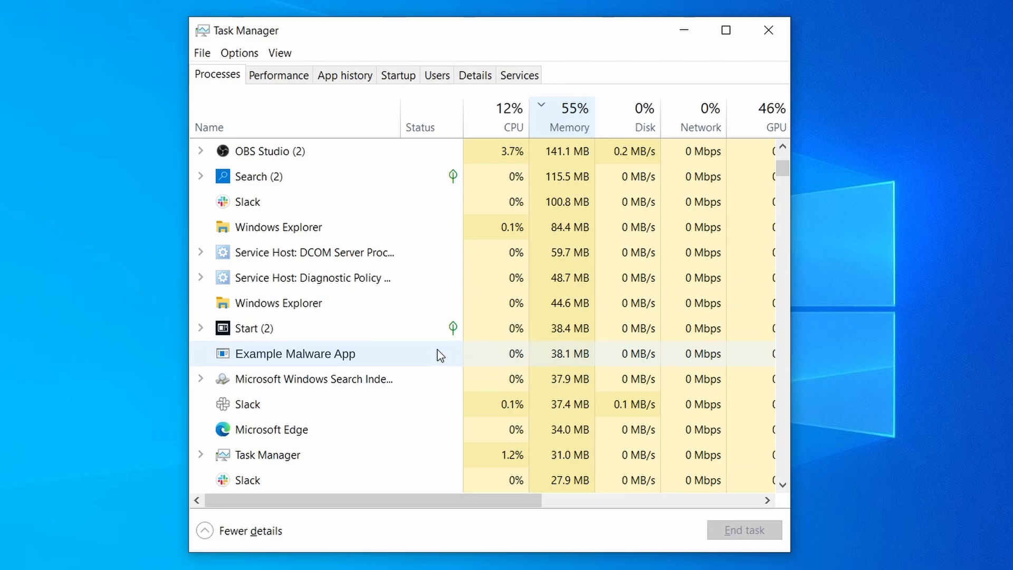
{"action": "mouse_move", "coordinate": [444, 356]}
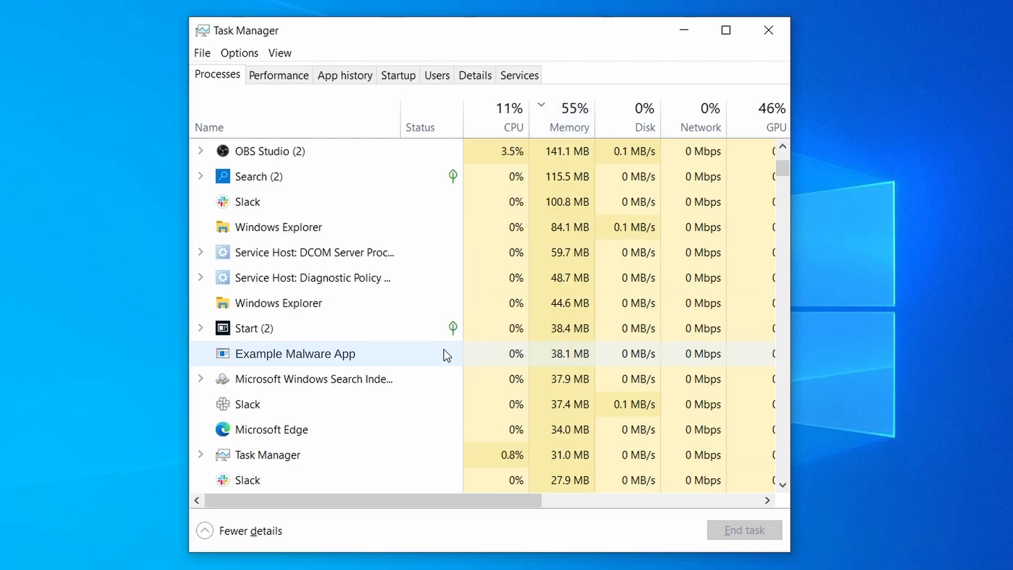
{"action": "right_click", "coordinate": [294, 353]}
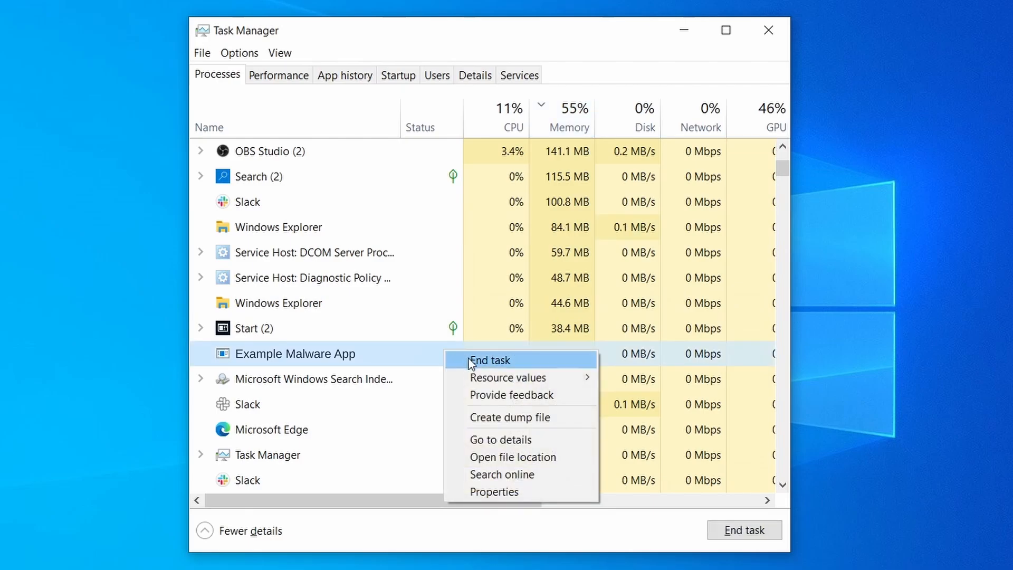
{"action": "mouse_move", "coordinate": [472, 368]}
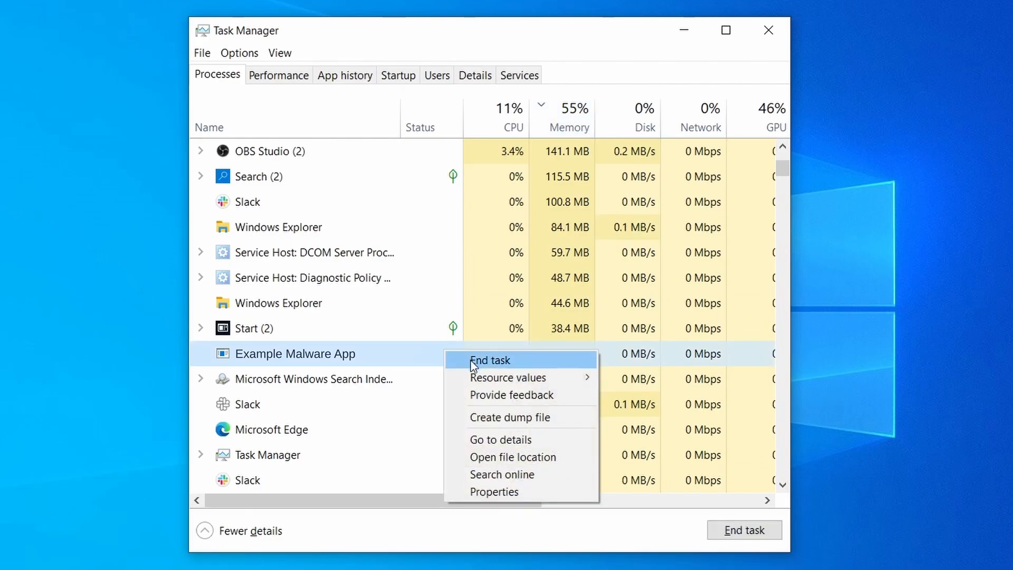
{"action": "left_click", "coordinate": [489, 360]}
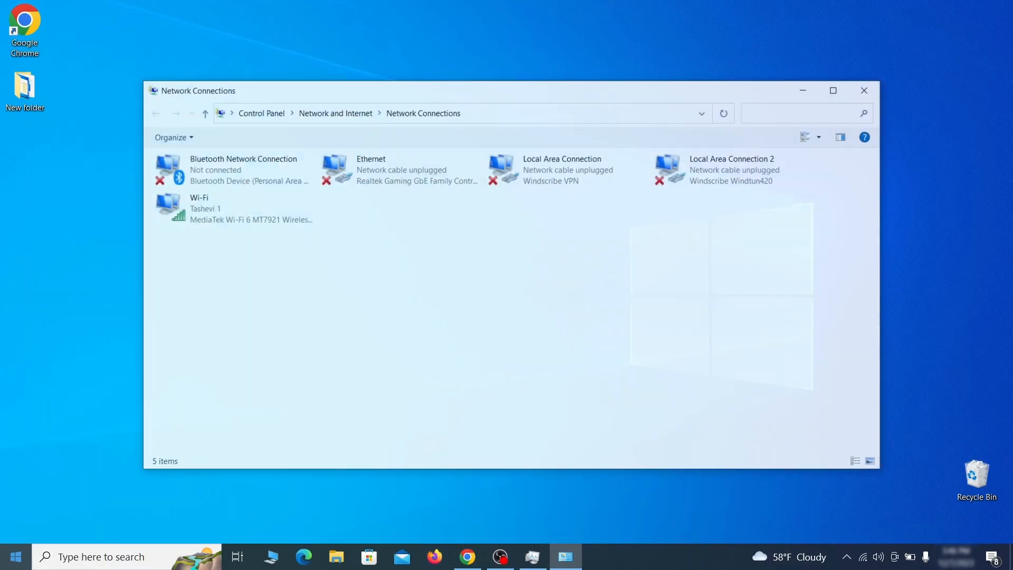
Step: Bring up the Wi-Fi connection's IPv4 properties
{"action": "left_click", "coordinate": [232, 207]}
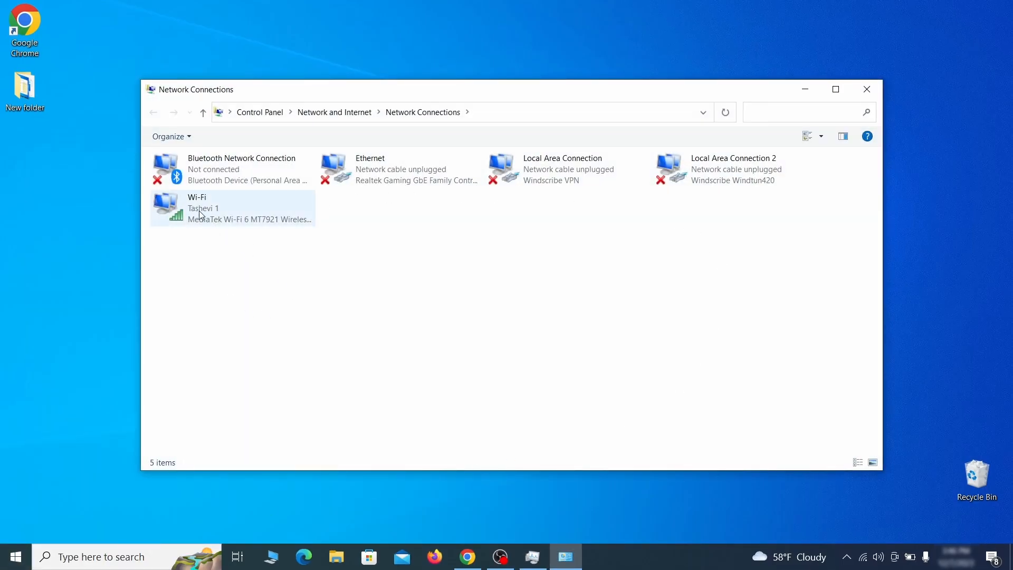
{"action": "right_click", "coordinate": [200, 208]}
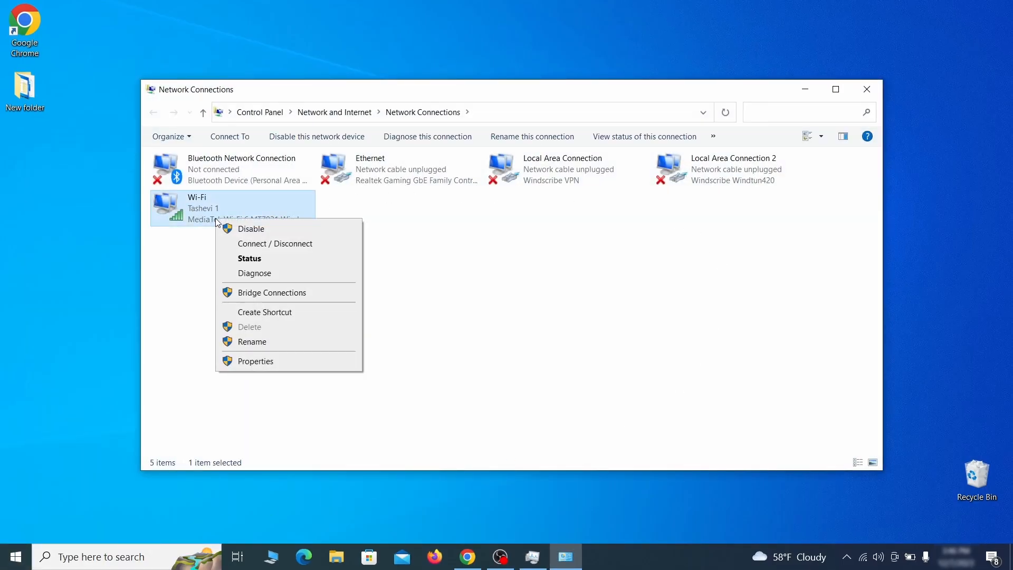
{"action": "left_click", "coordinate": [255, 361]}
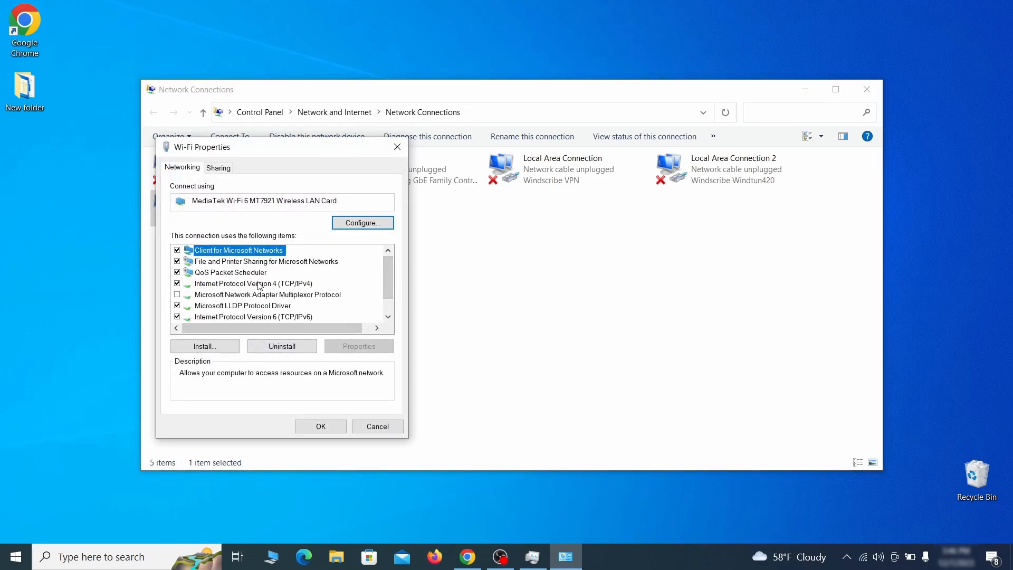
{"action": "left_click", "coordinate": [254, 282]}
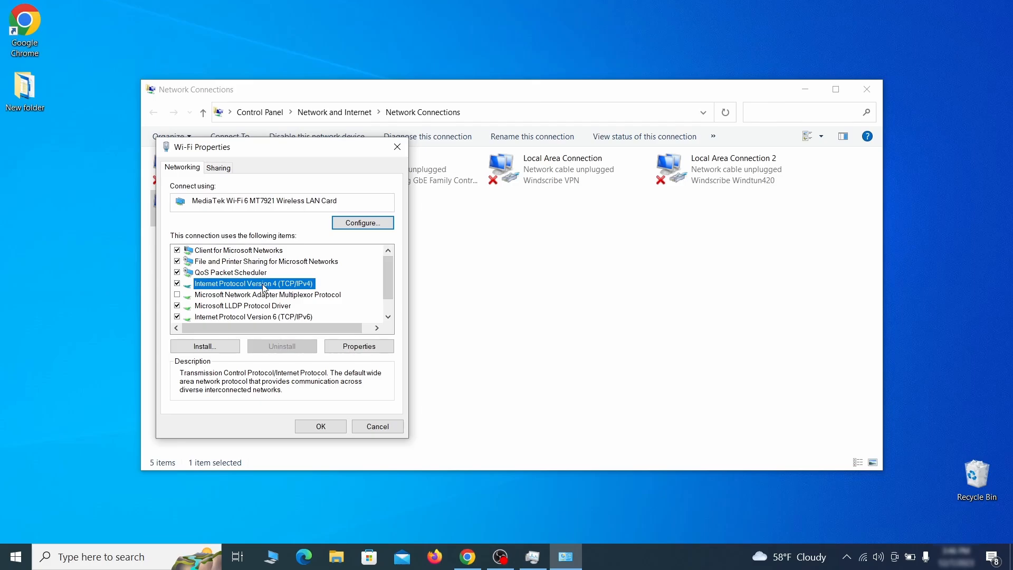
{"action": "left_click", "coordinate": [359, 346]}
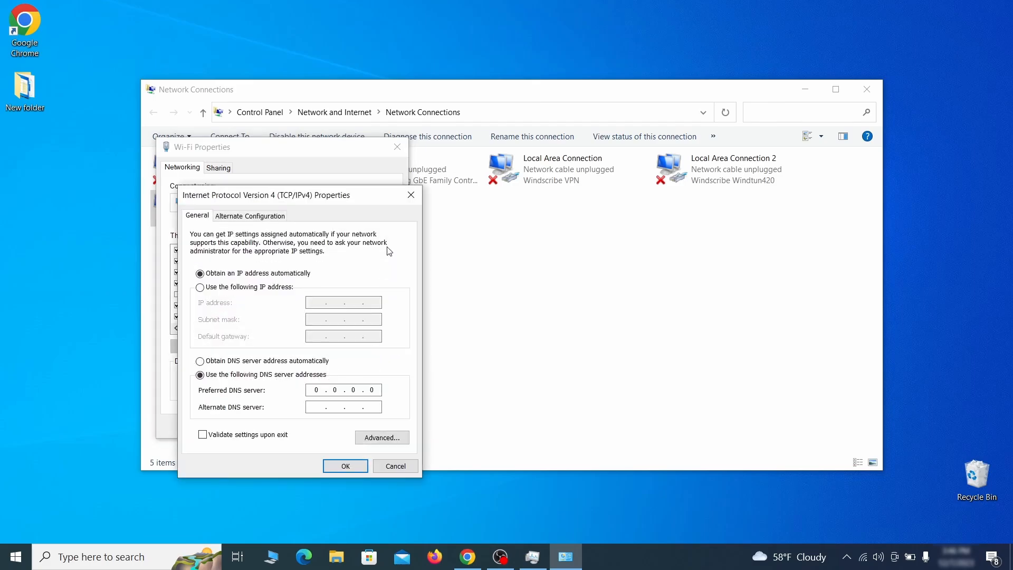
{"action": "left_click_drag", "start_coordinate": [264, 194], "coordinate": [417, 154]}
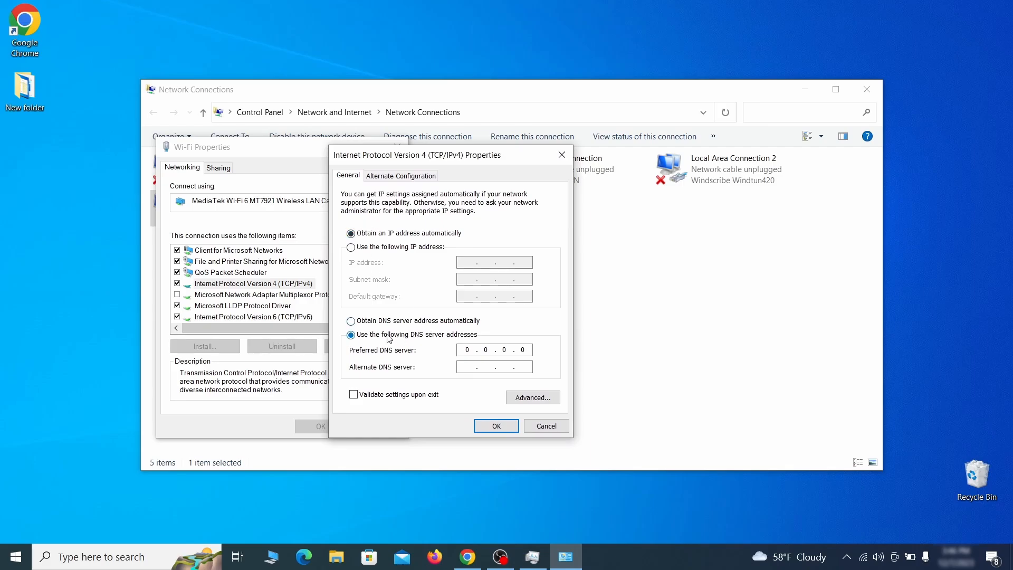
Step: In advanced DNS settings remove the 0.0.0.0 server and apply automatic DNS
{"action": "left_click", "coordinate": [532, 397]}
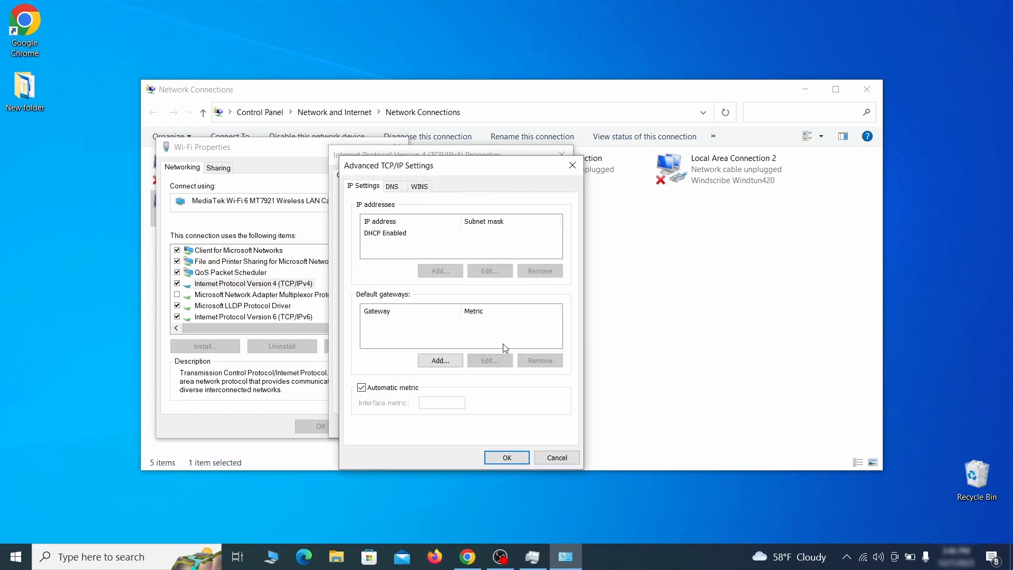
{"action": "left_click", "coordinate": [392, 185]}
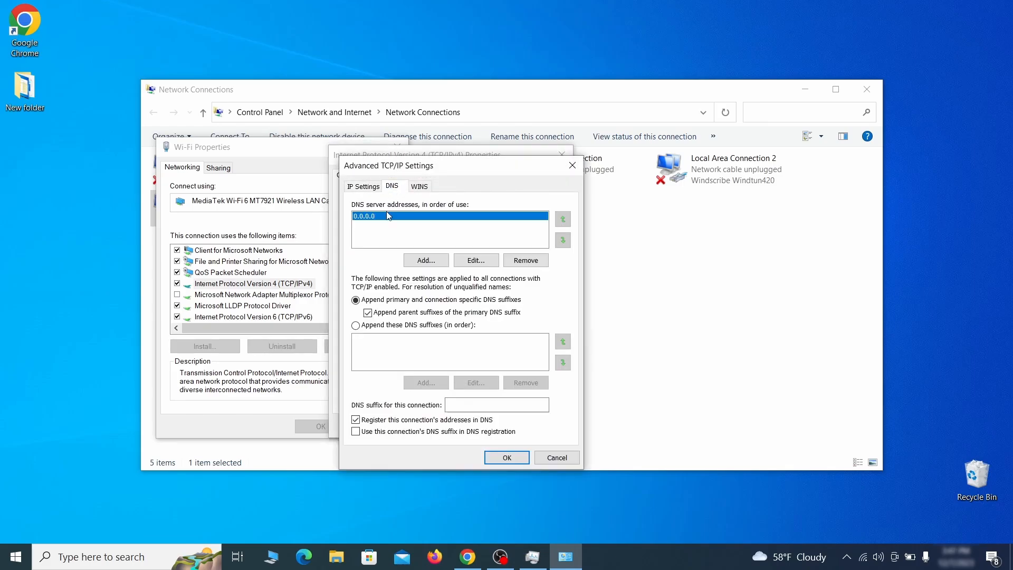
{"action": "mouse_move", "coordinate": [388, 219]}
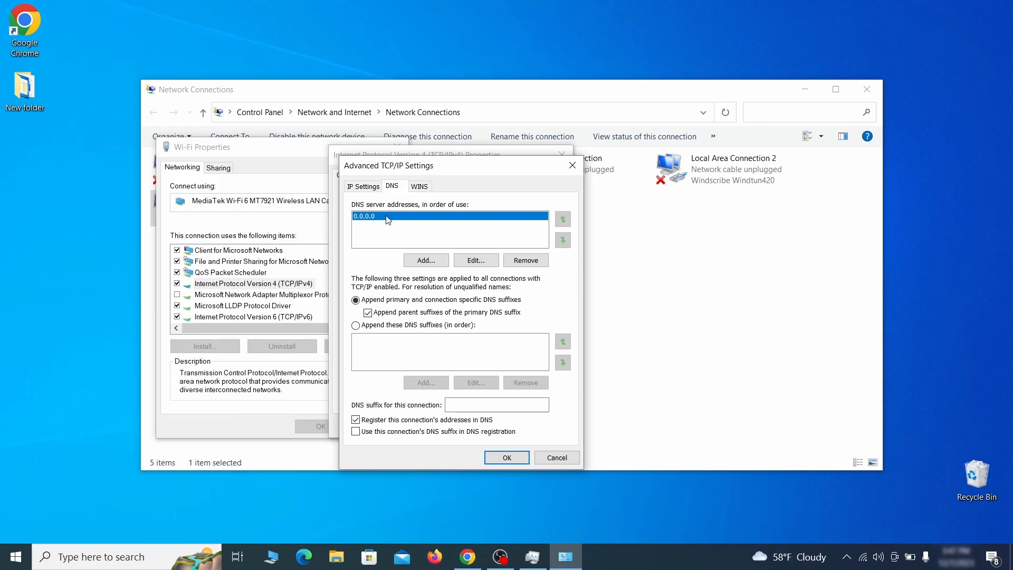
{"action": "mouse_move", "coordinate": [396, 218]}
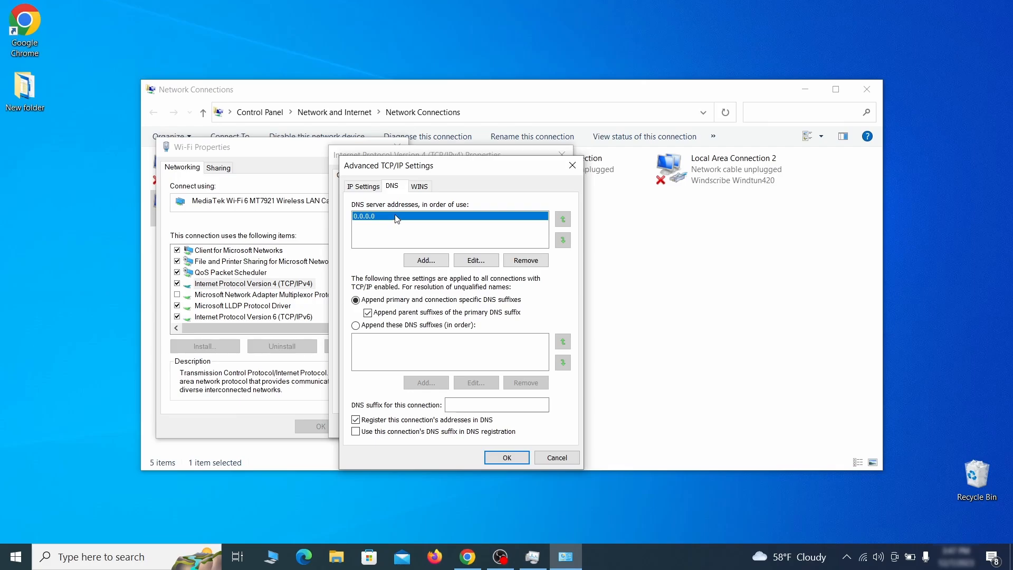
{"action": "left_click", "coordinate": [526, 260]}
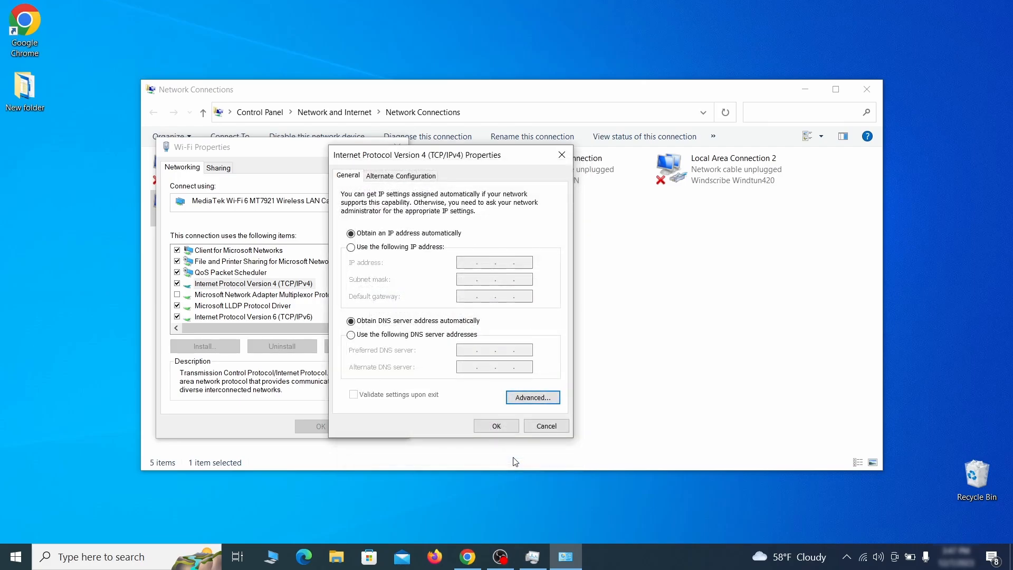
{"action": "left_click", "coordinate": [494, 425]}
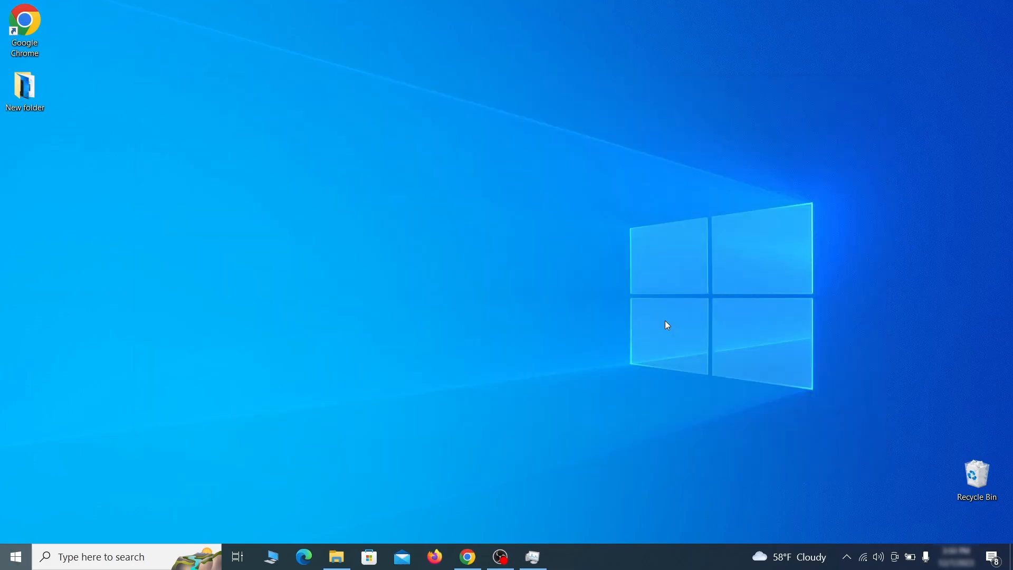
Step: Open C:\Windows\System32\drivers\etc\hosts, delete the 0.0.0.0 blocked-domain lines and save
{"action": "type", "text": "C:\\Windows\\System32\\drivers\\etc\\hosts"}
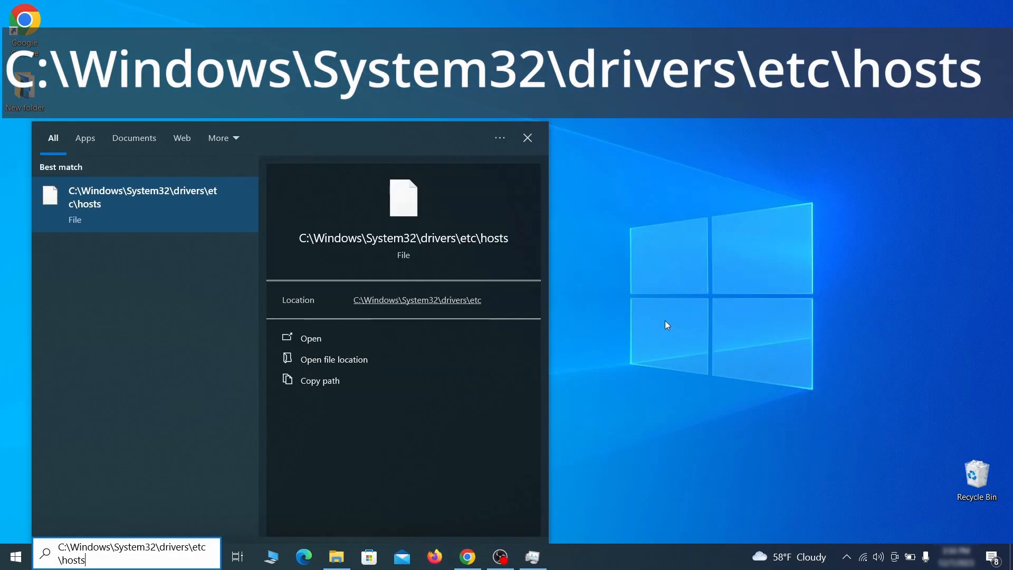
{"action": "left_click", "coordinate": [310, 338]}
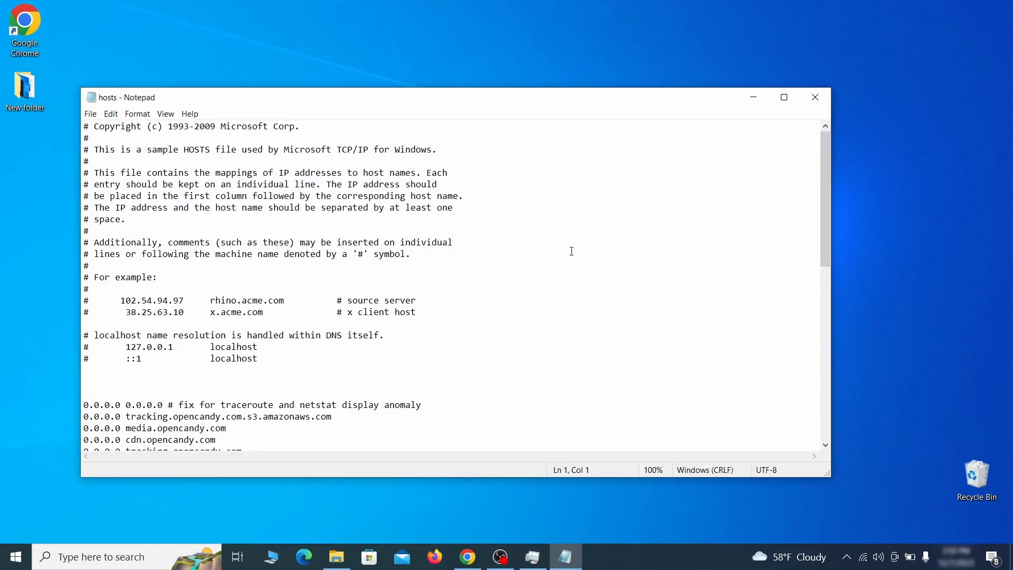
{"action": "double_click", "coordinate": [96, 300]}
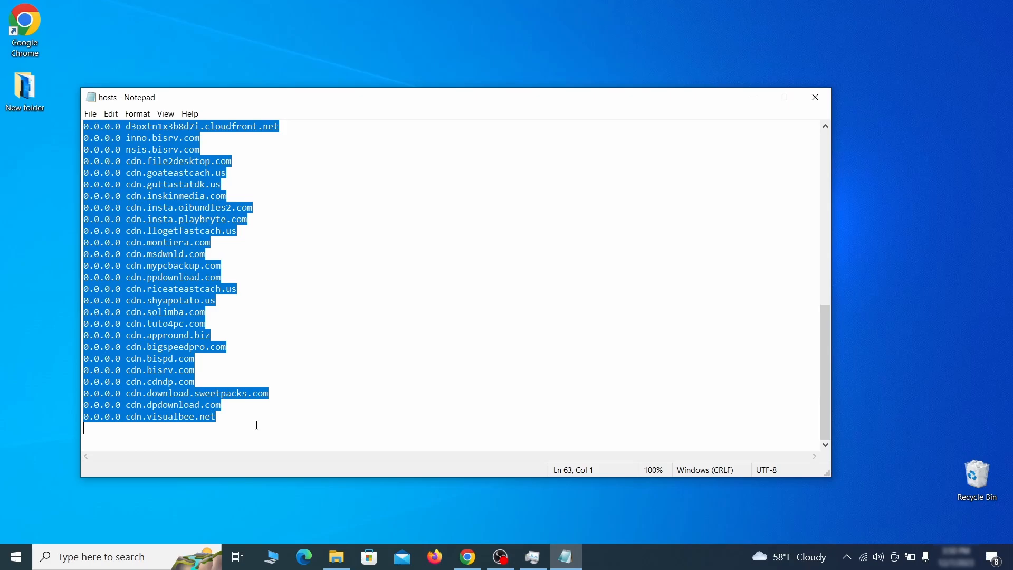
{"action": "left_click", "coordinate": [90, 114]}
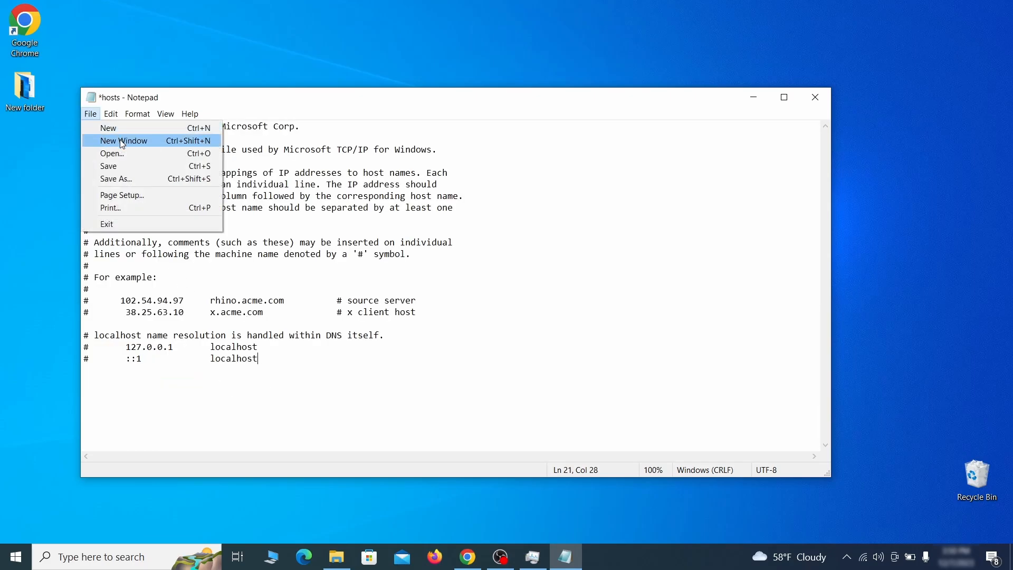
{"action": "left_click", "coordinate": [108, 166]}
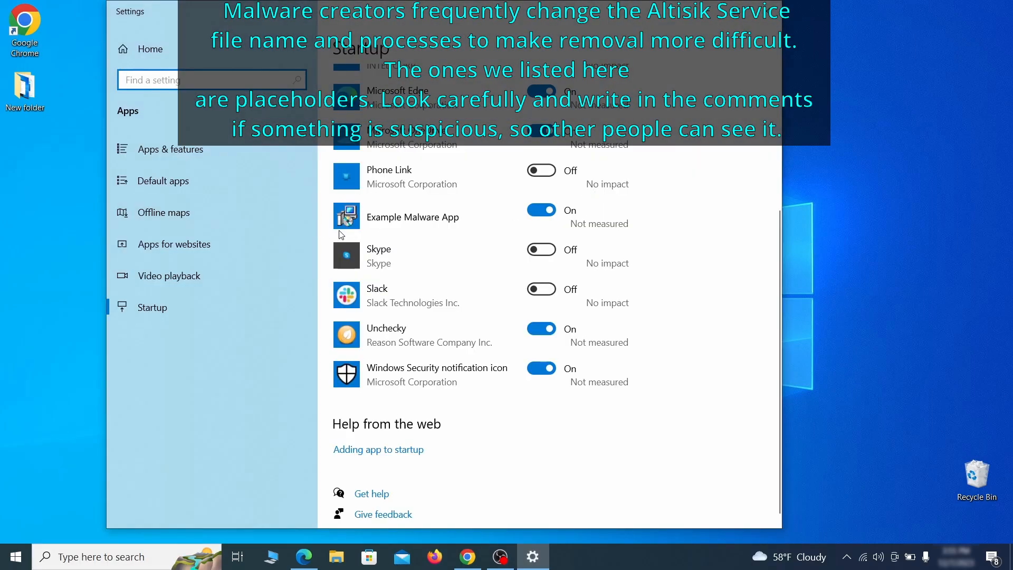
Step: Switch Example Malware App's startup toggle off, then search 'task scheduler'
{"action": "left_click", "coordinate": [540, 209]}
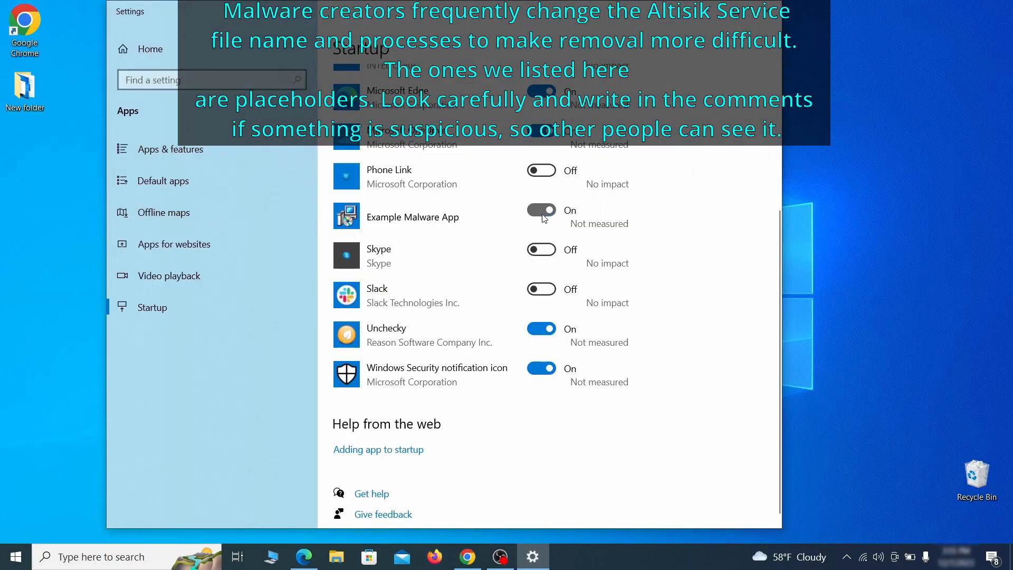
{"action": "left_click", "coordinate": [542, 209]}
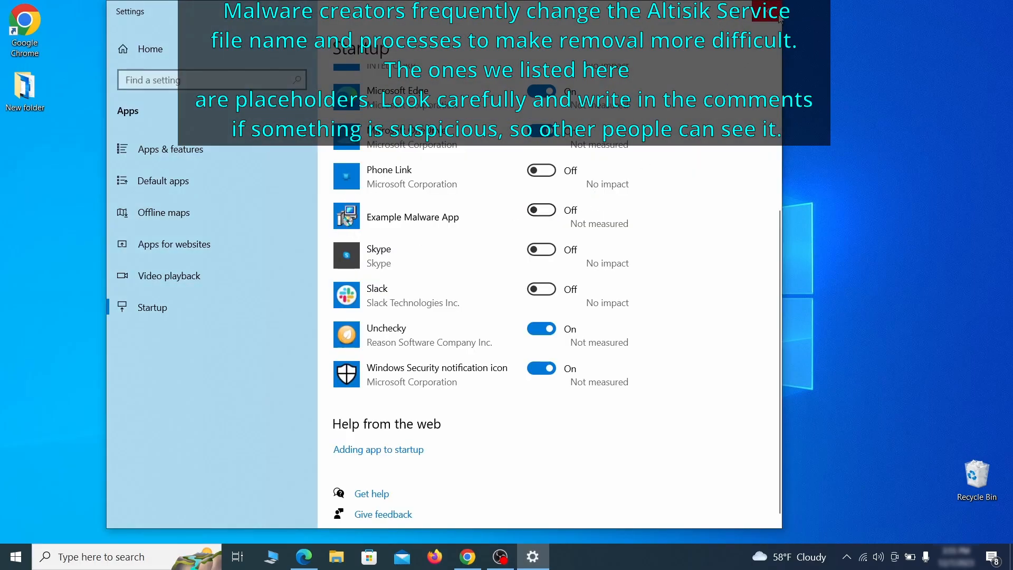
{"action": "type", "text": "task scheduler"}
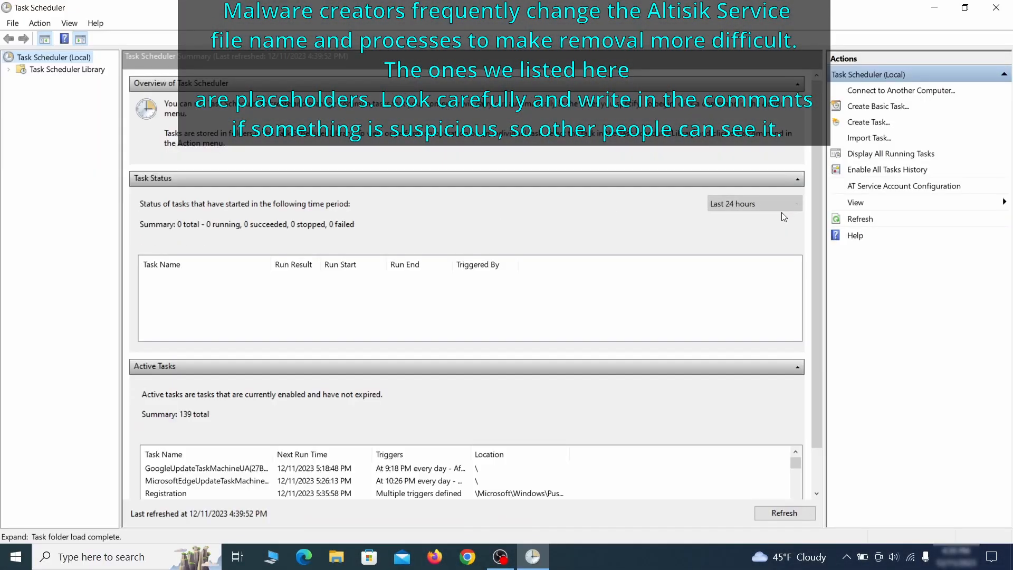
Step: In Task Scheduler Library, view the Example Malware App task's Actions to see it runs ExampleMalwareApp.exe
{"action": "left_click", "coordinate": [68, 69]}
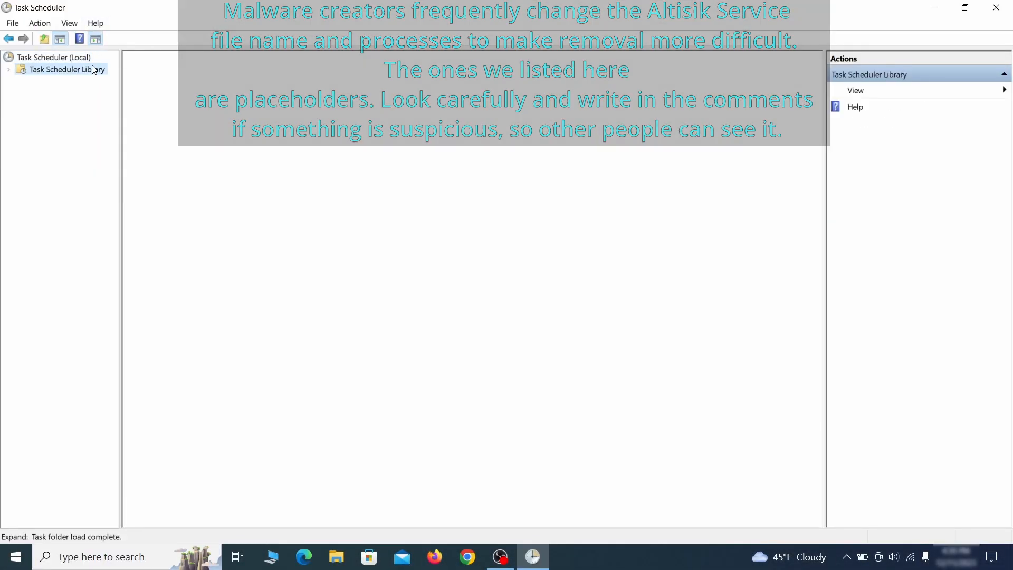
{"action": "left_click", "coordinate": [67, 70]}
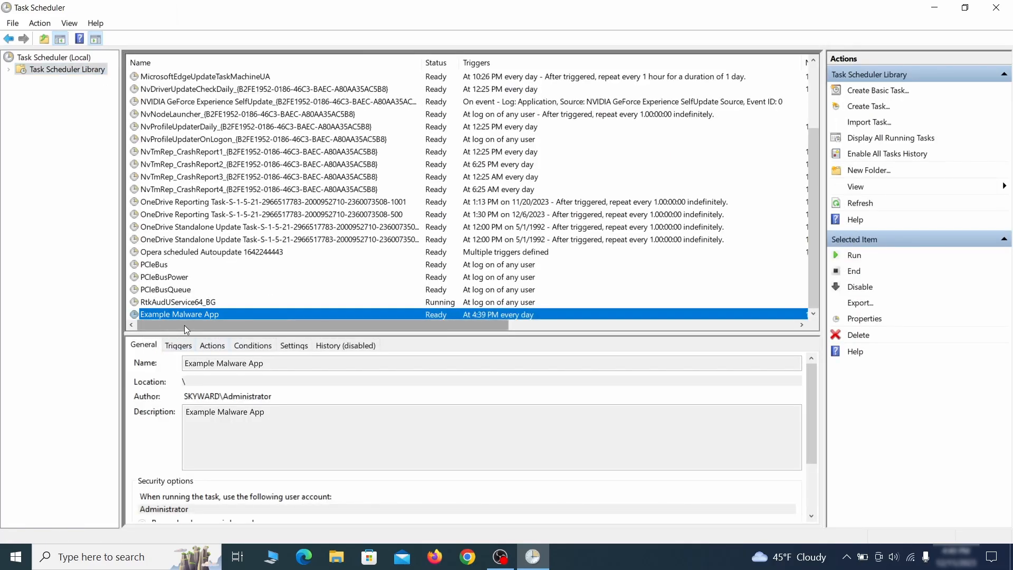
{"action": "mouse_move", "coordinate": [291, 314]}
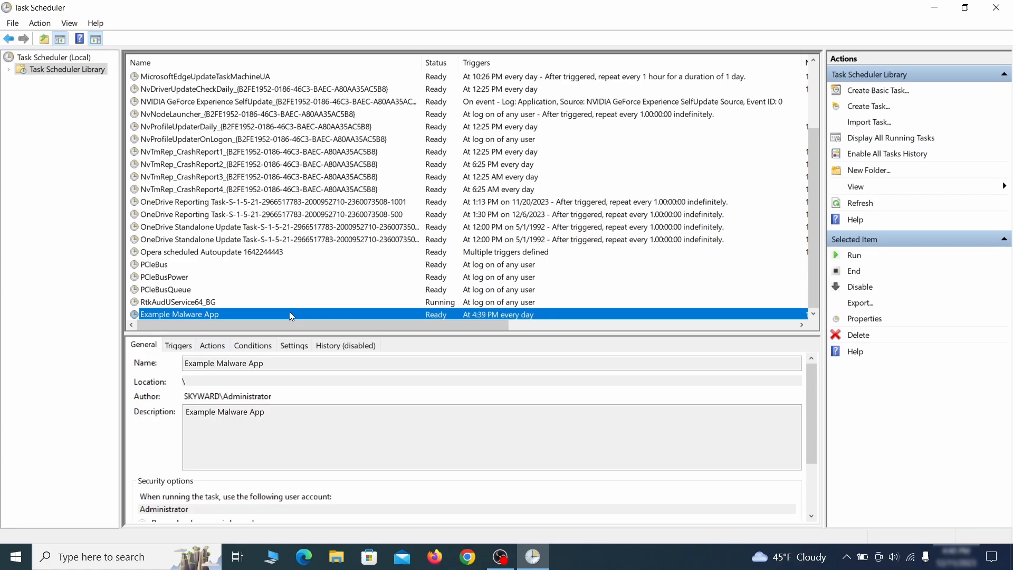
{"action": "right_click", "coordinate": [180, 315]}
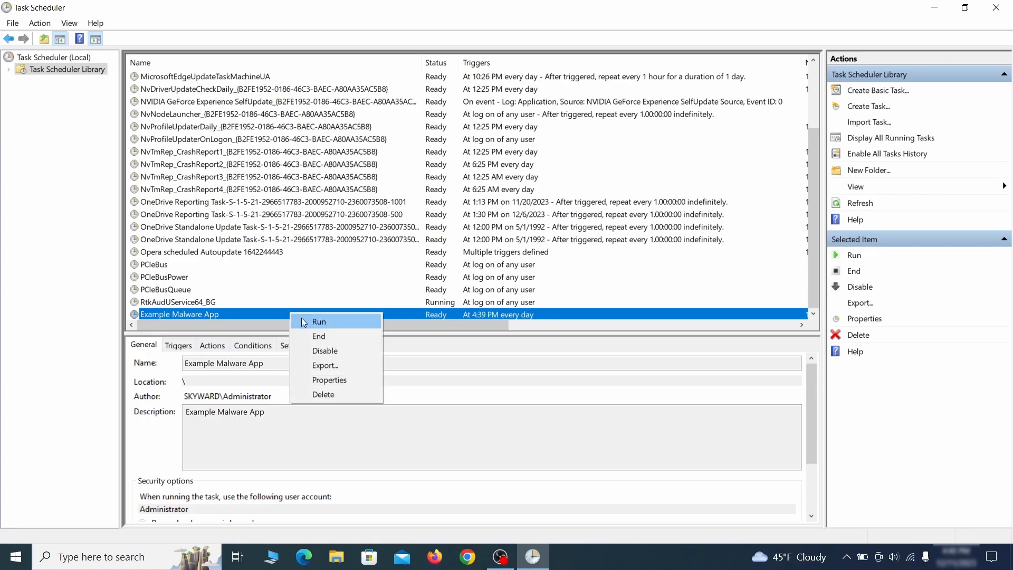
{"action": "mouse_move", "coordinate": [326, 393]}
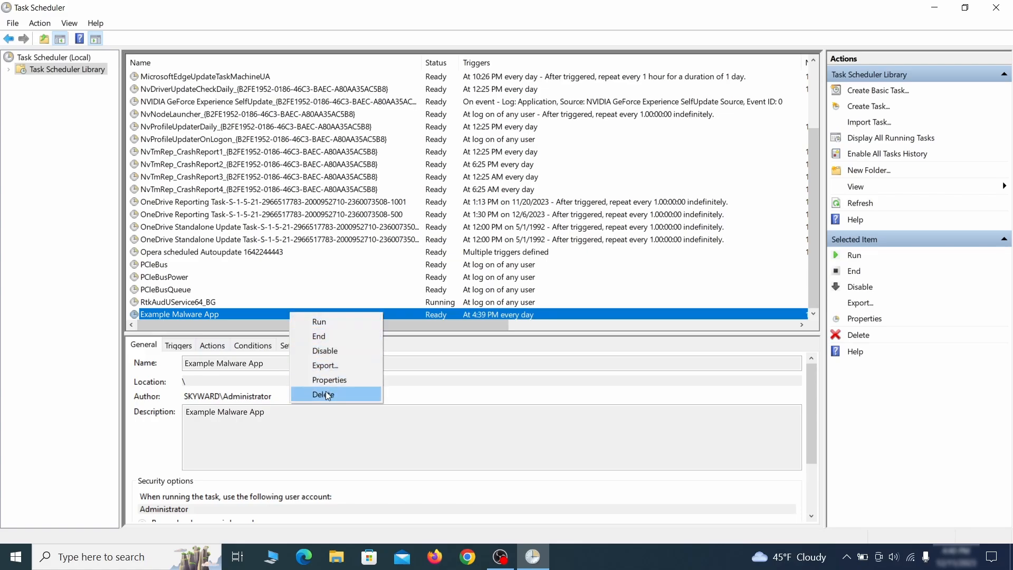
{"action": "mouse_move", "coordinate": [329, 379]}
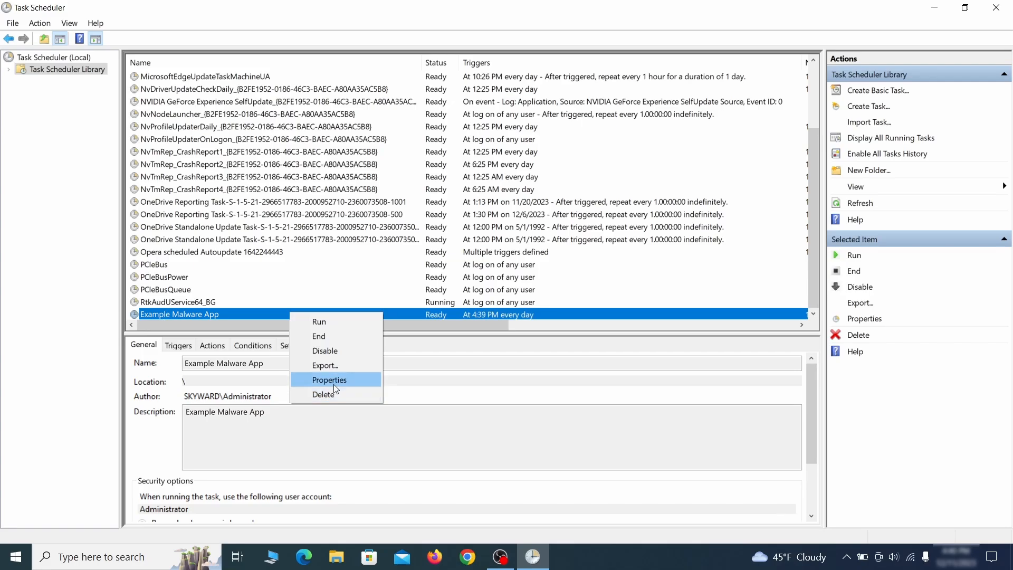
{"action": "left_click", "coordinate": [329, 378]}
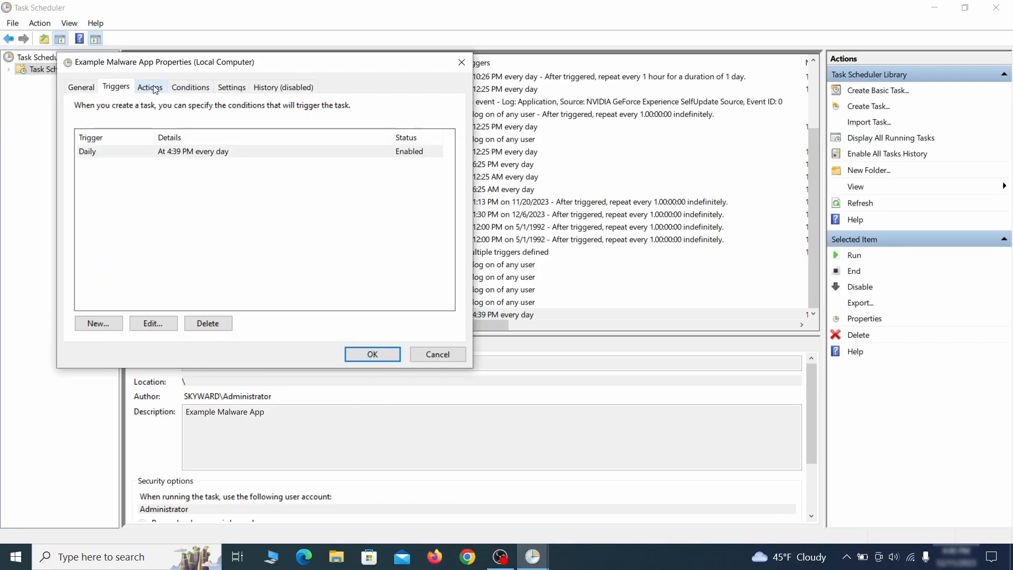
{"action": "left_click", "coordinate": [149, 87]}
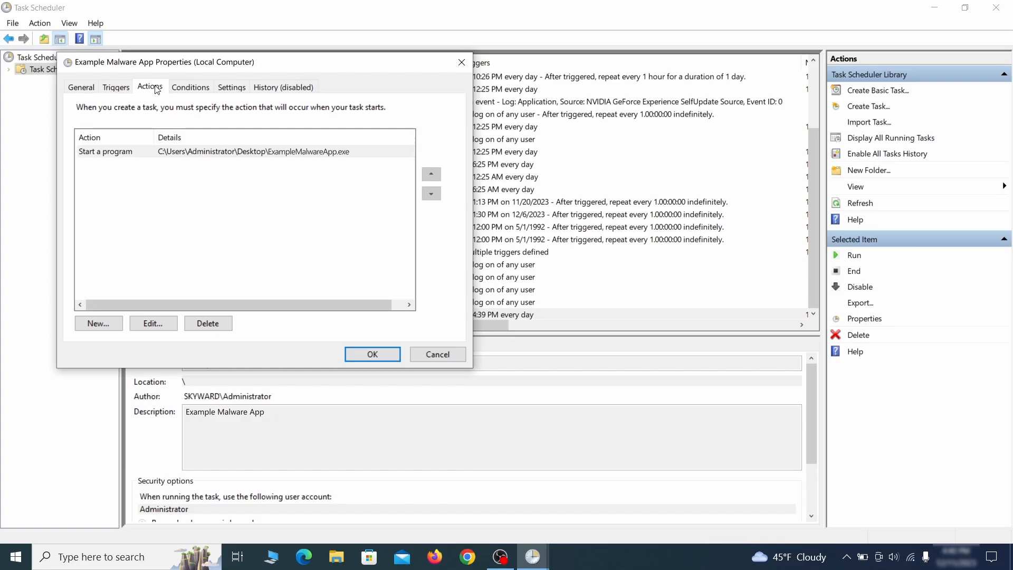
Step: Disable the Example Malware App scheduled task
{"action": "right_click", "coordinate": [179, 314]}
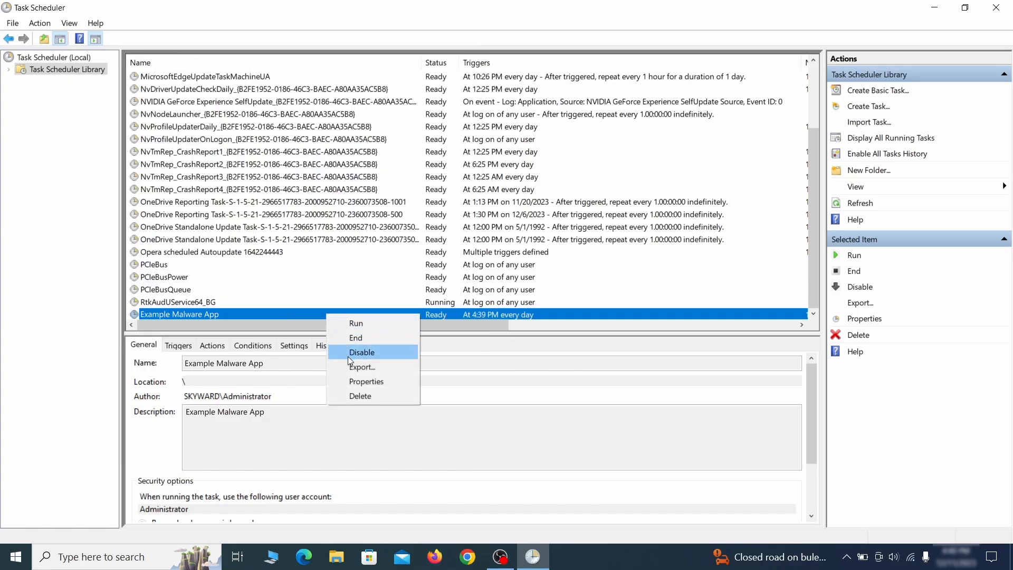
{"action": "left_click", "coordinate": [359, 396]}
{"action": "type", "text": "regedit"}
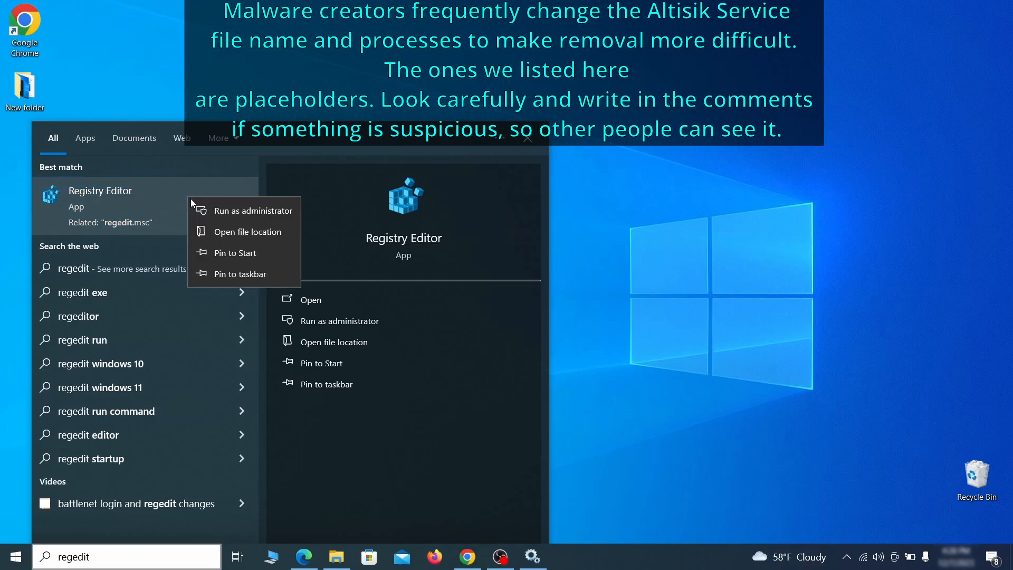
Step: Launch Registry Editor (regedit) with administrator rights
{"action": "left_click", "coordinate": [315, 298]}
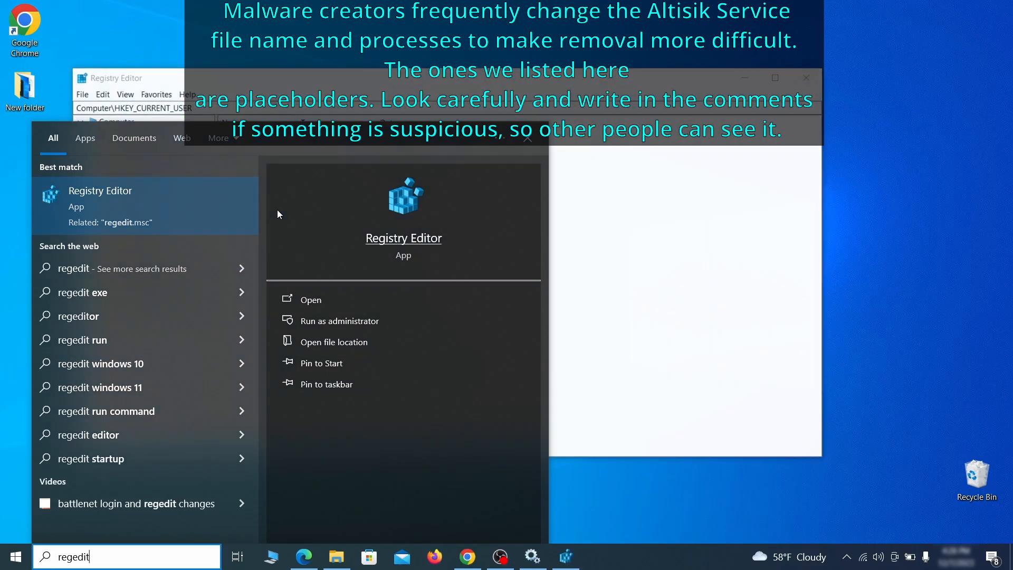
{"action": "left_click", "coordinate": [310, 298]}
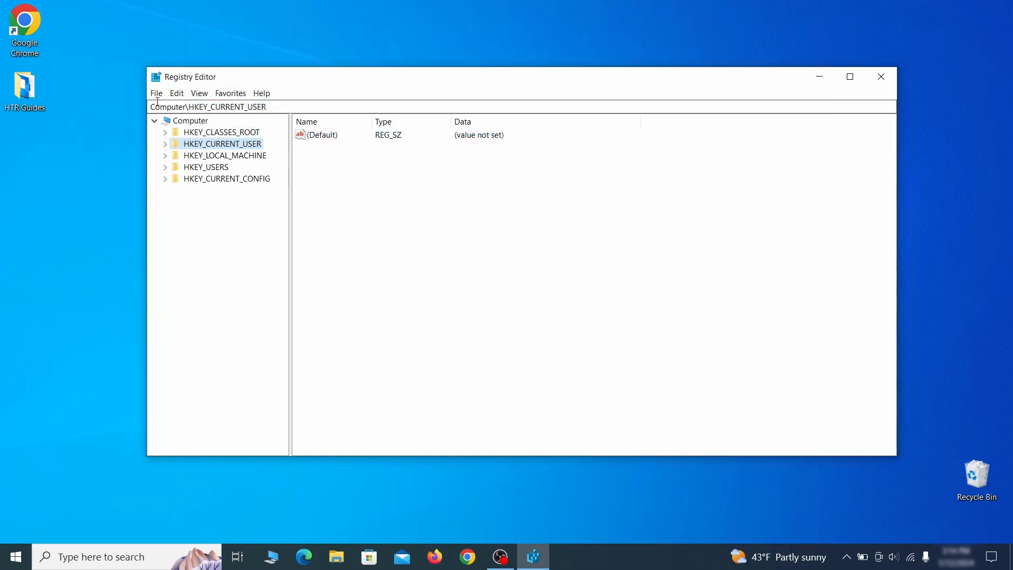
Step: Export HKEY_CURRENT_USER as 'Registry Backup 1' to the desktop
{"action": "left_click", "coordinate": [156, 92]}
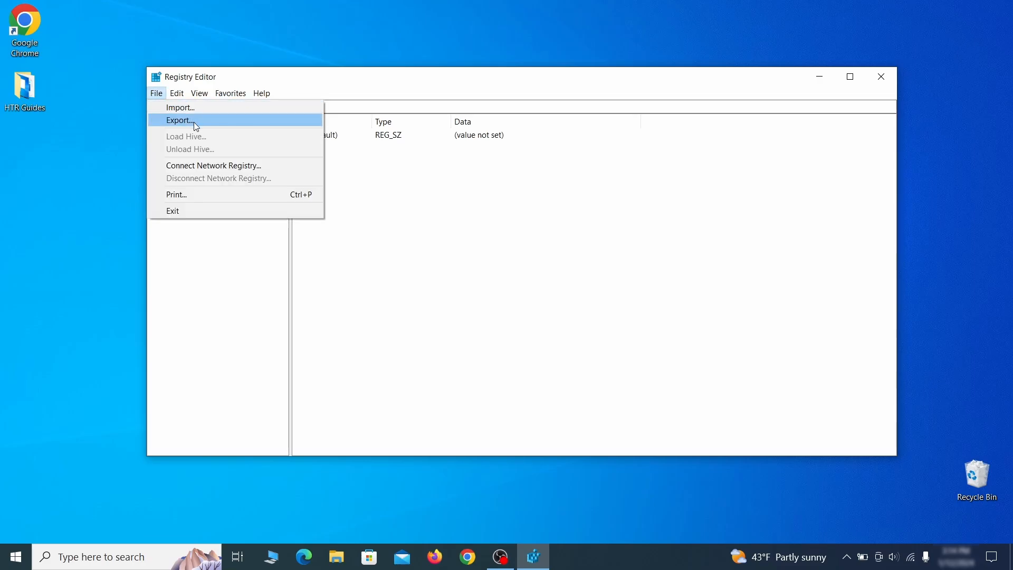
{"action": "left_click", "coordinate": [180, 120]}
{"action": "type", "text": "Registry Back"}
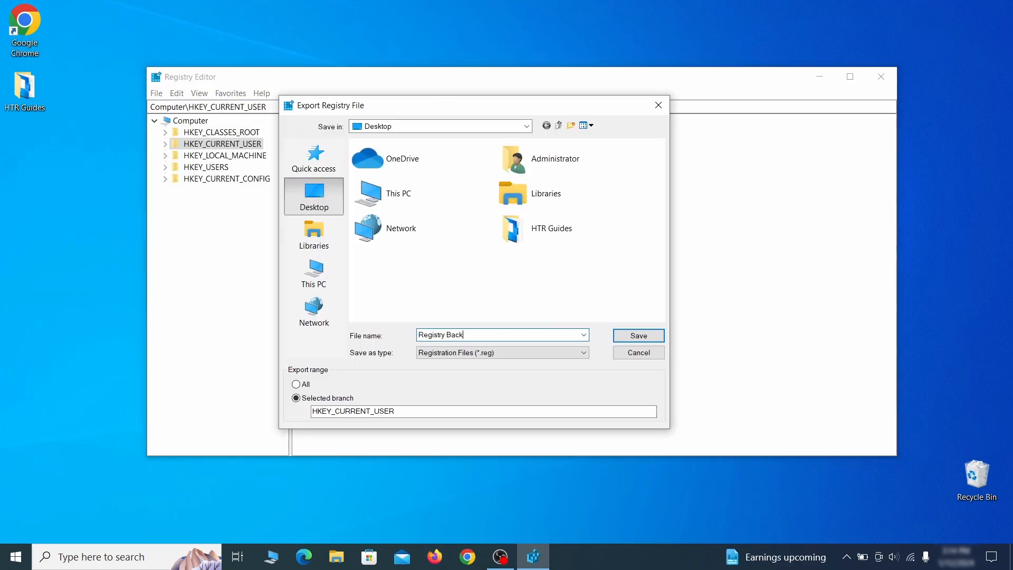
{"action": "type", "text": "up 1"}
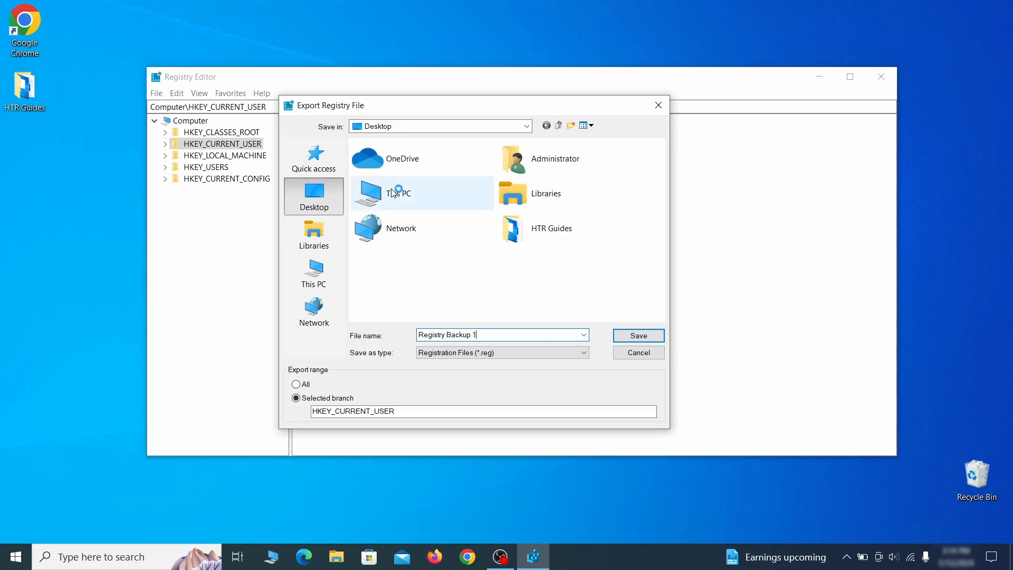
{"action": "left_click", "coordinate": [637, 335]}
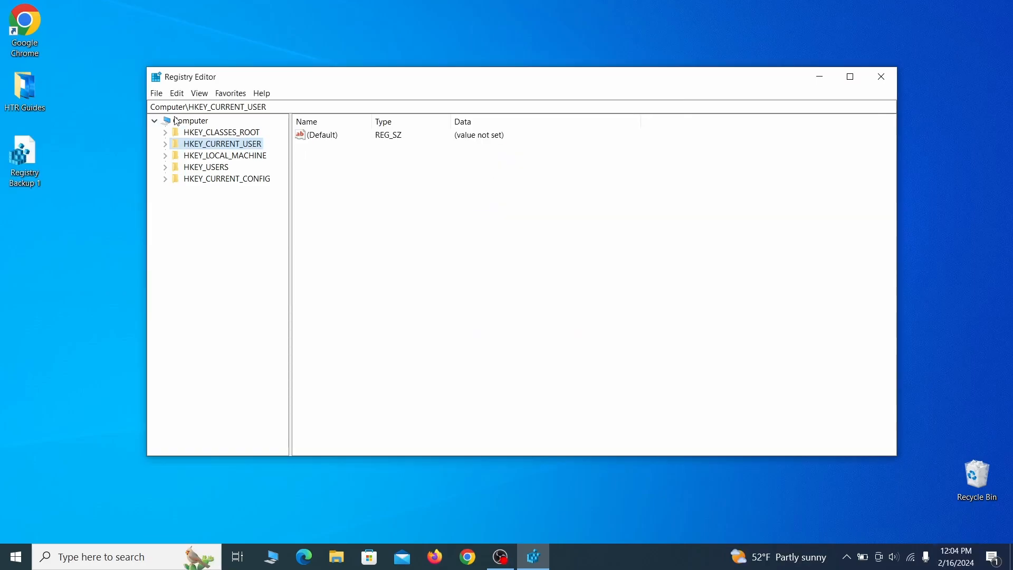
Step: Start an import and select the Registry Backup 1 file
{"action": "left_click", "coordinate": [156, 93]}
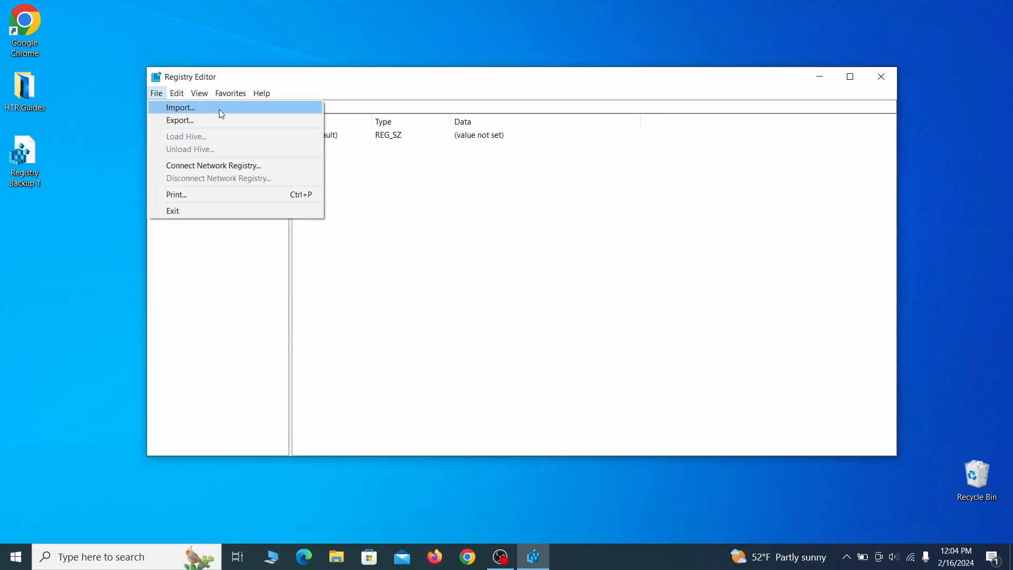
{"action": "left_click", "coordinate": [179, 108]}
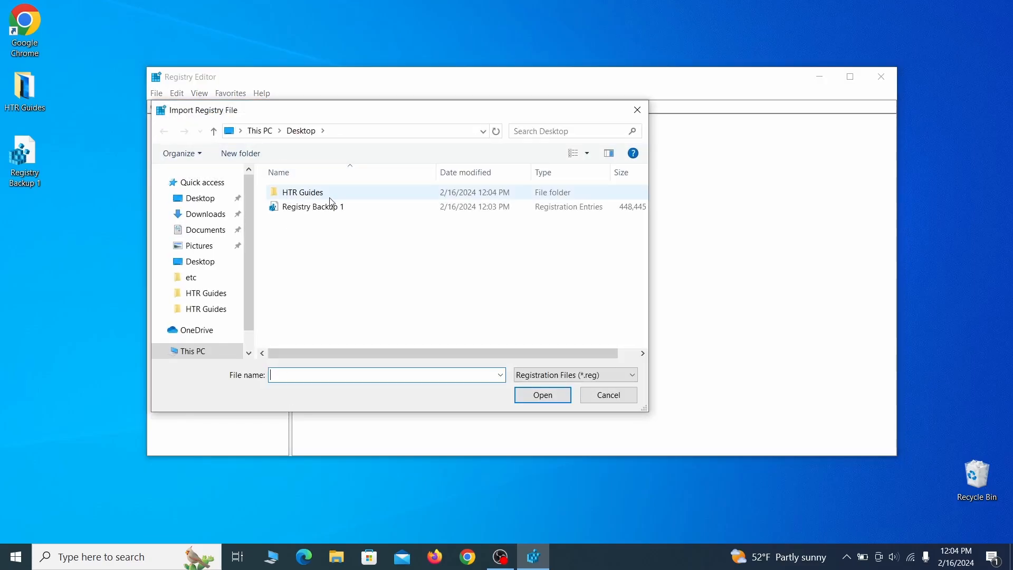
{"action": "left_click", "coordinate": [313, 206]}
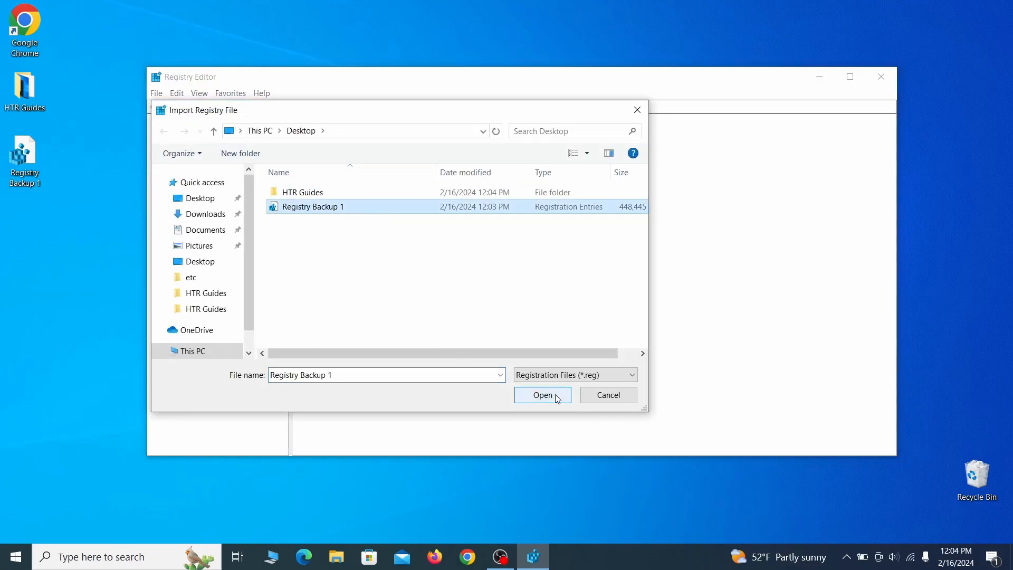
Step: Search the registry for 'Example Malware App' via Edit > Find
{"action": "left_click", "coordinate": [156, 93]}
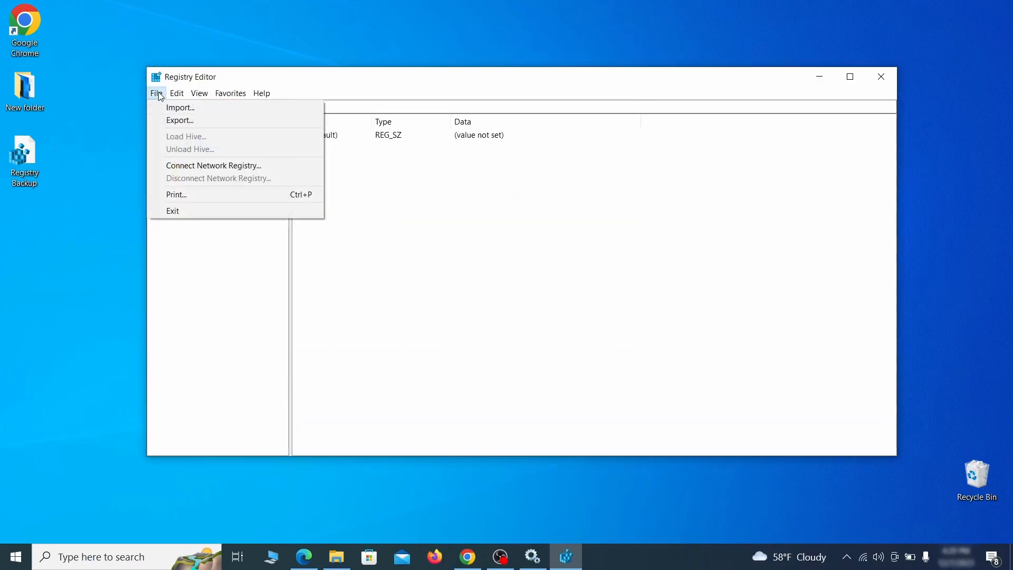
{"action": "left_click", "coordinate": [176, 93]}
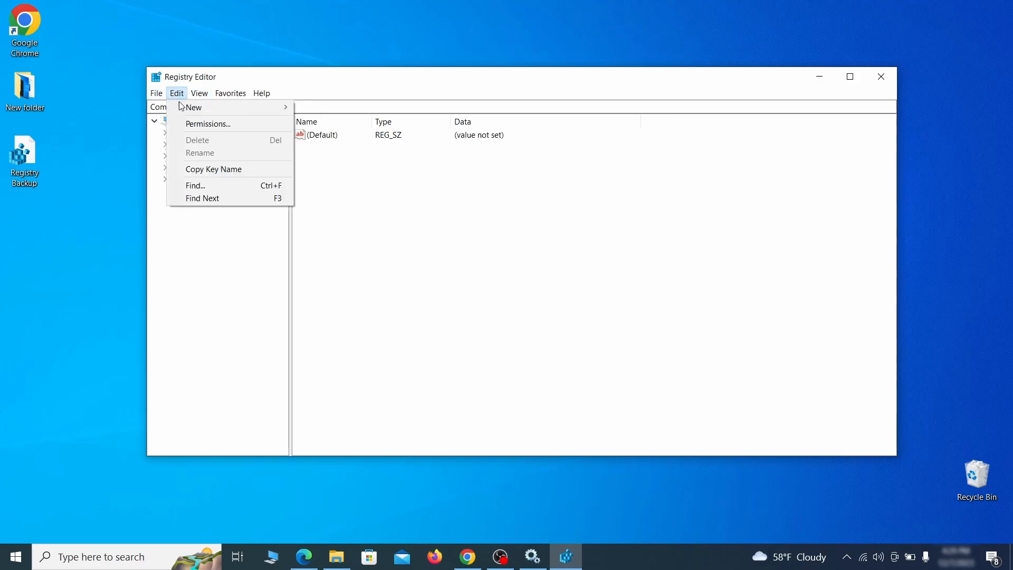
{"action": "left_click", "coordinate": [195, 186]}
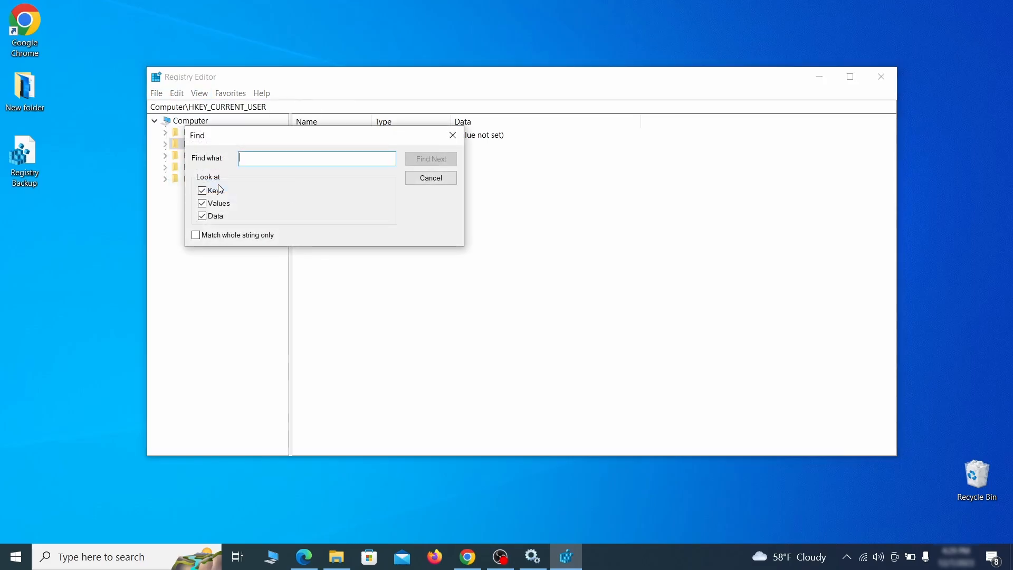
{"action": "type", "text": "Example Malw"}
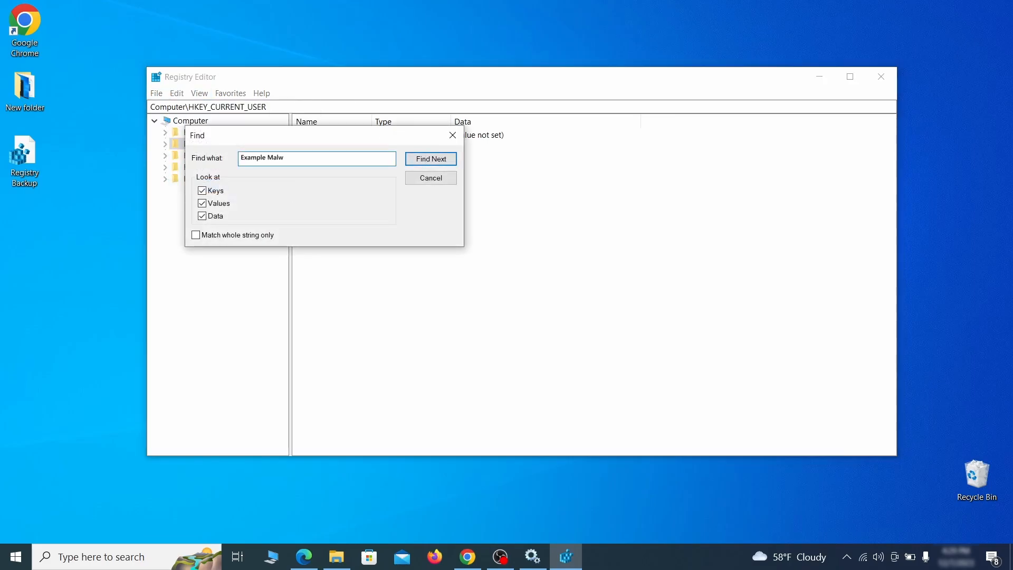
{"action": "type", "text": "are App"}
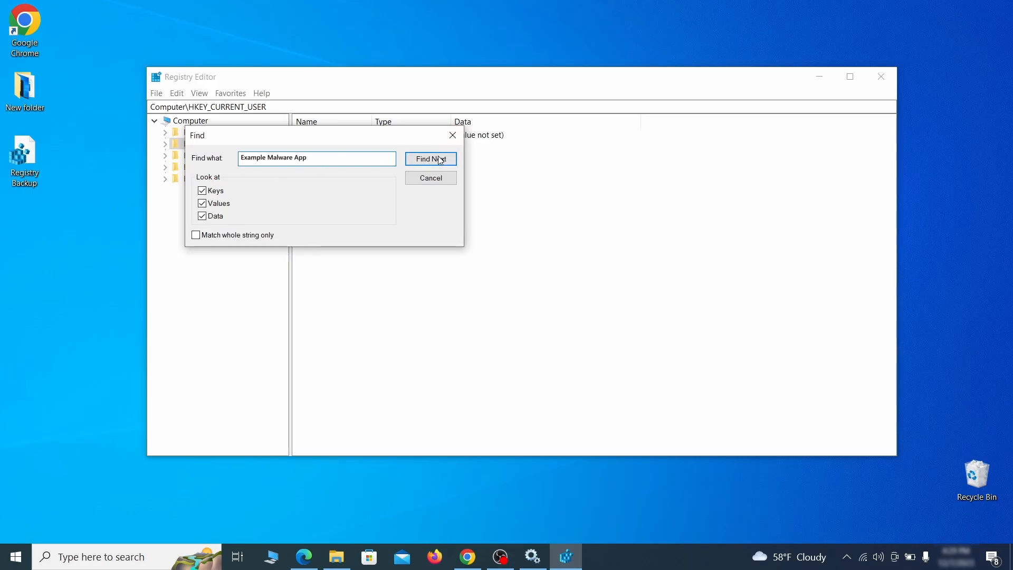
{"action": "left_click", "coordinate": [431, 159]}
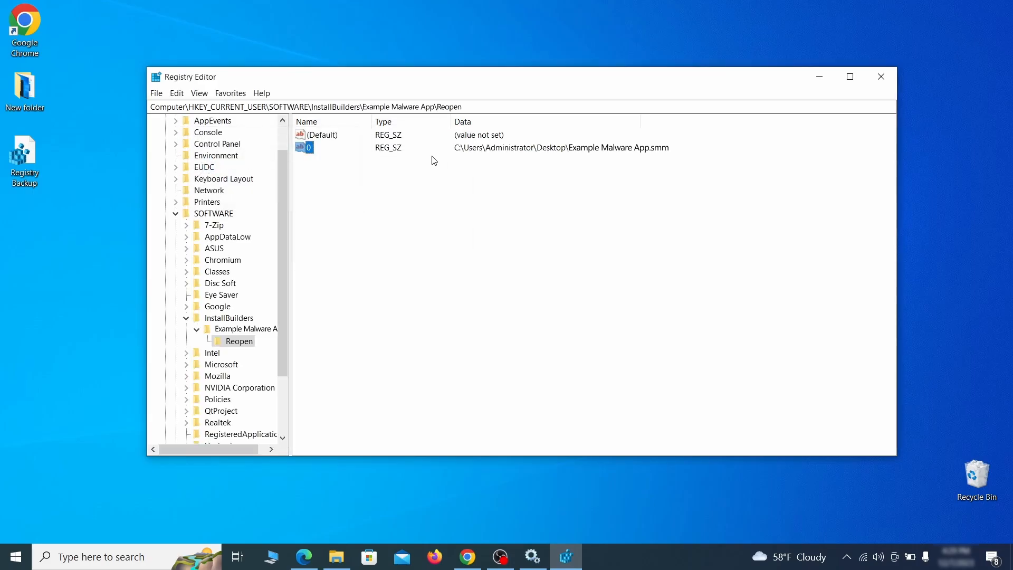
Step: Select the found Reopen key under InstallBuilders and bring up its actions
{"action": "left_click", "coordinate": [239, 341]}
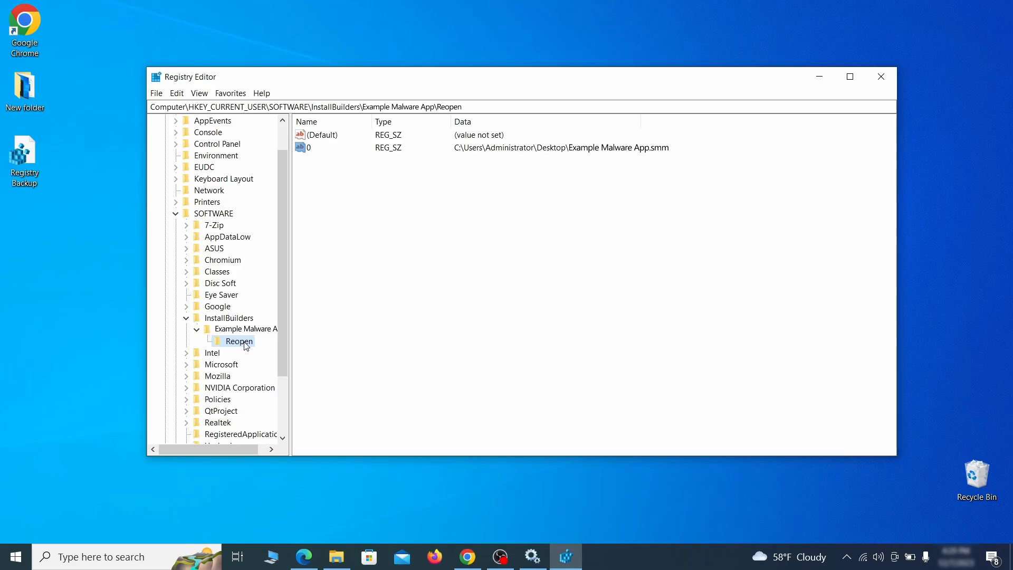
{"action": "right_click", "coordinate": [239, 341]}
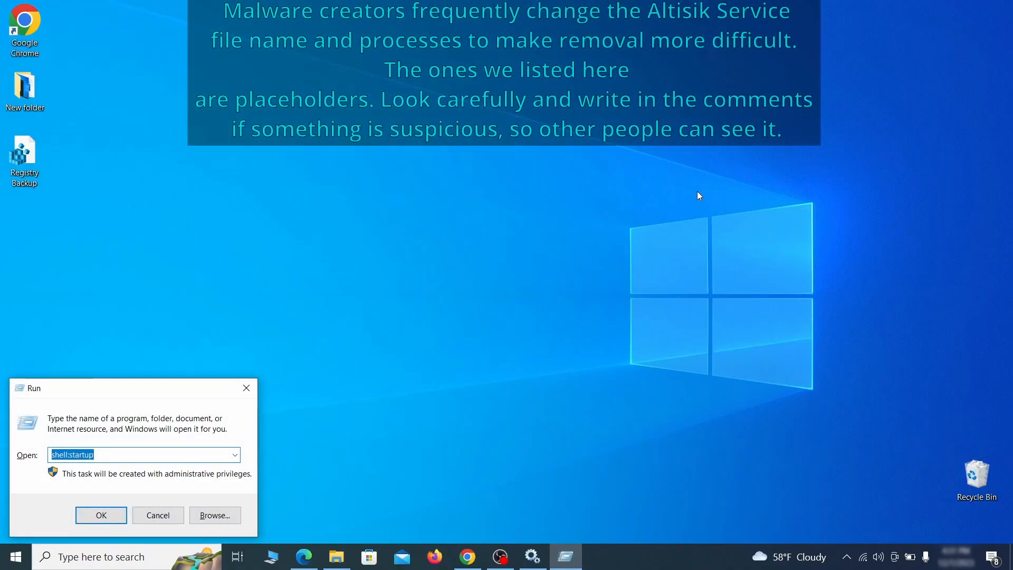
Step: Run a full MRT scan and finish with no malicious software detected
{"action": "type", "text": "M"}
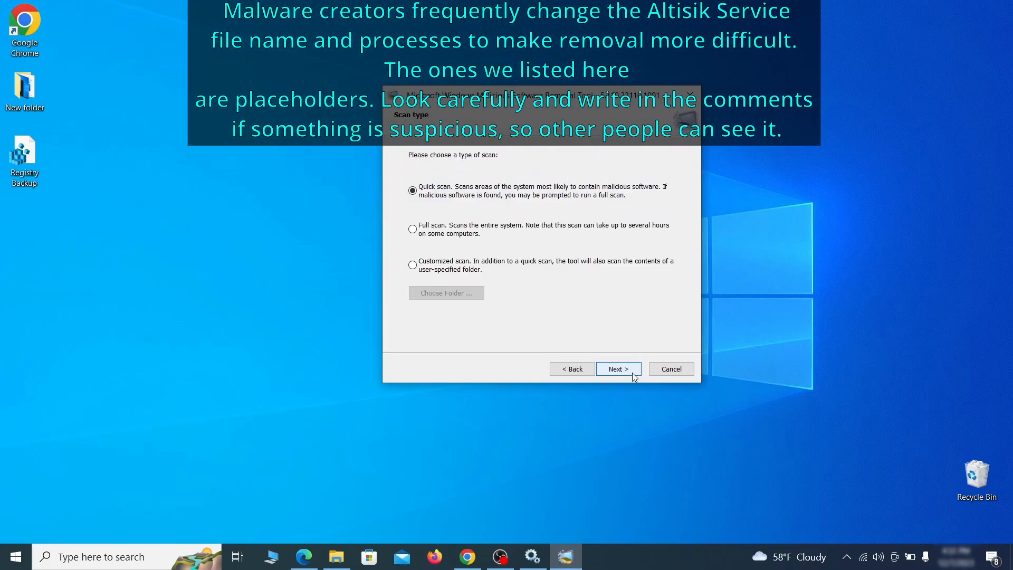
{"action": "left_click", "coordinate": [413, 229]}
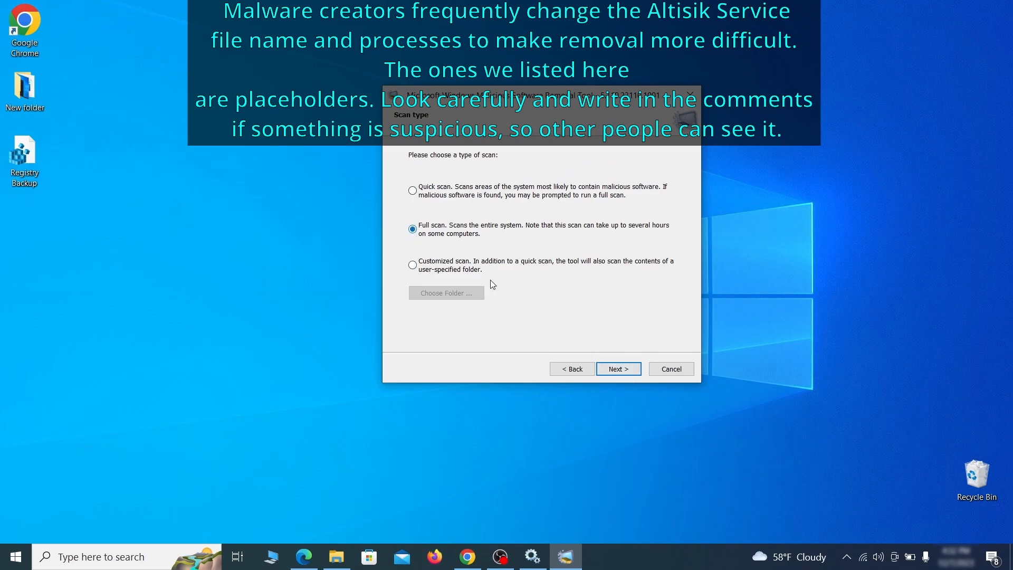
{"action": "left_click", "coordinate": [617, 368]}
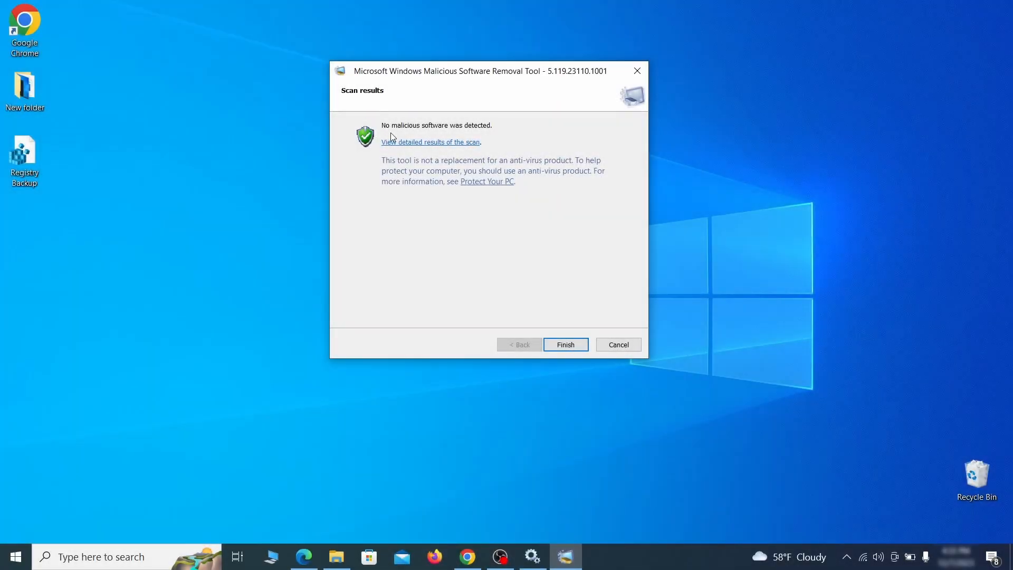
{"action": "mouse_move", "coordinate": [532, 154]}
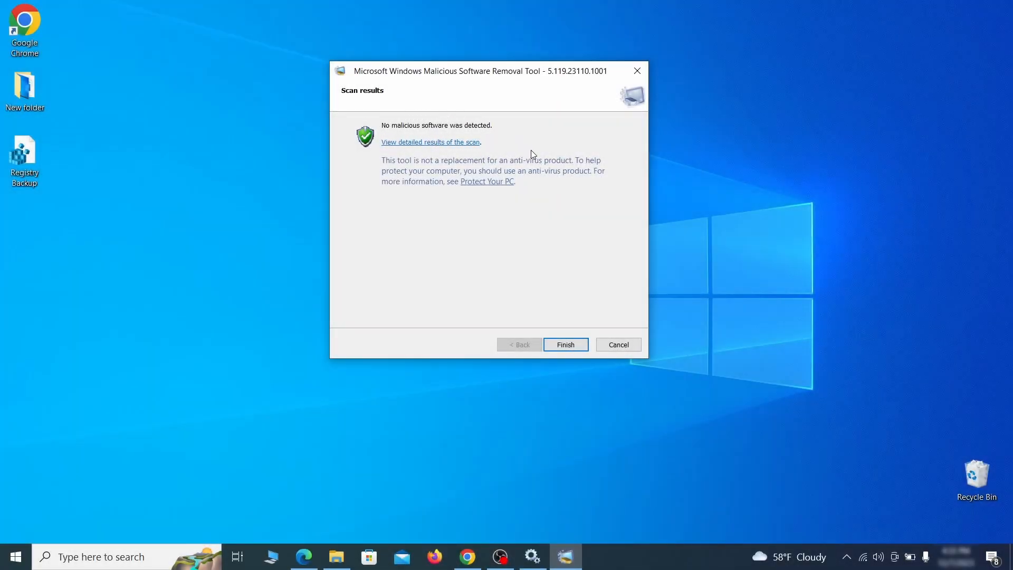
{"action": "left_click", "coordinate": [564, 344]}
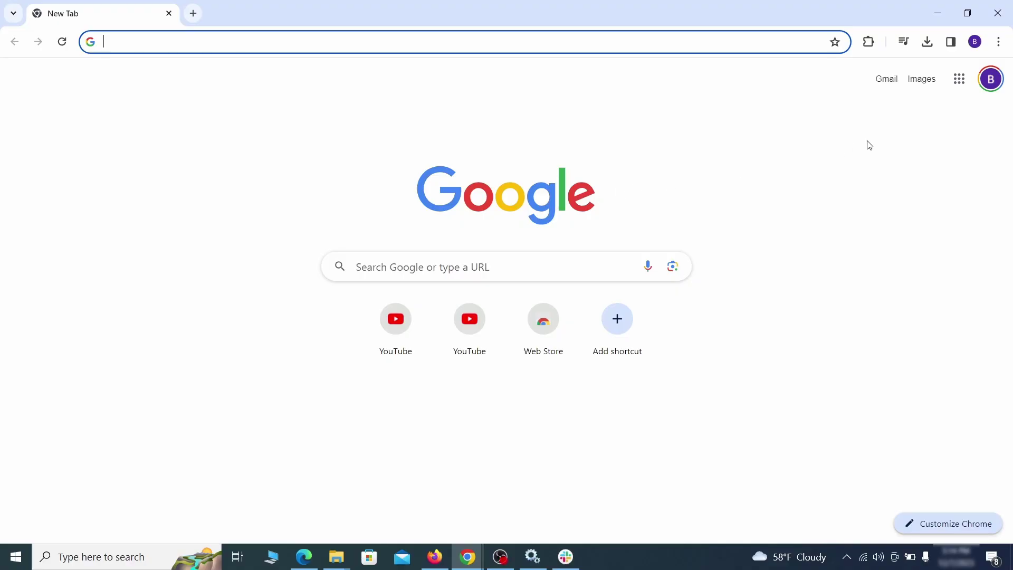
Step: On Chrome's Extensions page, switch off Add to Zola Button and confirm its removal
{"action": "left_click", "coordinate": [996, 41]}
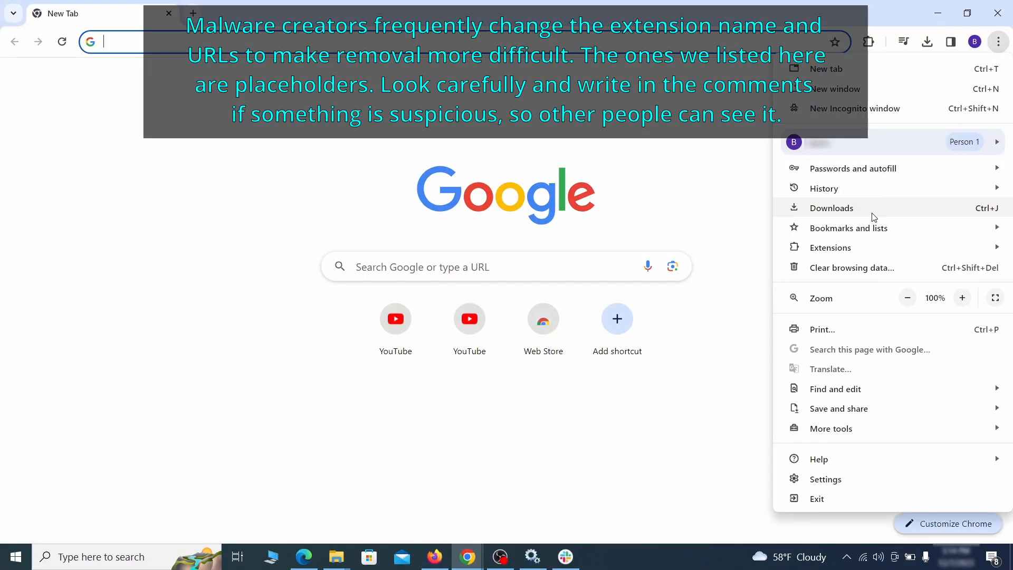
{"action": "left_click", "coordinate": [830, 246]}
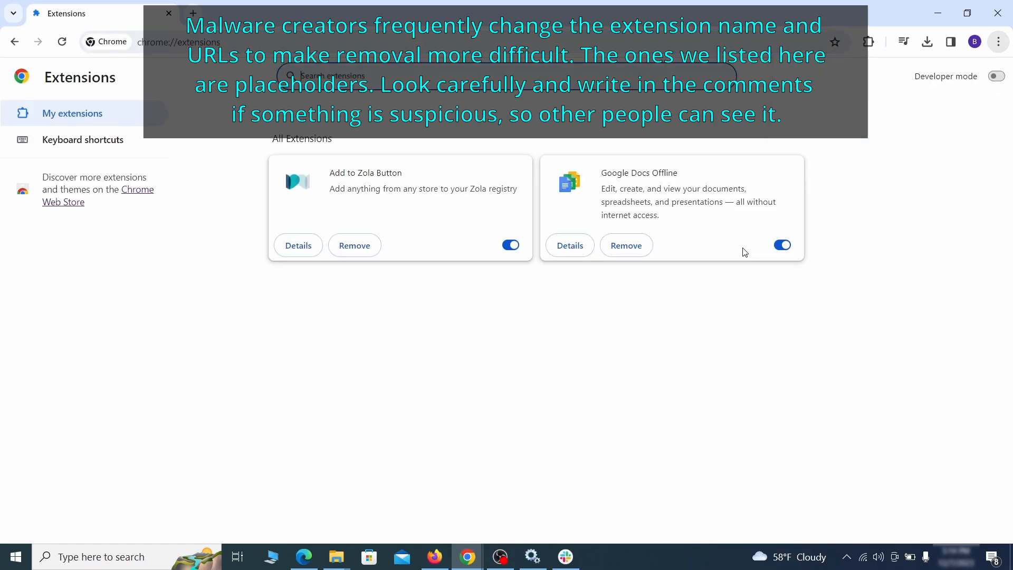
{"action": "mouse_move", "coordinate": [239, 206]}
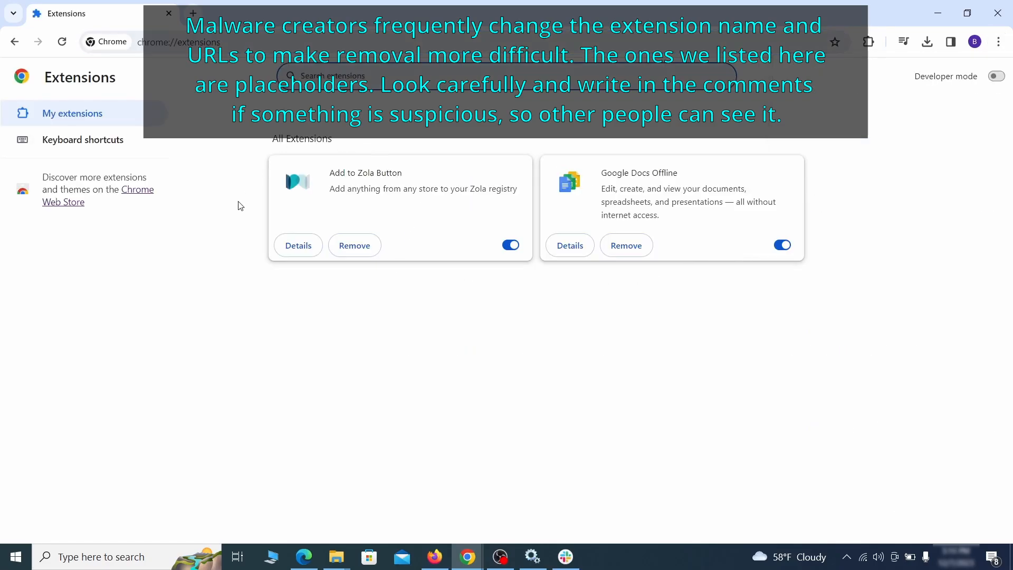
{"action": "mouse_move", "coordinate": [435, 269]}
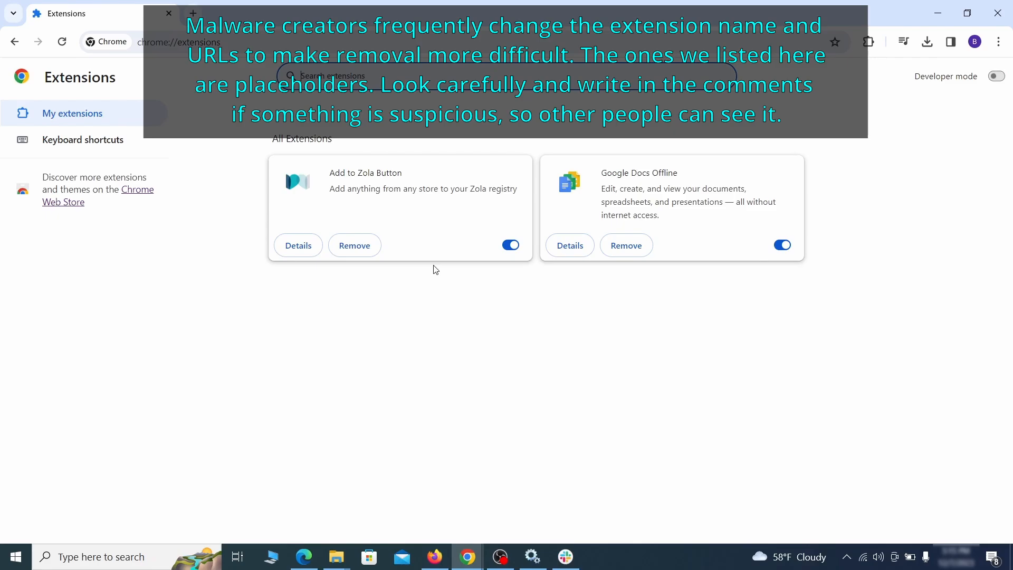
{"action": "left_click", "coordinate": [510, 245]}
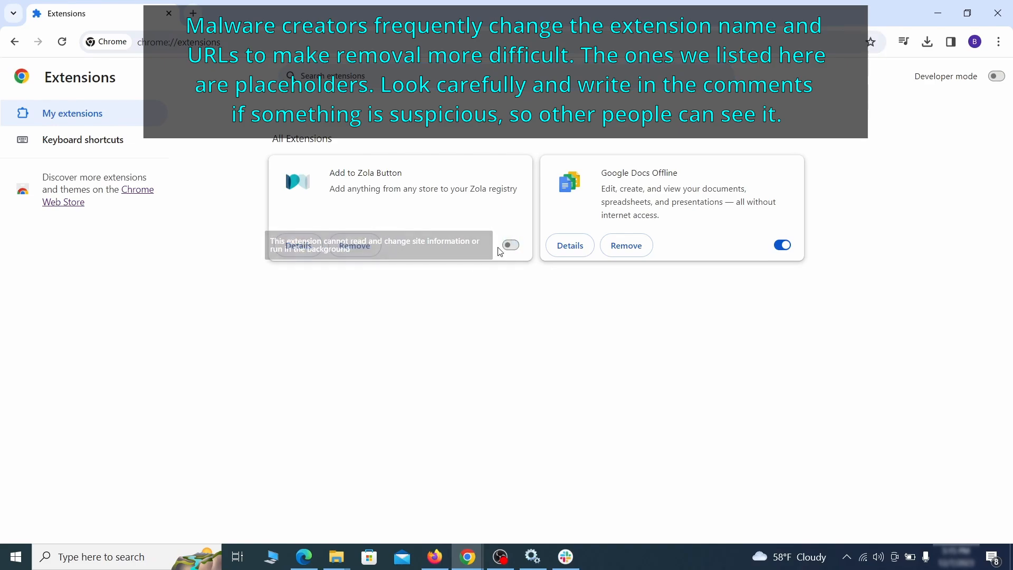
{"action": "left_click", "coordinate": [353, 245]}
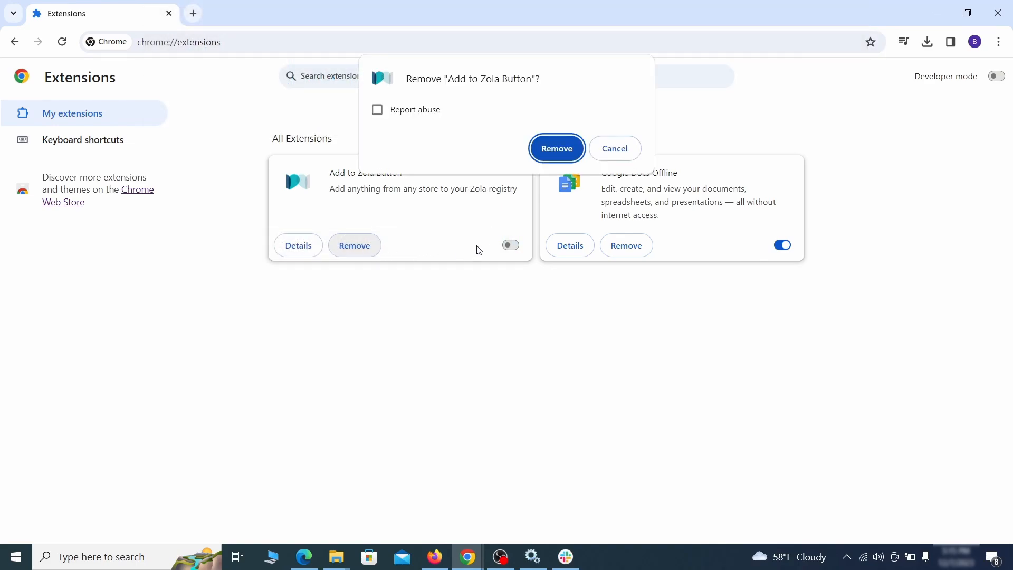
{"action": "left_click", "coordinate": [556, 148]}
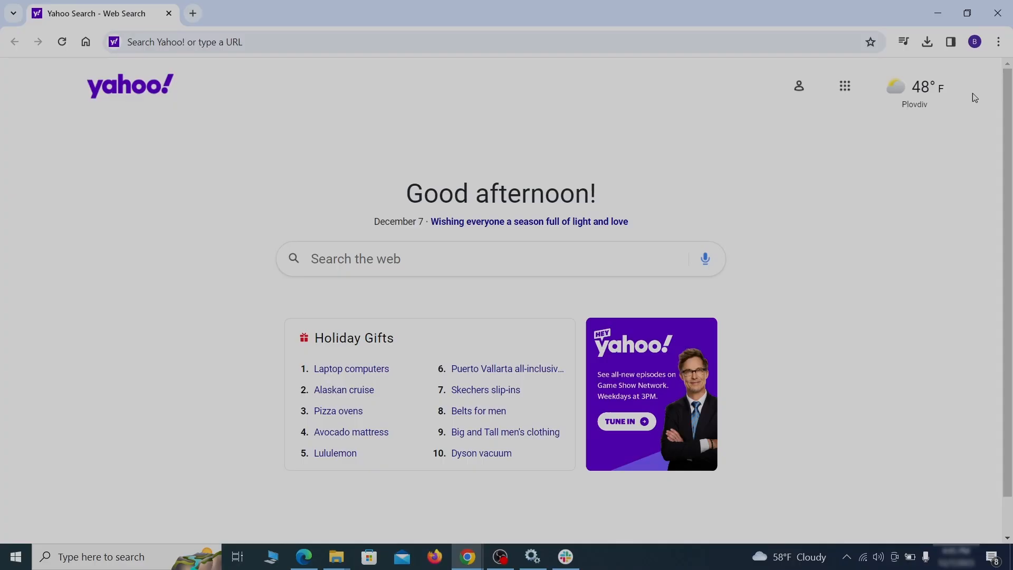
Step: Clear Chrome's browsing data on the Advanced list, including autofill form data
{"action": "left_click", "coordinate": [997, 41]}
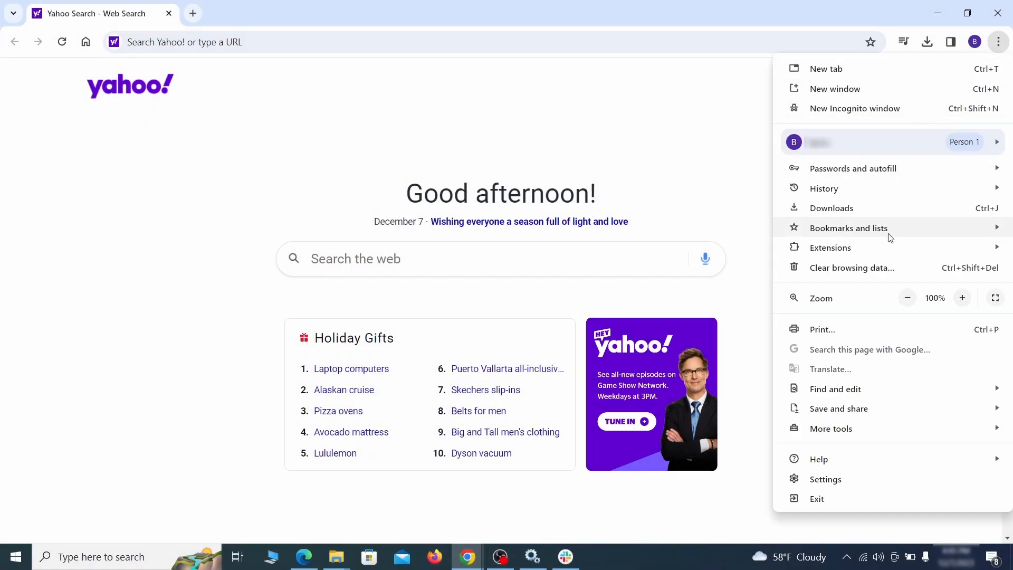
{"action": "left_click", "coordinate": [825, 479]}
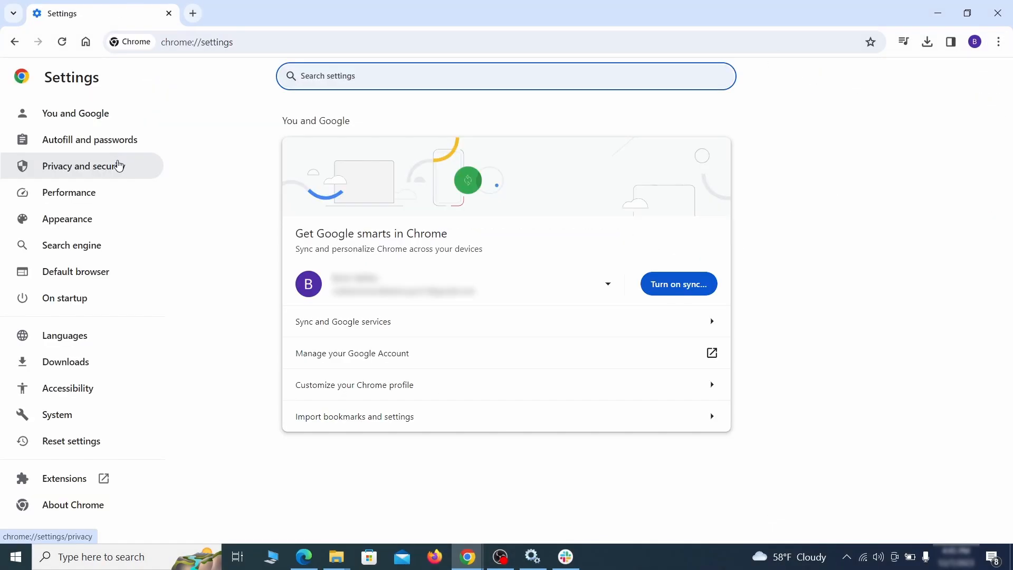
{"action": "left_click", "coordinate": [81, 165]}
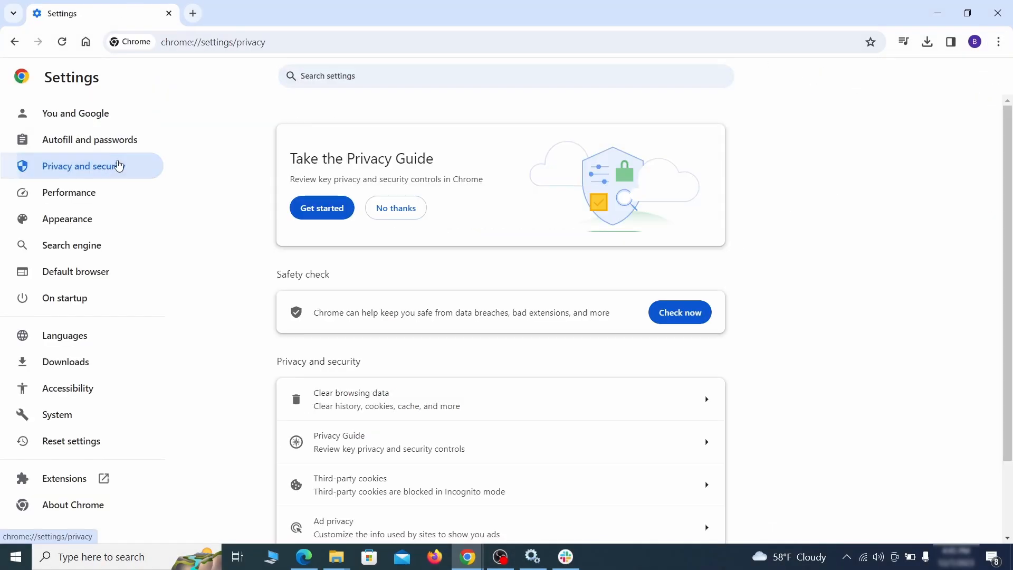
{"action": "scroll", "scroll_direction": "down", "scroll_amount": 3}
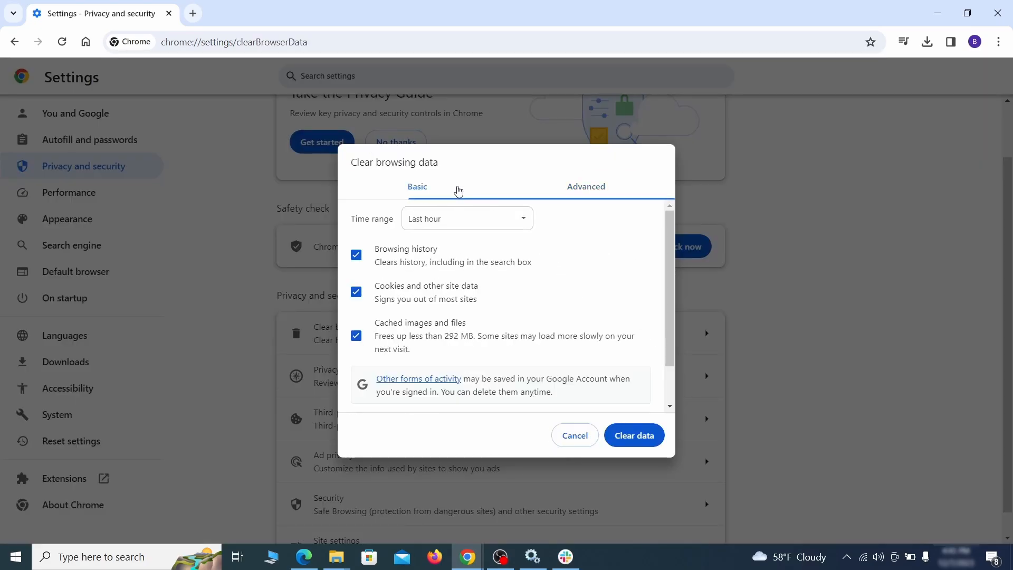
{"action": "left_click", "coordinate": [585, 185]}
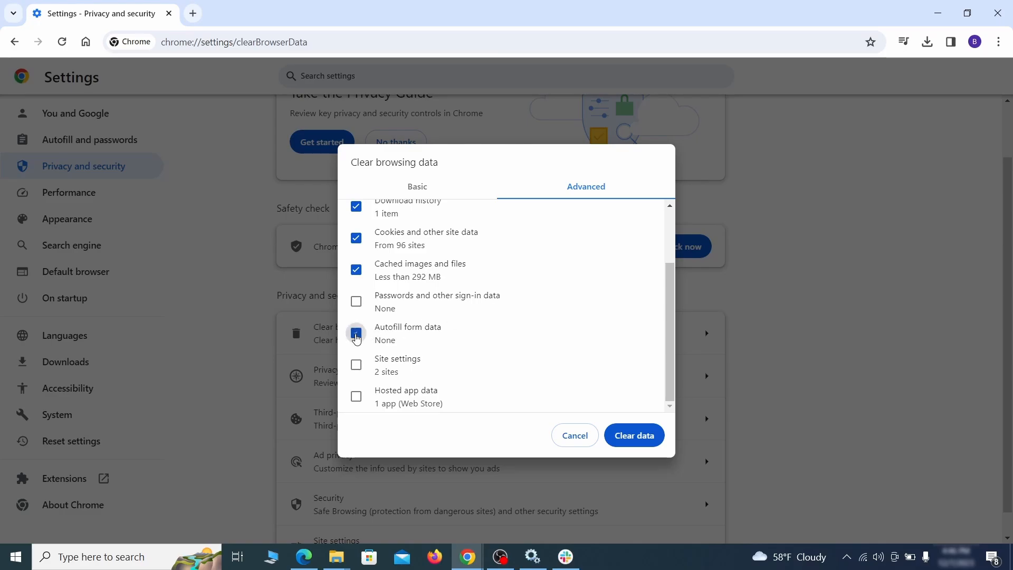
{"action": "left_click", "coordinate": [355, 333]}
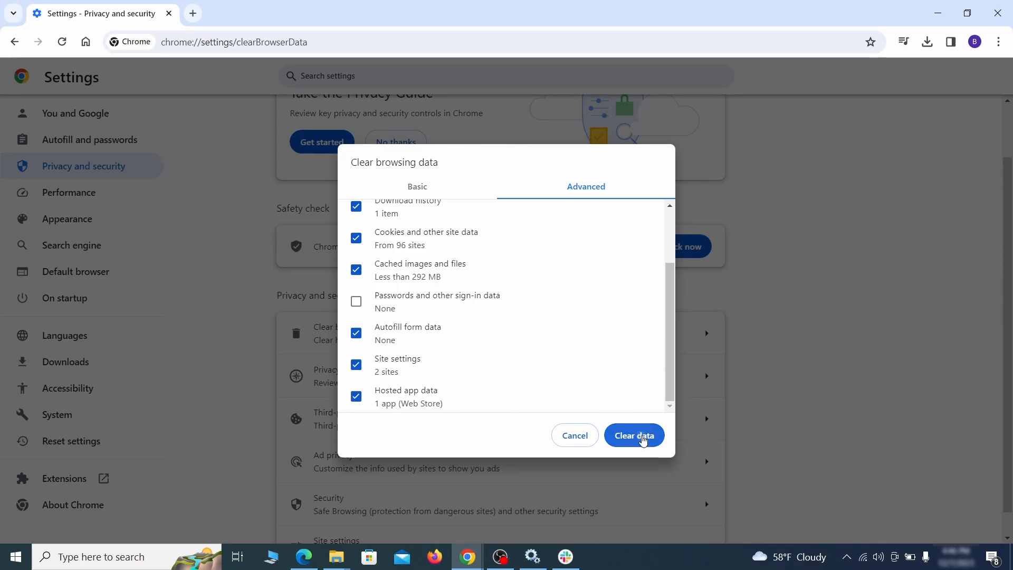
{"action": "left_click", "coordinate": [634, 434]}
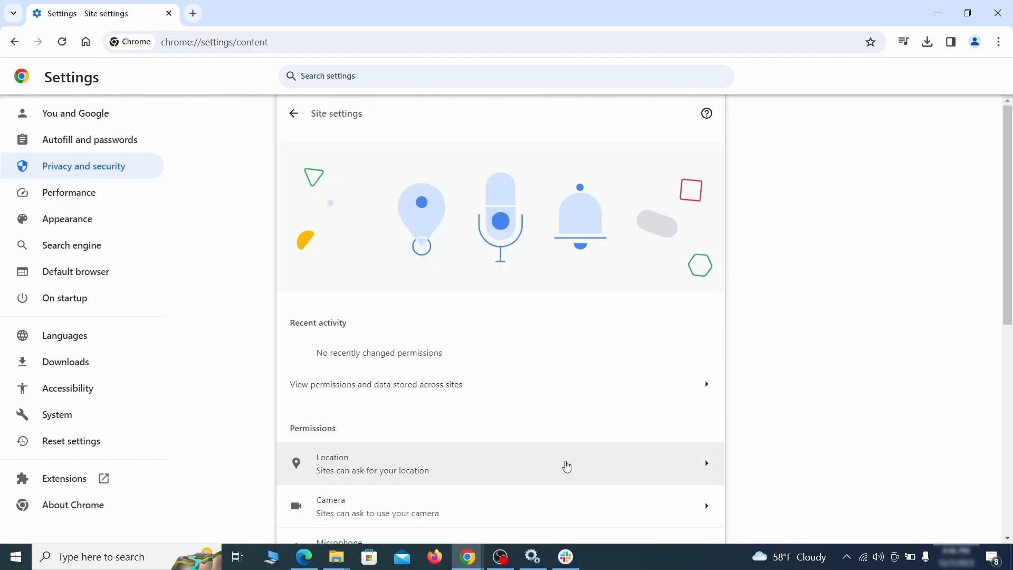
Step: Review Site settings notifications and act on ExampleRougeURL.com's allowed permission
{"action": "scroll", "scroll_direction": "down", "scroll_amount": 3}
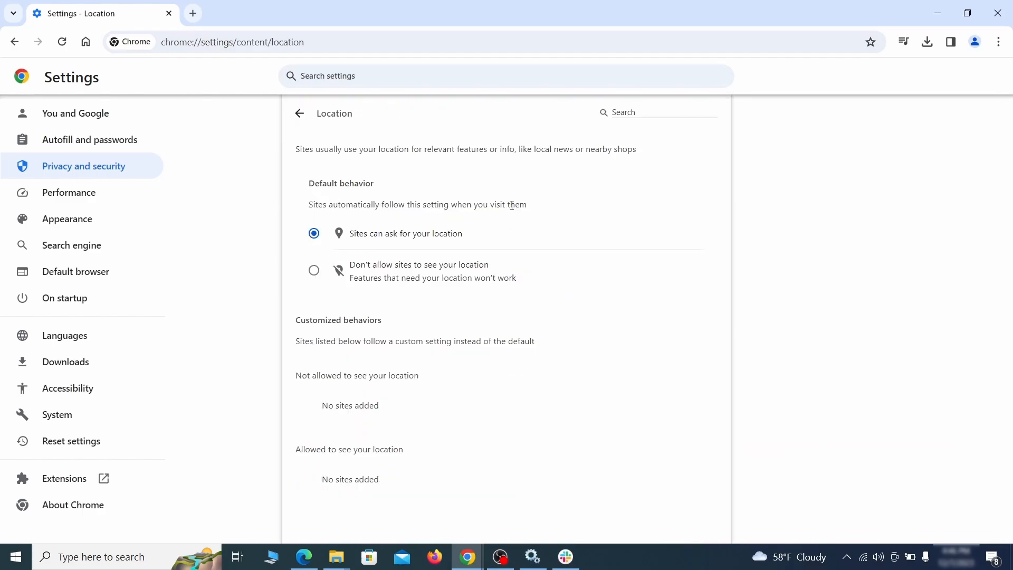
{"action": "left_click", "coordinate": [299, 113]}
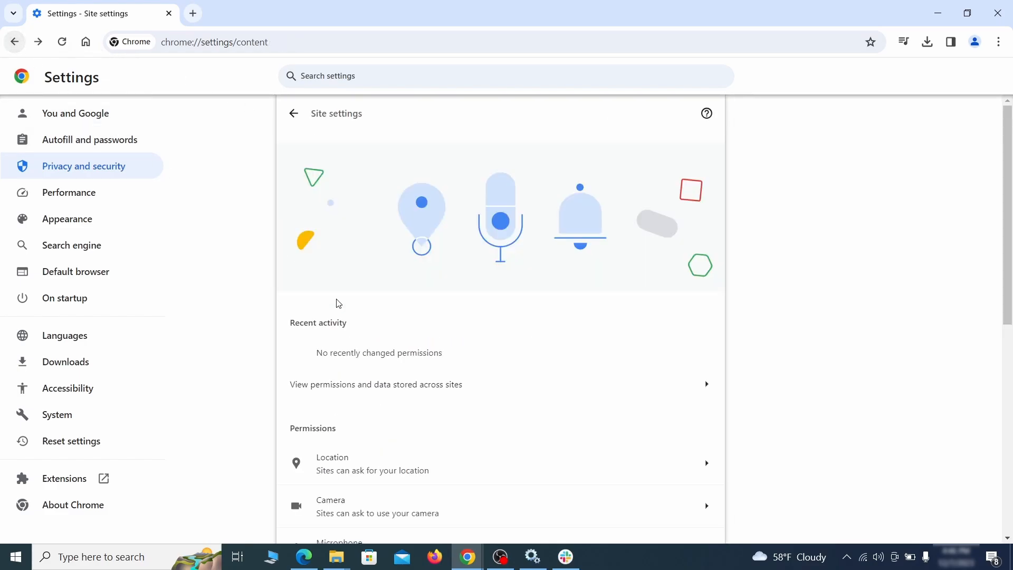
{"action": "left_click", "coordinate": [376, 506]}
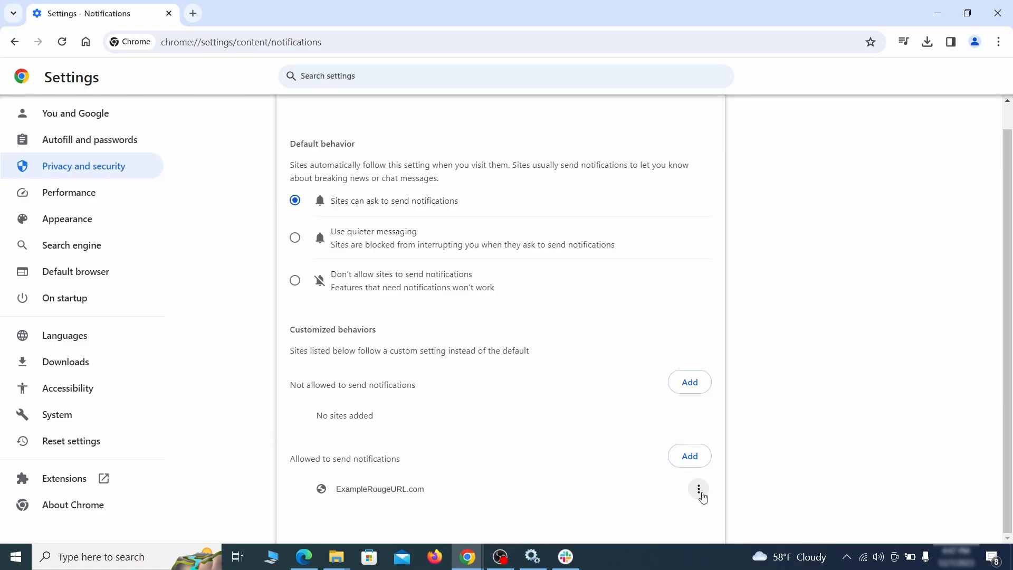
{"action": "left_click", "coordinate": [14, 41]}
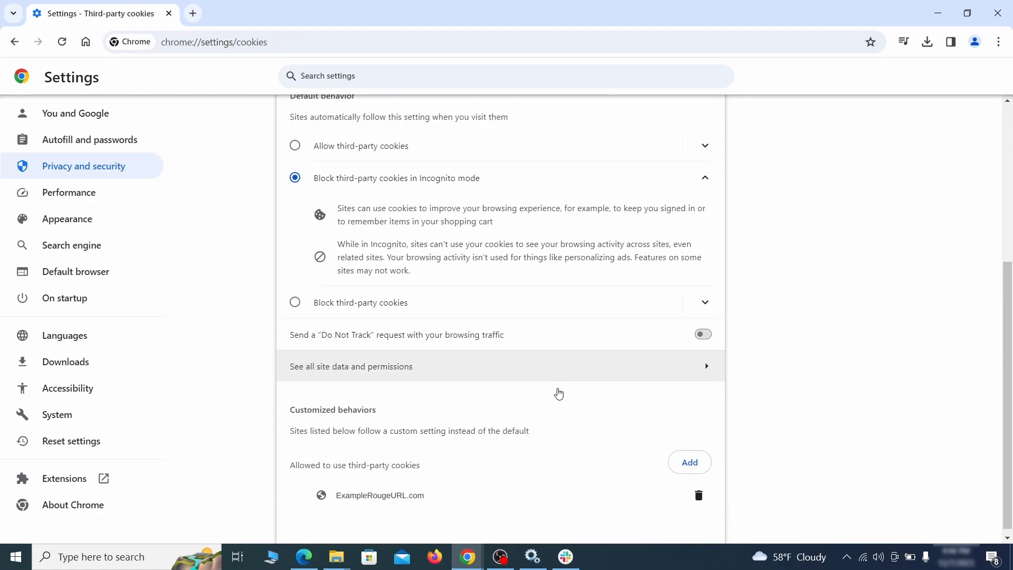
{"action": "left_click", "coordinate": [14, 42]}
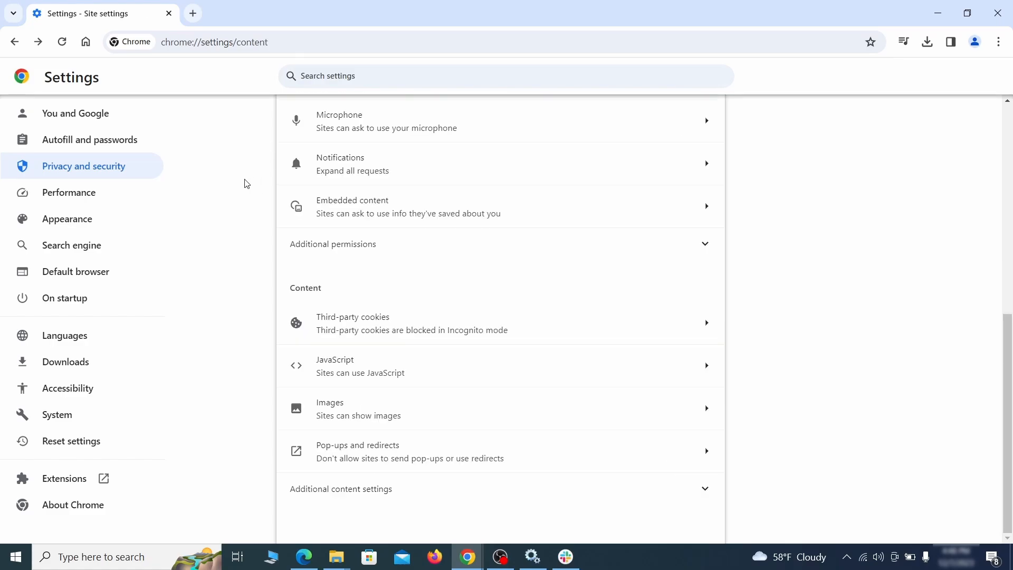
Step: In Appearance, erase the rogue custom home page URL and turn off the home button
{"action": "left_click", "coordinate": [66, 219]}
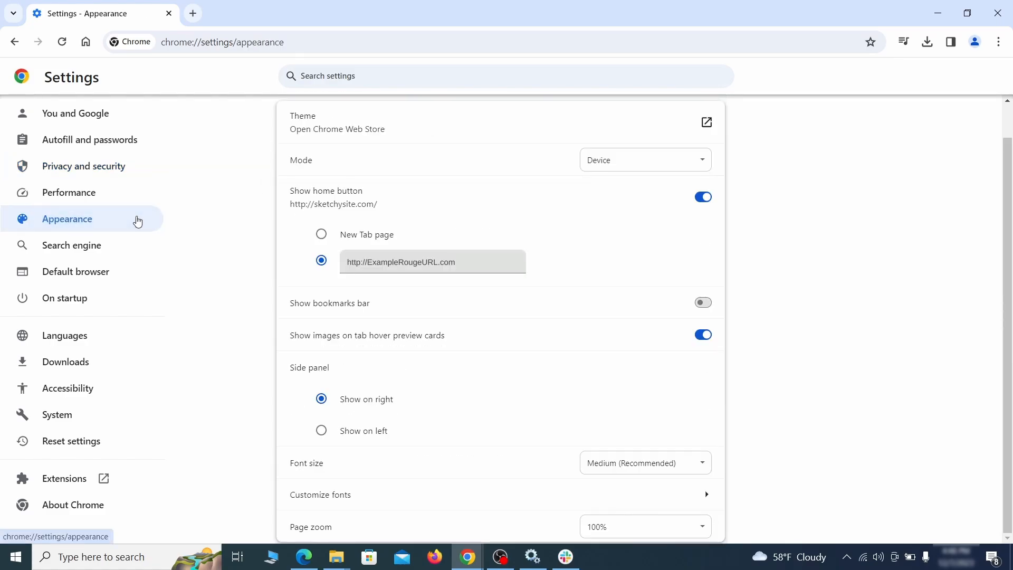
{"action": "mouse_move", "coordinate": [321, 259]}
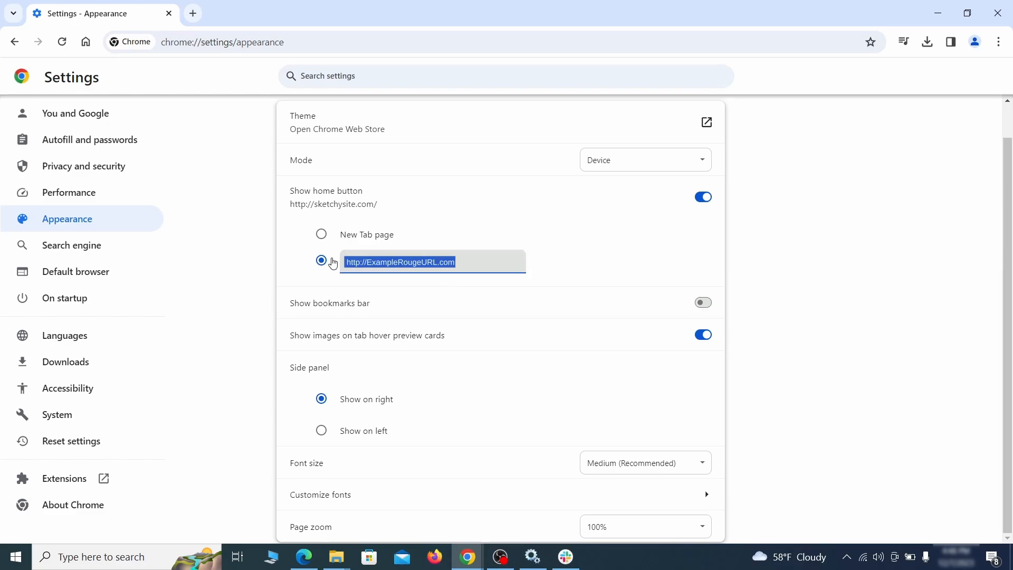
{"action": "key", "text": "Delete"}
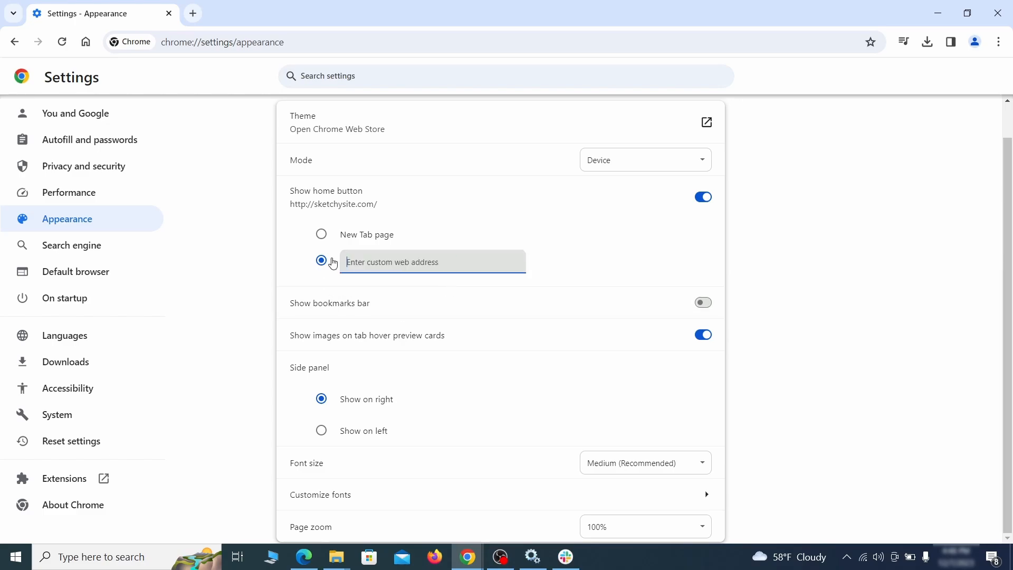
{"action": "left_click", "coordinate": [703, 196]}
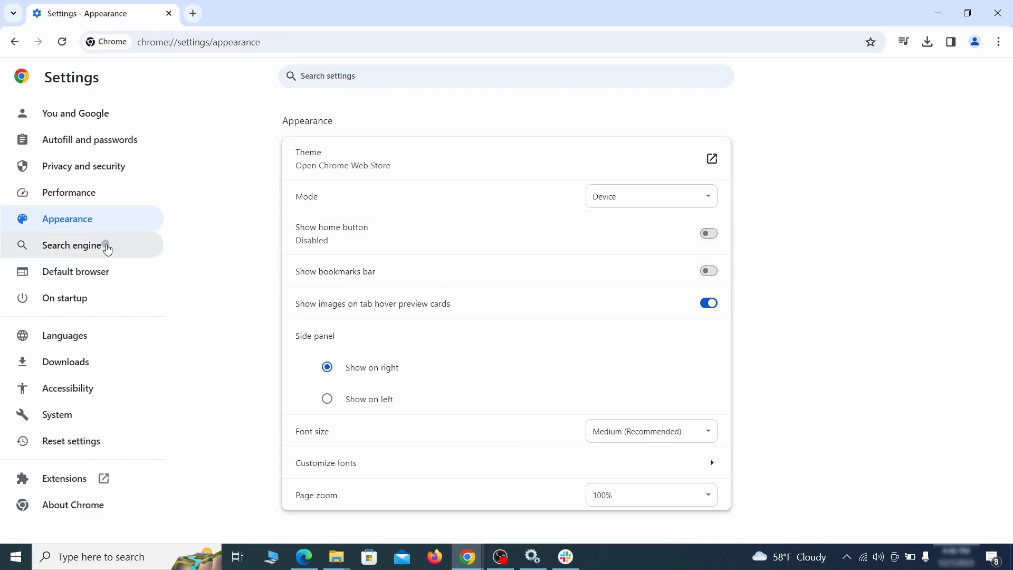
Step: Make Google the default search engine and delete the ExampleRougeURL.com site search shortcut
{"action": "left_click", "coordinate": [70, 245]}
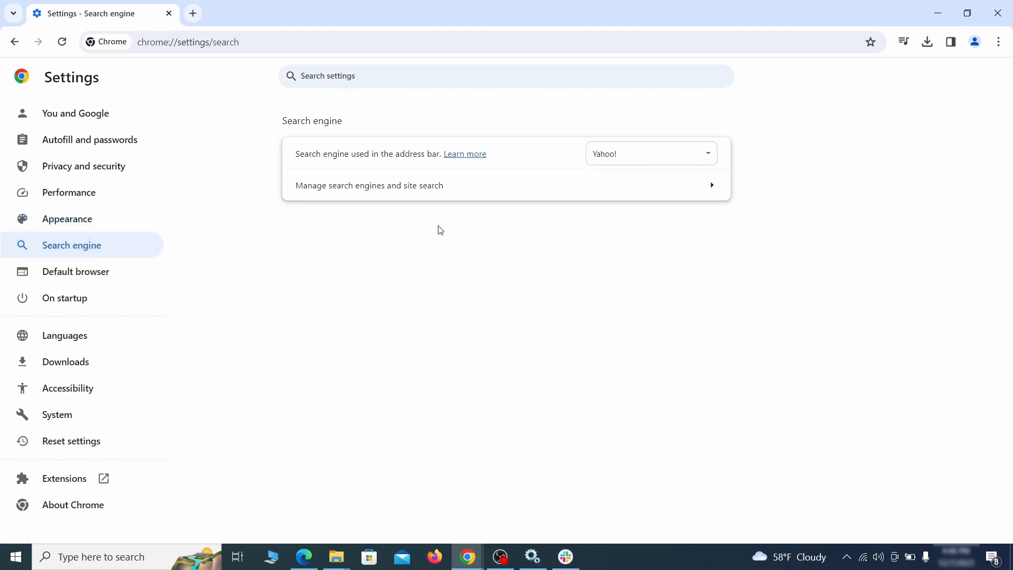
{"action": "left_click", "coordinate": [649, 153]}
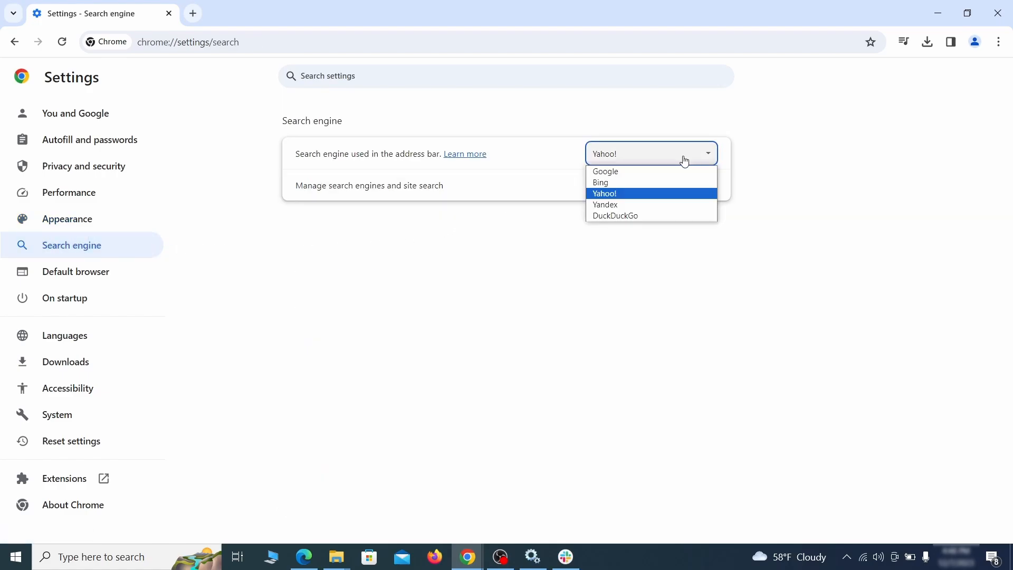
{"action": "left_click", "coordinate": [368, 185]}
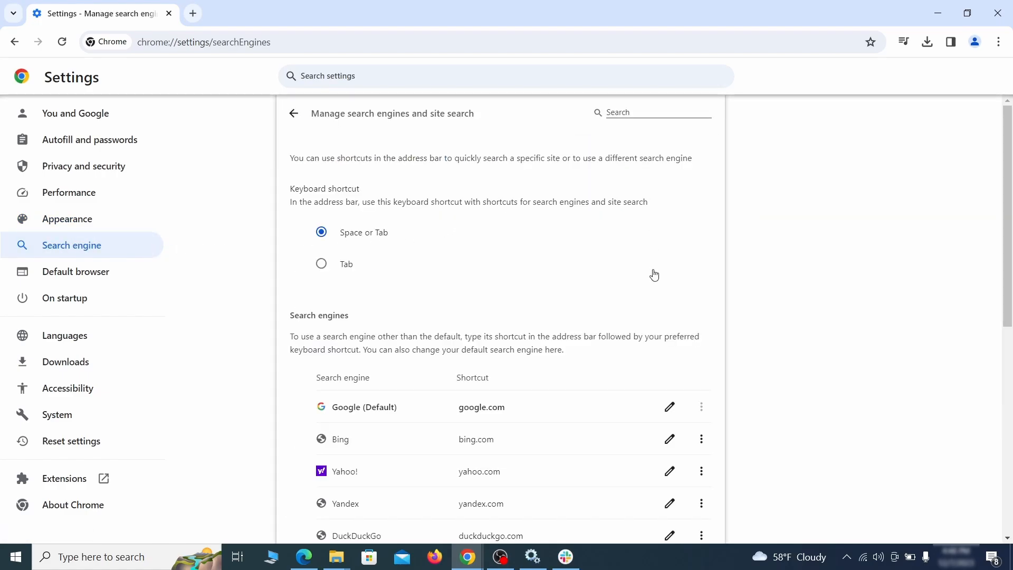
{"action": "left_click", "coordinate": [701, 324]}
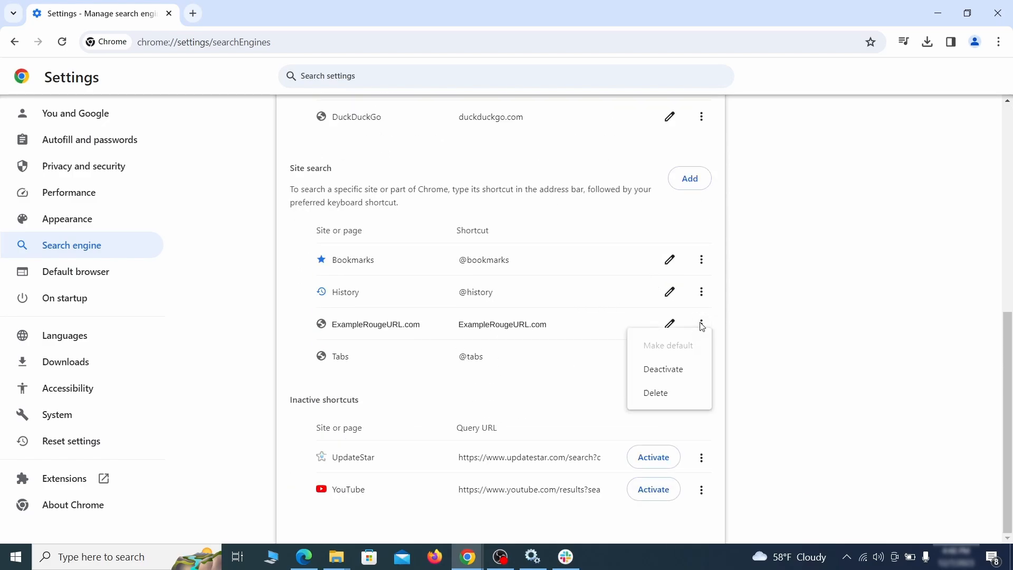
{"action": "left_click", "coordinate": [655, 392]}
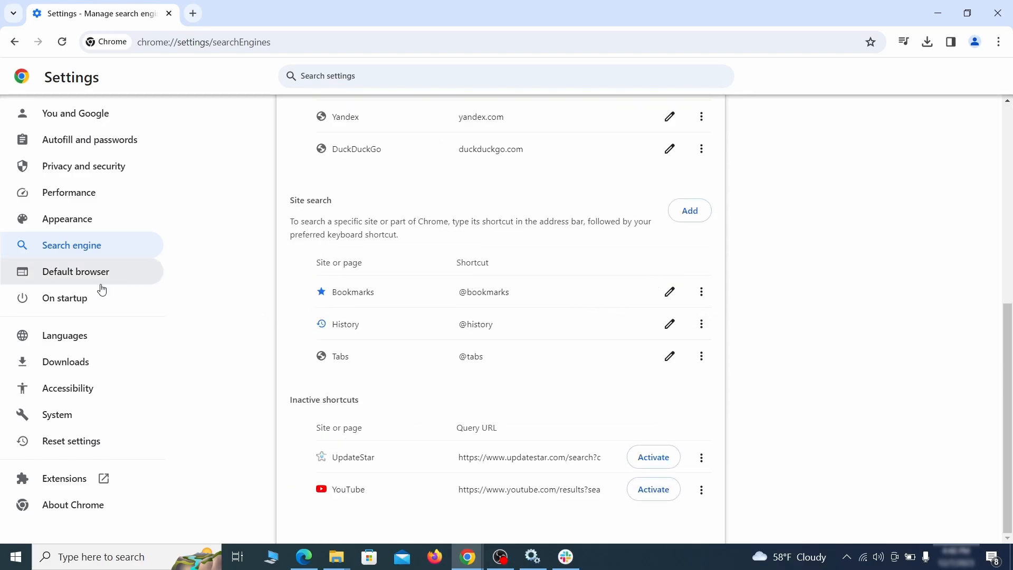
Step: Remove ExampleRougeURL.com from Chrome's On startup pages so the New Tab page opens
{"action": "left_click", "coordinate": [65, 297]}
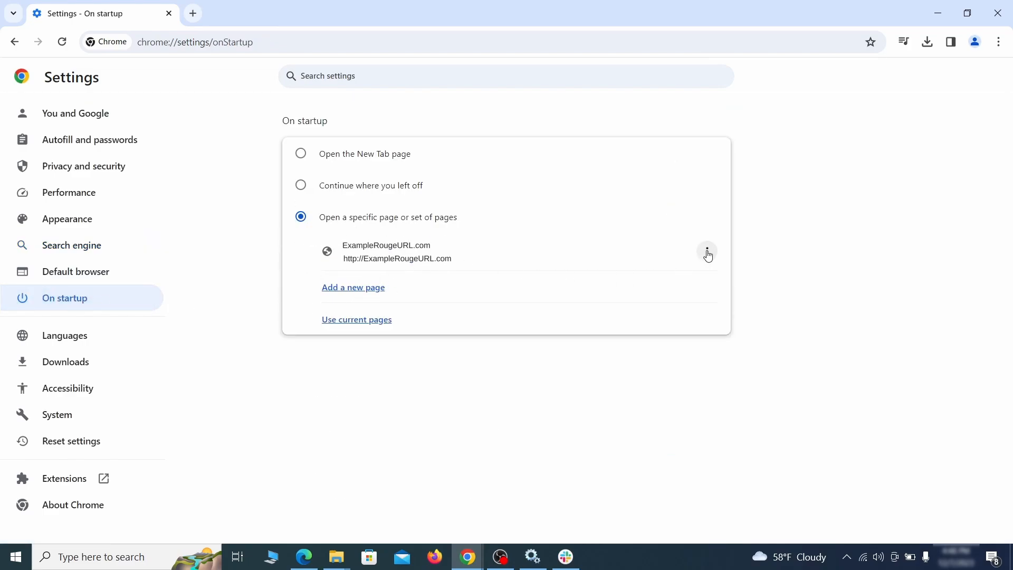
{"action": "left_click", "coordinate": [707, 252]}
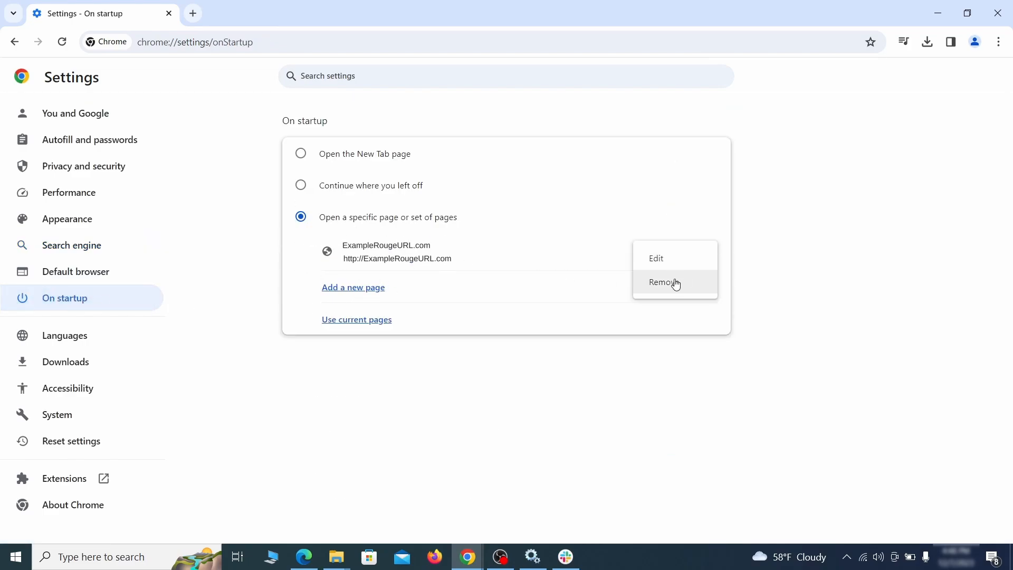
{"action": "left_click", "coordinate": [663, 283]}
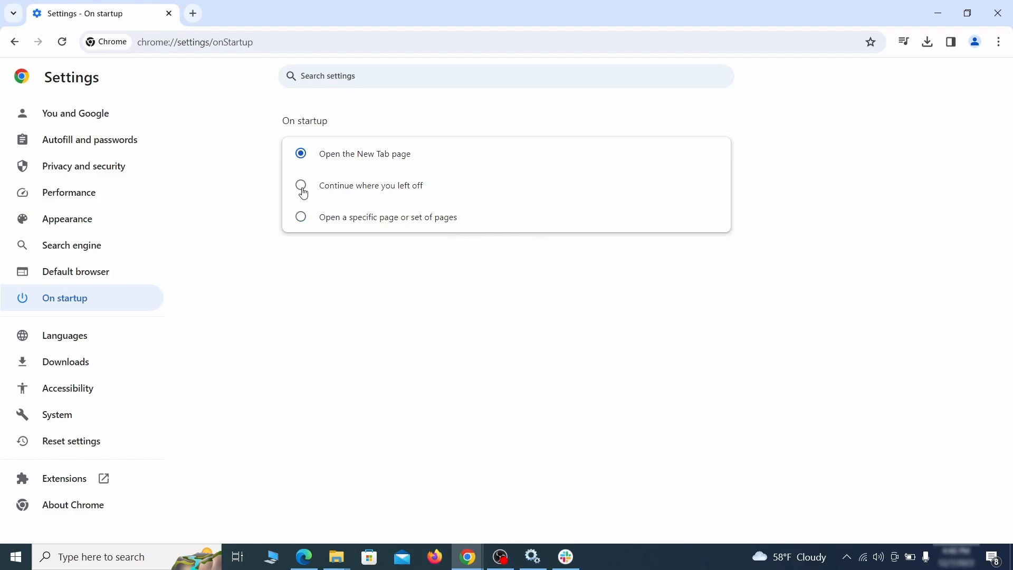
{"action": "left_click", "coordinate": [435, 556]}
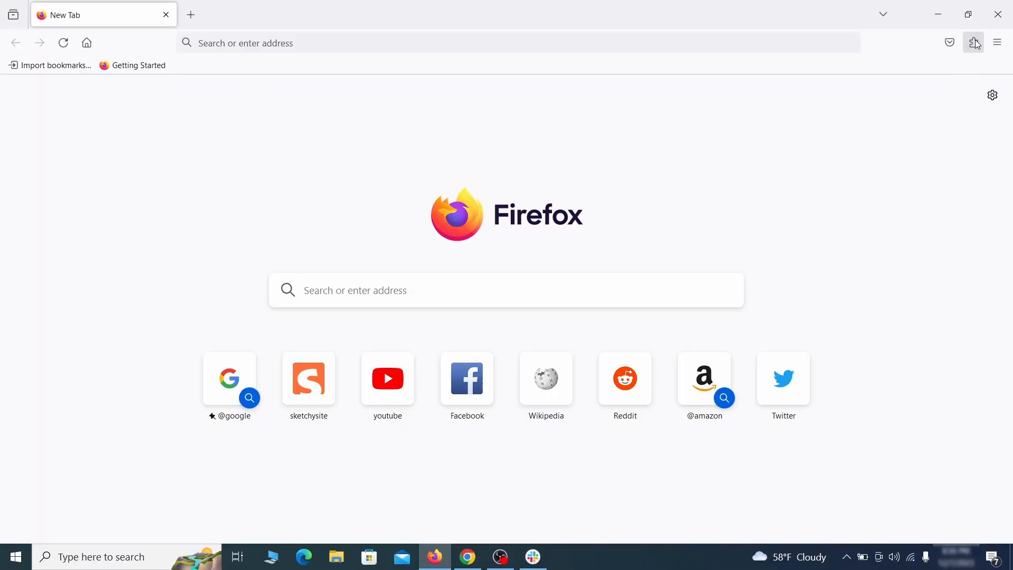
Step: In Firefox's Add-ons Manager, disable the Contenu+ extension and remove it
{"action": "left_click", "coordinate": [973, 42]}
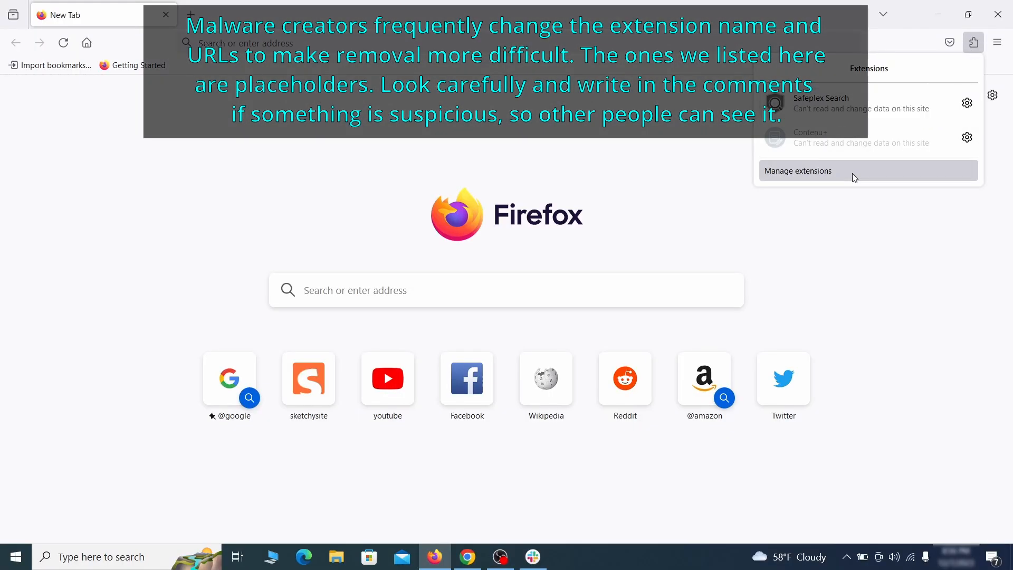
{"action": "left_click", "coordinate": [797, 171]}
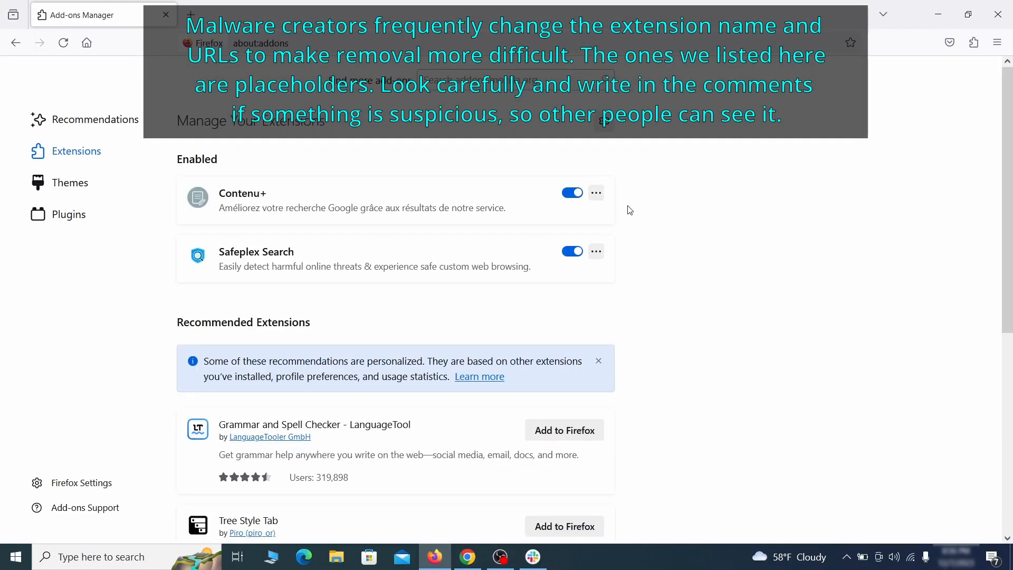
{"action": "left_click", "coordinate": [595, 192]}
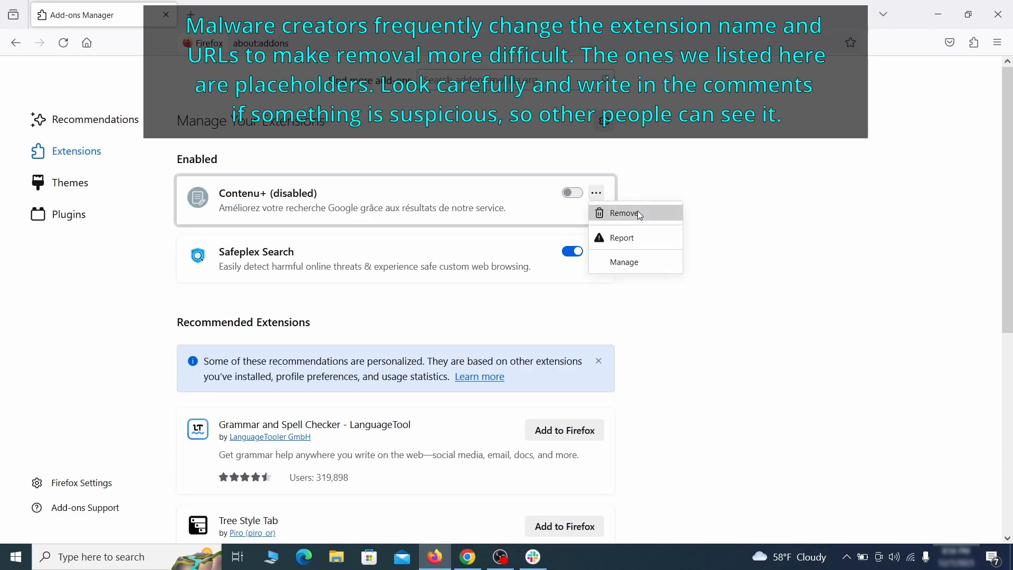
{"action": "left_click", "coordinate": [624, 213]}
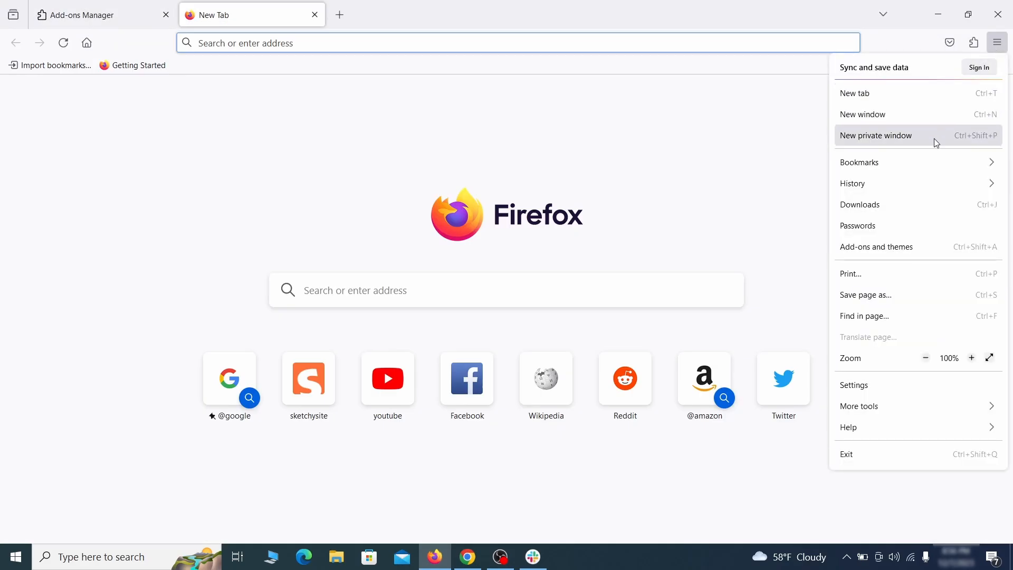
Step: Clear the custom homepage address in Firefox's Home settings
{"action": "left_click", "coordinate": [852, 384]}
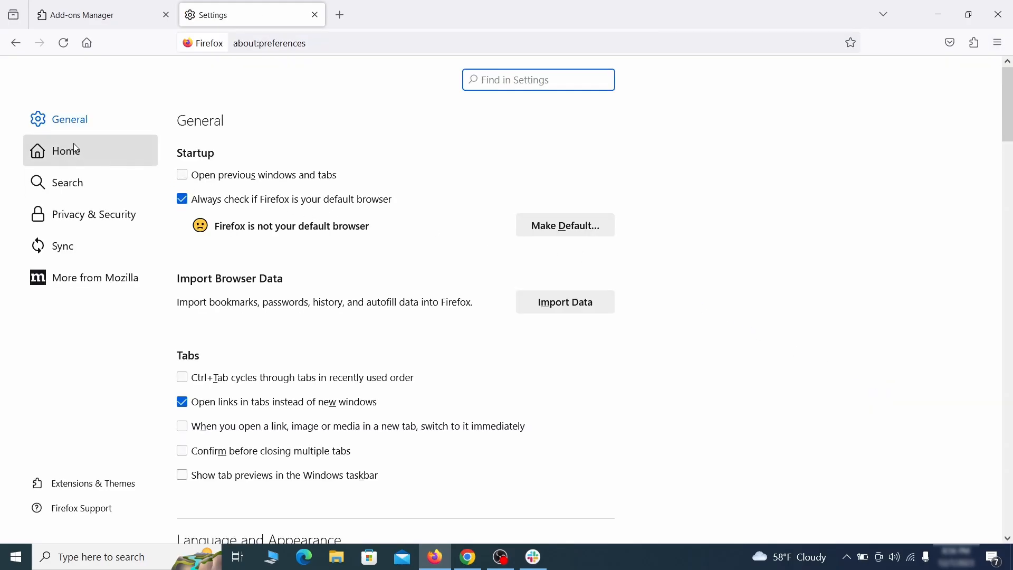
{"action": "left_click", "coordinate": [65, 151]}
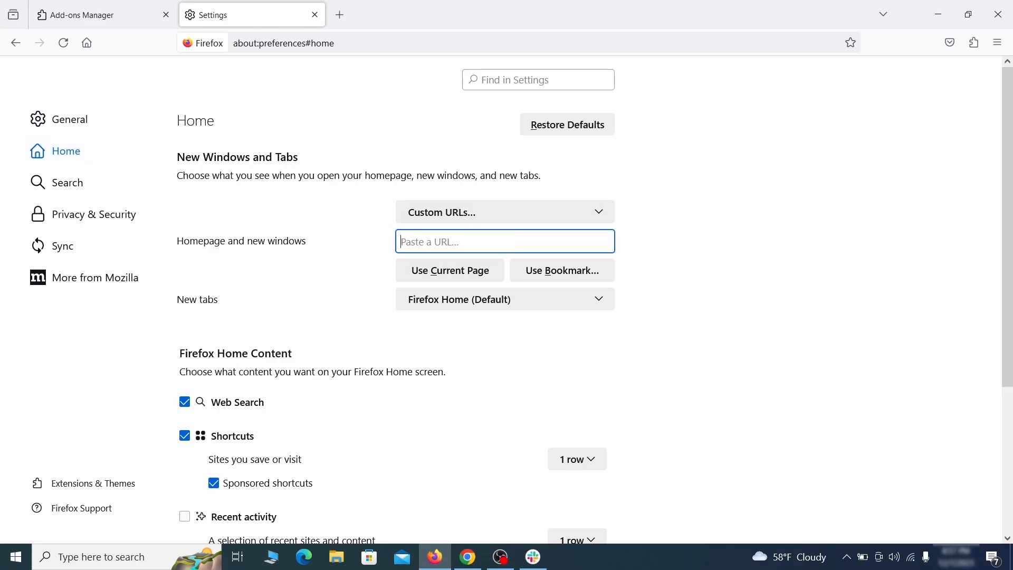
Step: Bring up the Default Search Engine choices in Firefox's Search settings, Yahoo still current
{"action": "left_click", "coordinate": [67, 182]}
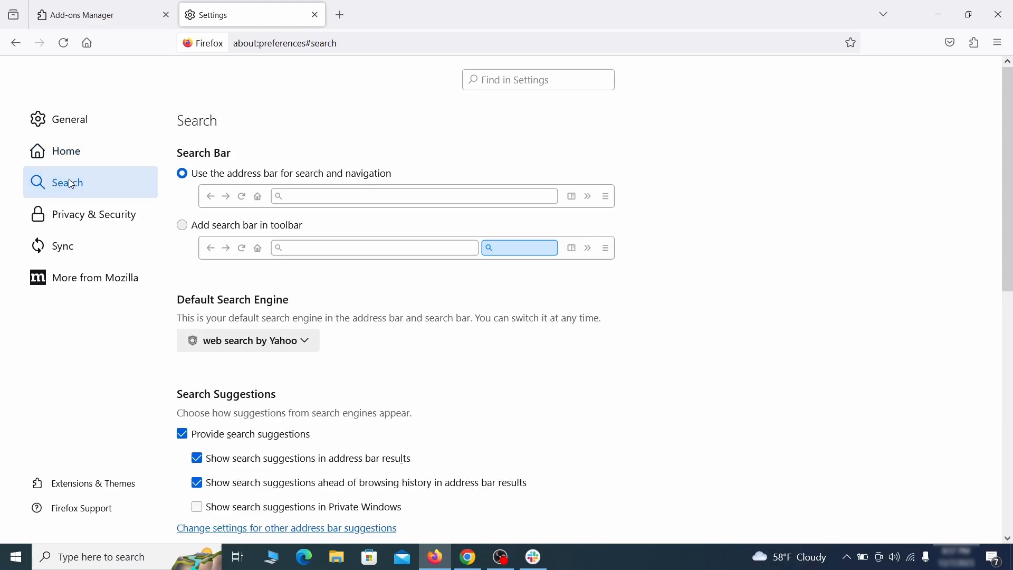
{"action": "scroll", "scroll_direction": "down", "scroll_amount": 3}
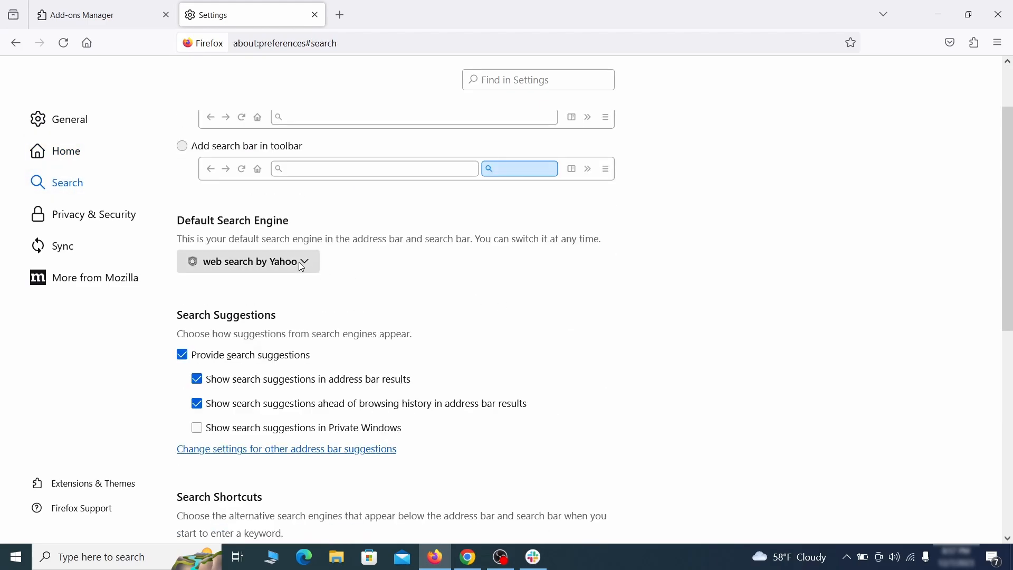
{"action": "mouse_move", "coordinate": [239, 241]}
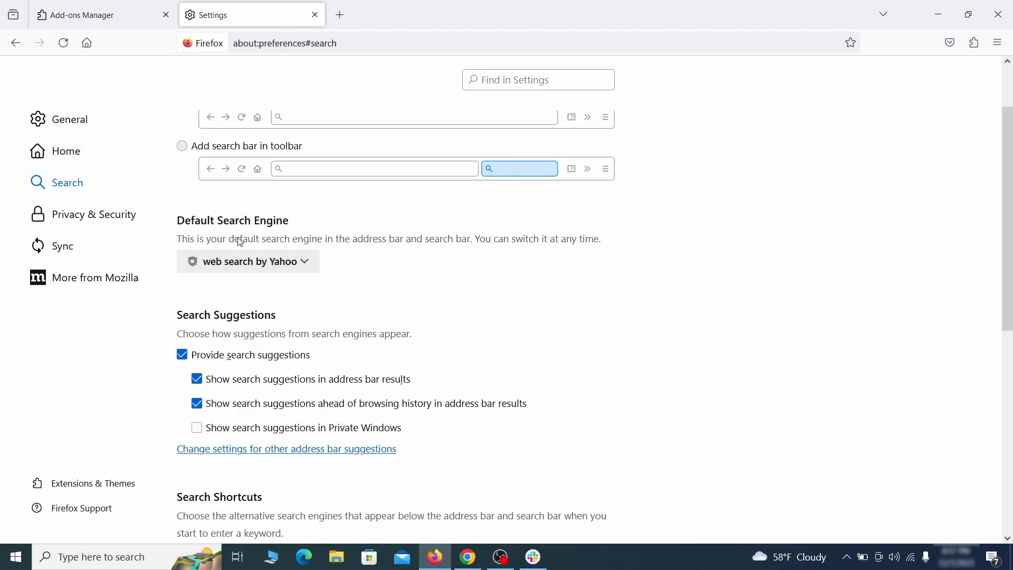
{"action": "left_click", "coordinate": [247, 261]}
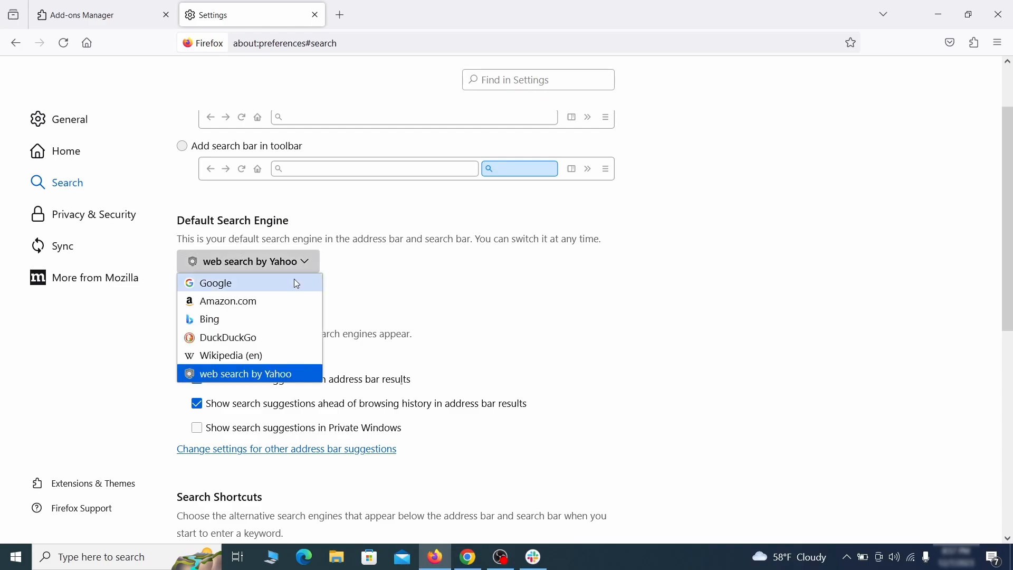
Step: Make Google Firefox's default search engine and remove the Safeplex 'web search by Yahoo' engine
{"action": "left_click", "coordinate": [215, 283]}
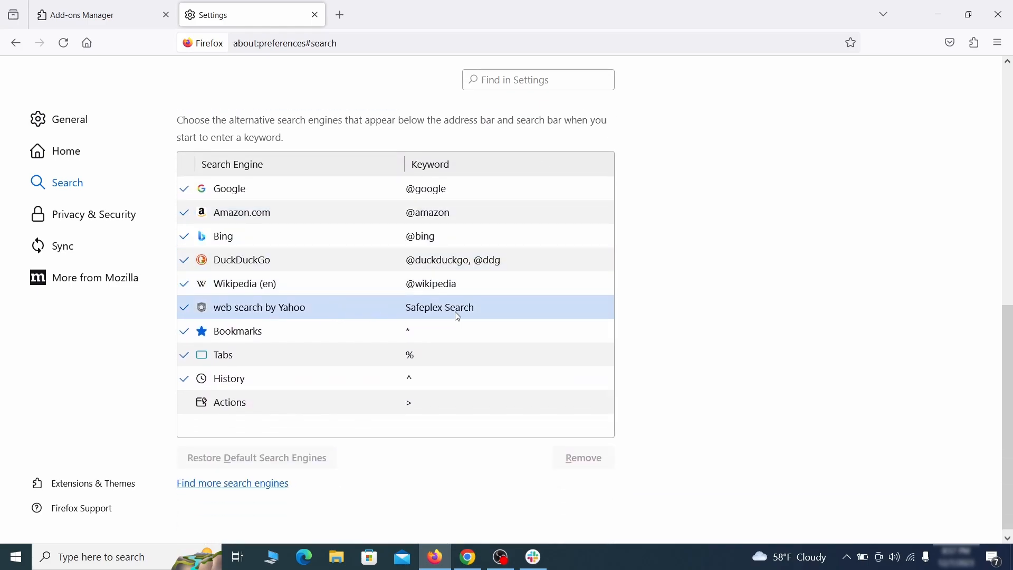
{"action": "left_click", "coordinate": [258, 307]}
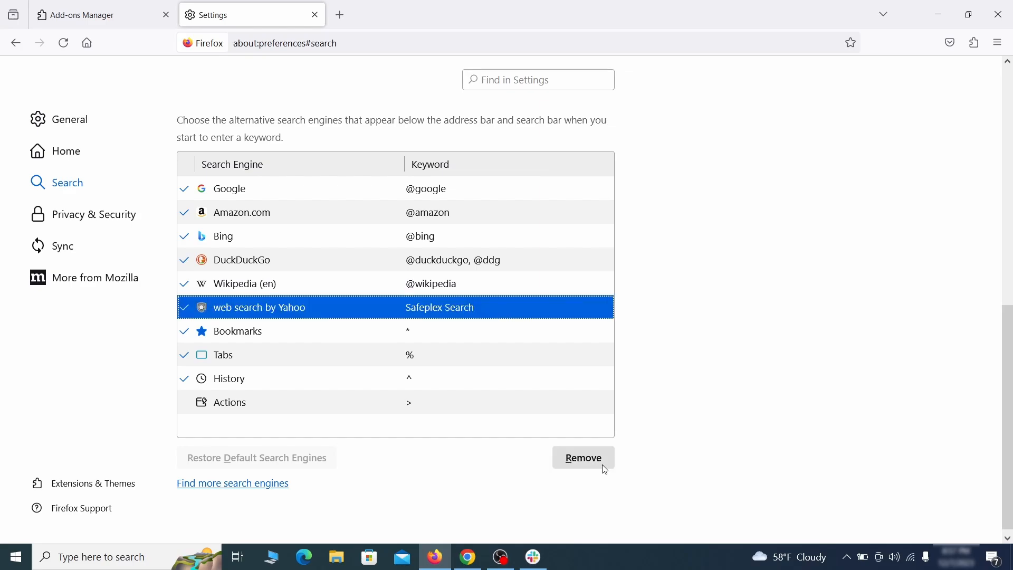
{"action": "left_click", "coordinate": [582, 456]}
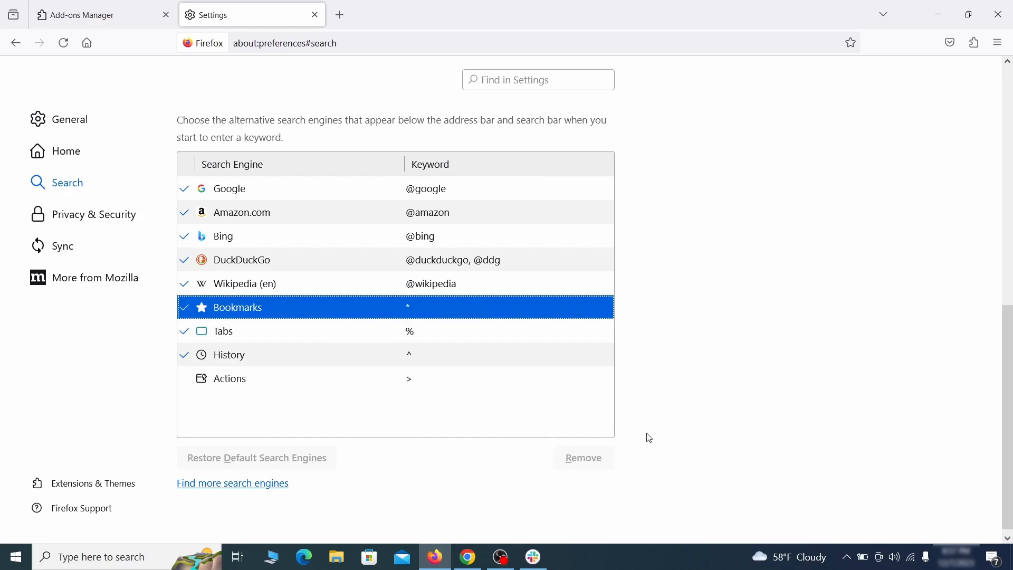
{"action": "scroll", "scroll_direction": "up", "scroll_amount": 3}
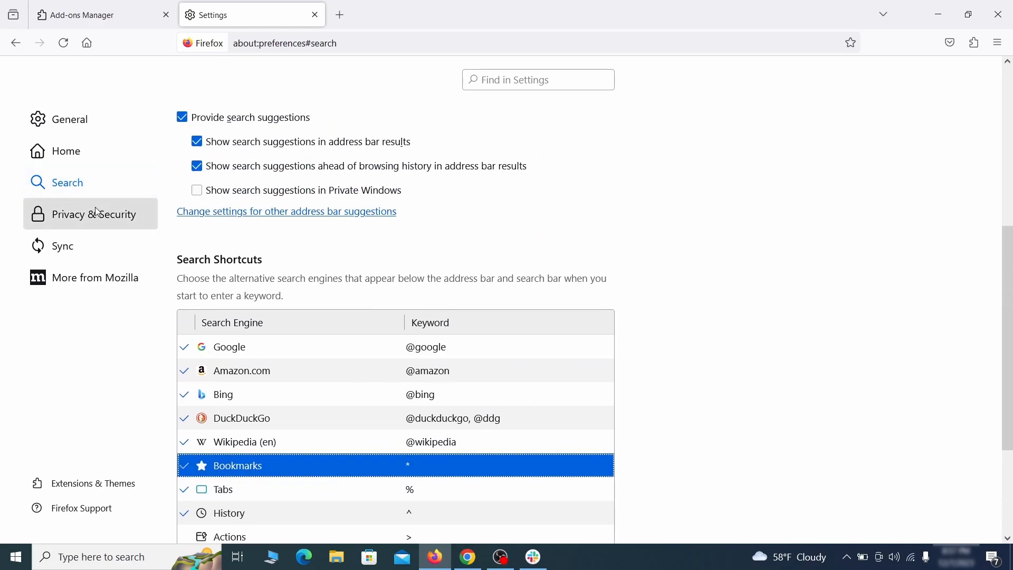
Step: Clear Firefox's cookies, site data and cached web content from Privacy & Security
{"action": "left_click", "coordinate": [93, 214]}
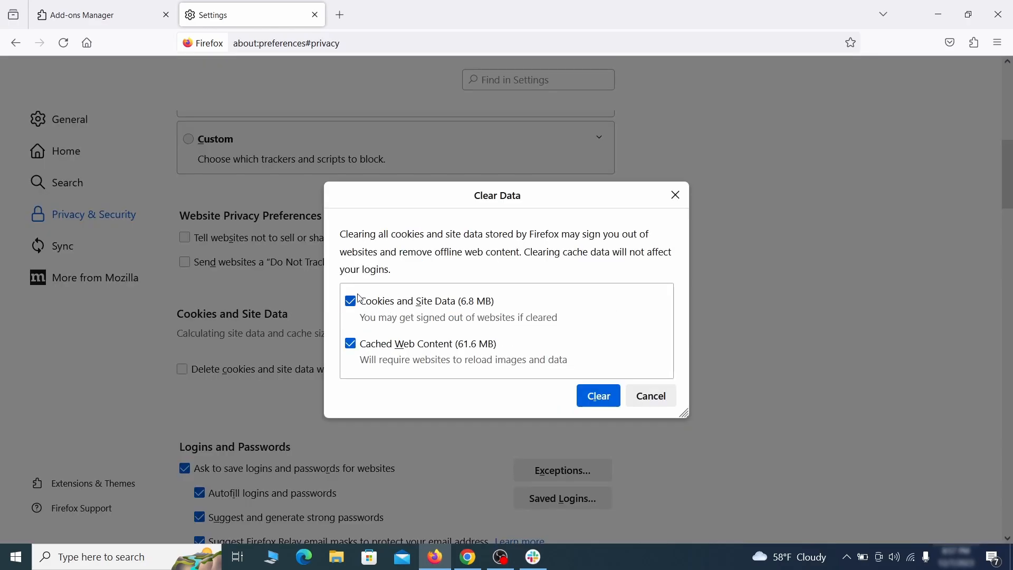
{"action": "left_click", "coordinate": [596, 396]}
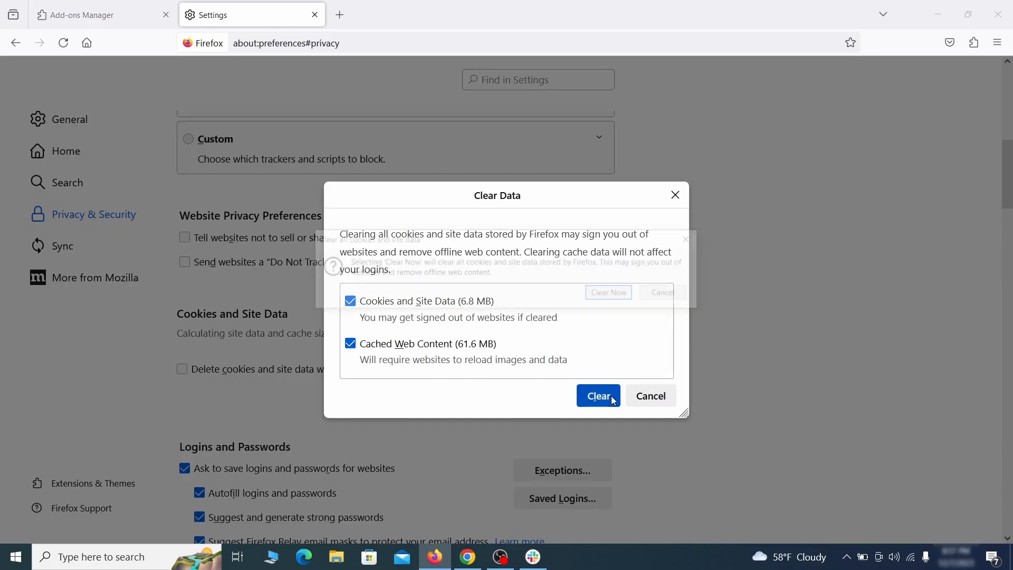
{"action": "left_click", "coordinate": [597, 396]}
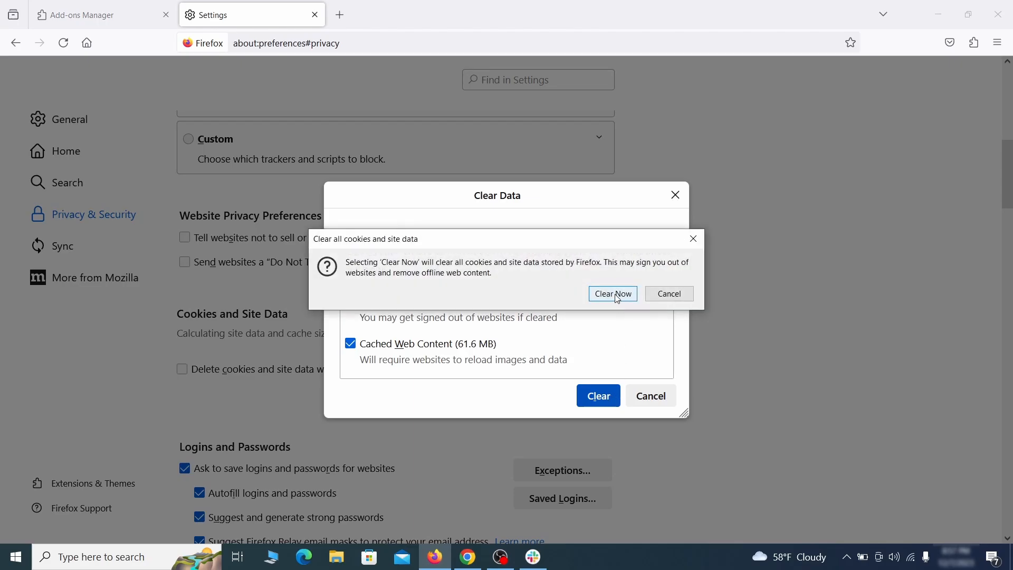
{"action": "left_click", "coordinate": [612, 293]}
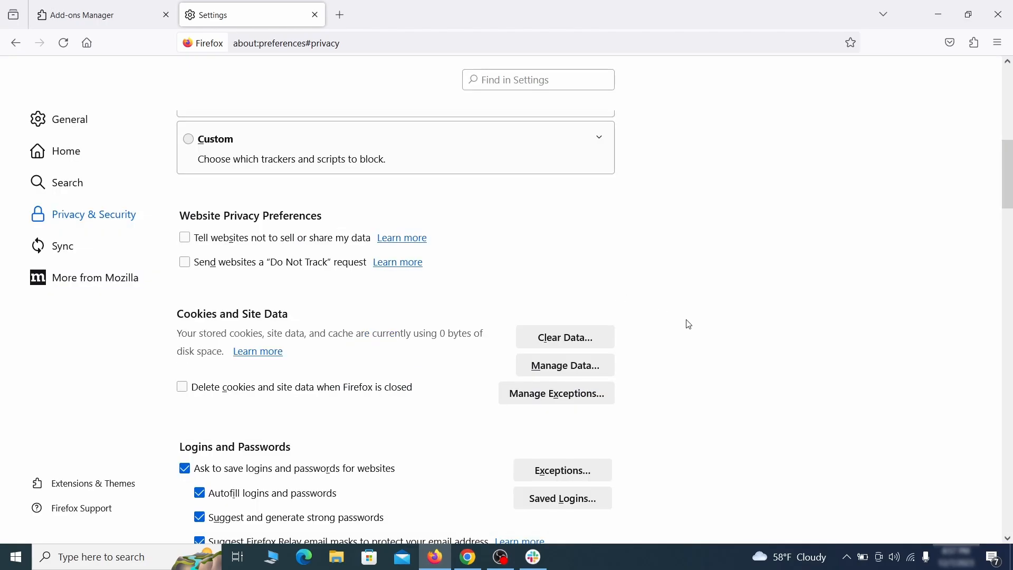
Step: Bring up the notification permissions under Firefox's site Permissions
{"action": "scroll", "scroll_direction": "down", "scroll_amount": 3}
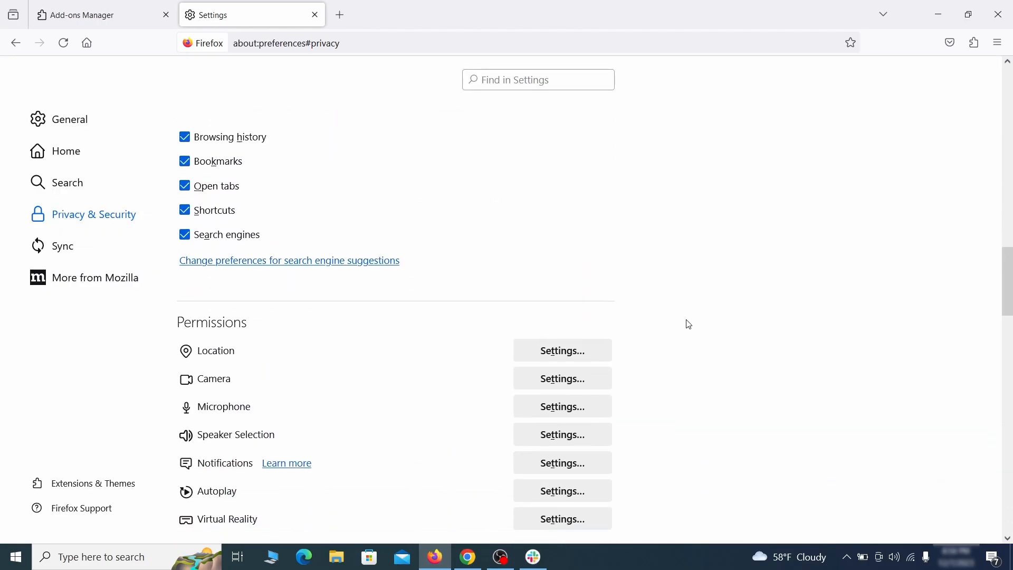
{"action": "scroll", "scroll_direction": "down", "scroll_amount": 3}
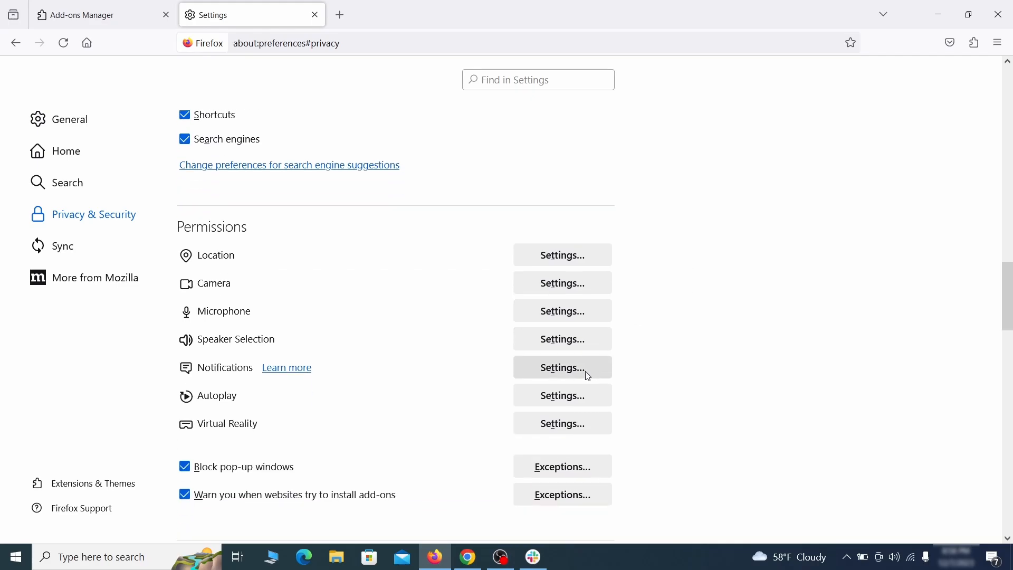
{"action": "left_click", "coordinate": [560, 367]}
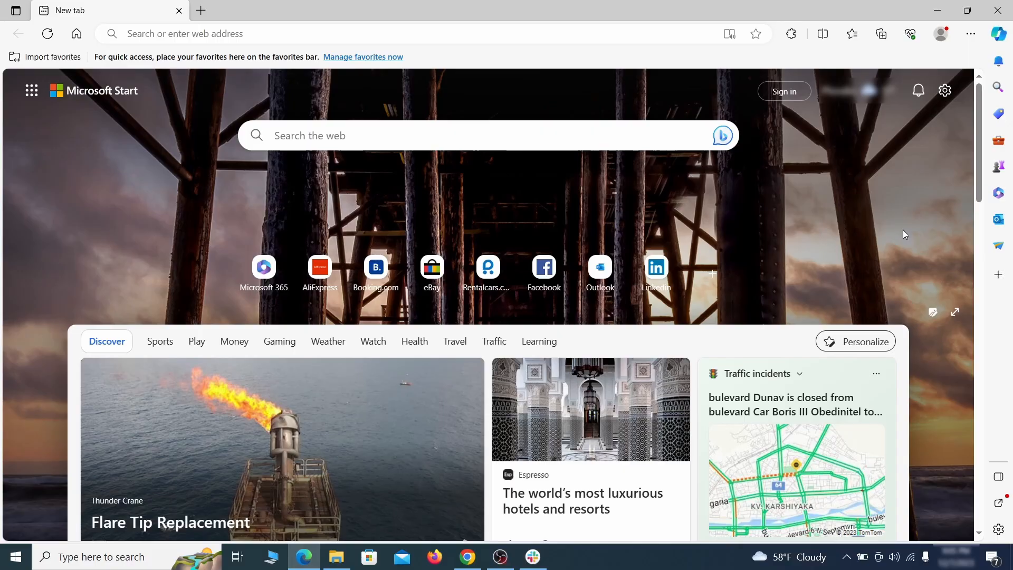
{"action": "mouse_move", "coordinate": [968, 34]}
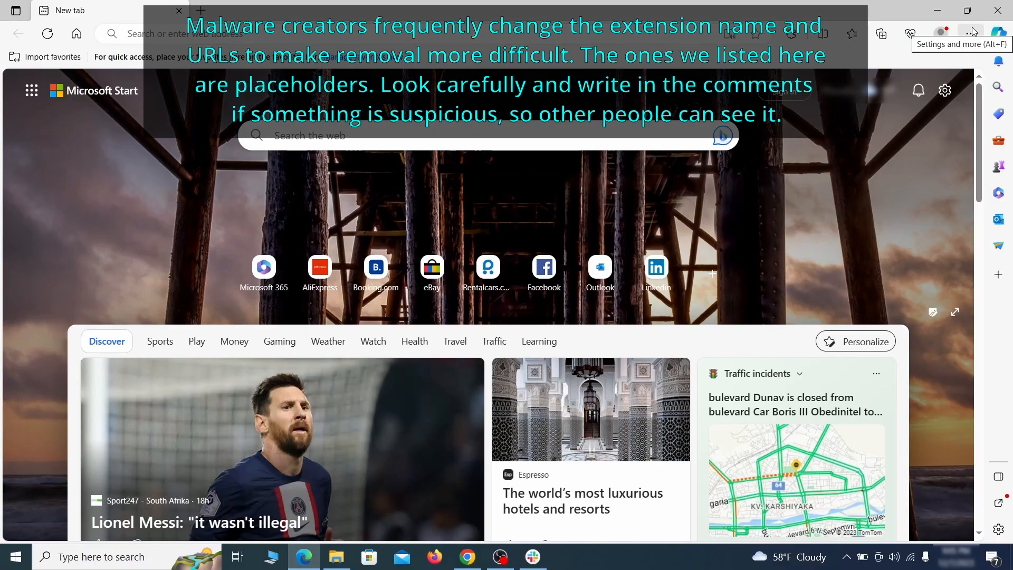
Step: Switch off and remove the Quidco Cashback Reminder extension from Edge's extensions page
{"action": "left_click", "coordinate": [910, 34]}
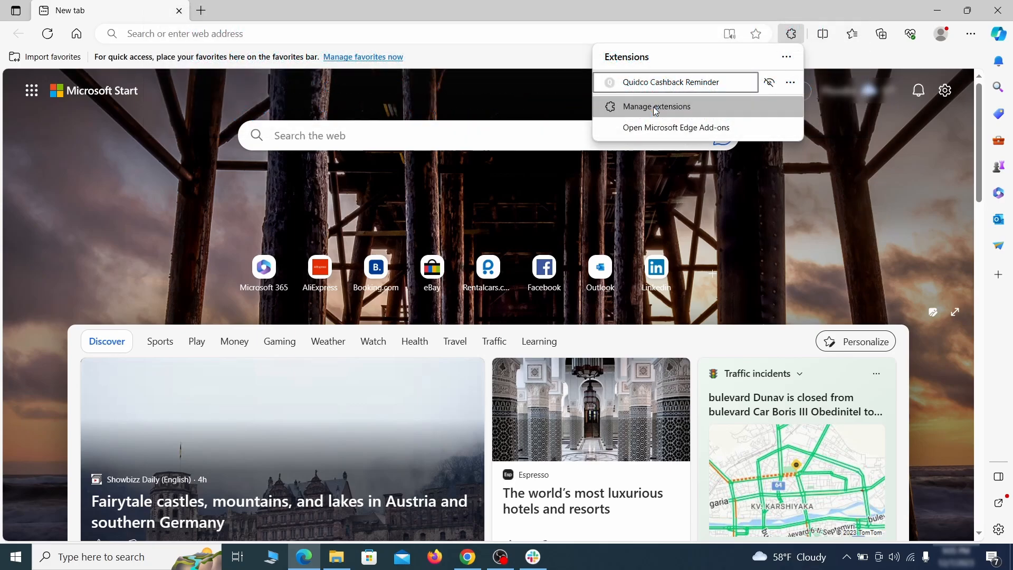
{"action": "left_click", "coordinate": [655, 106]}
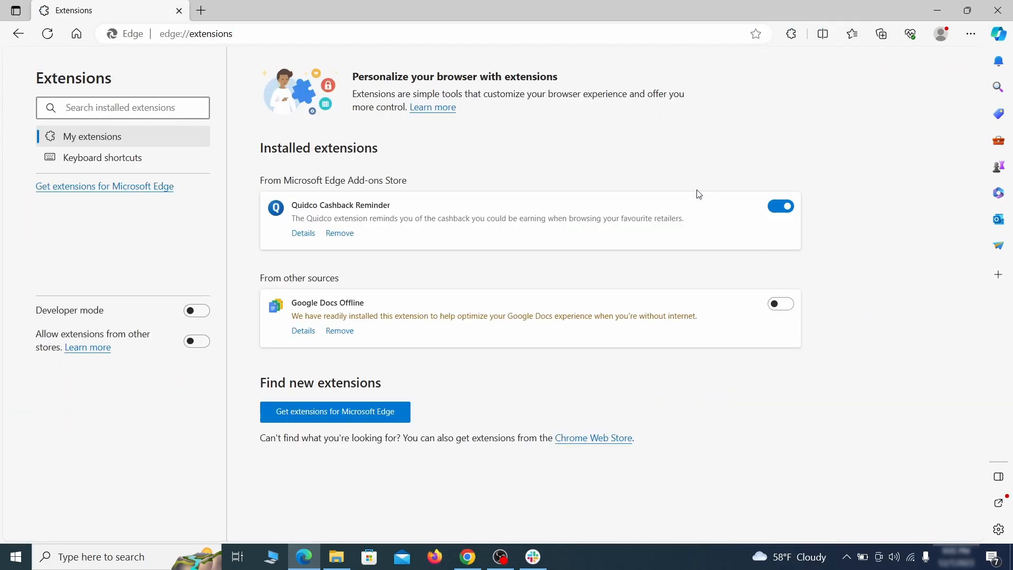
{"action": "left_click", "coordinate": [780, 206]}
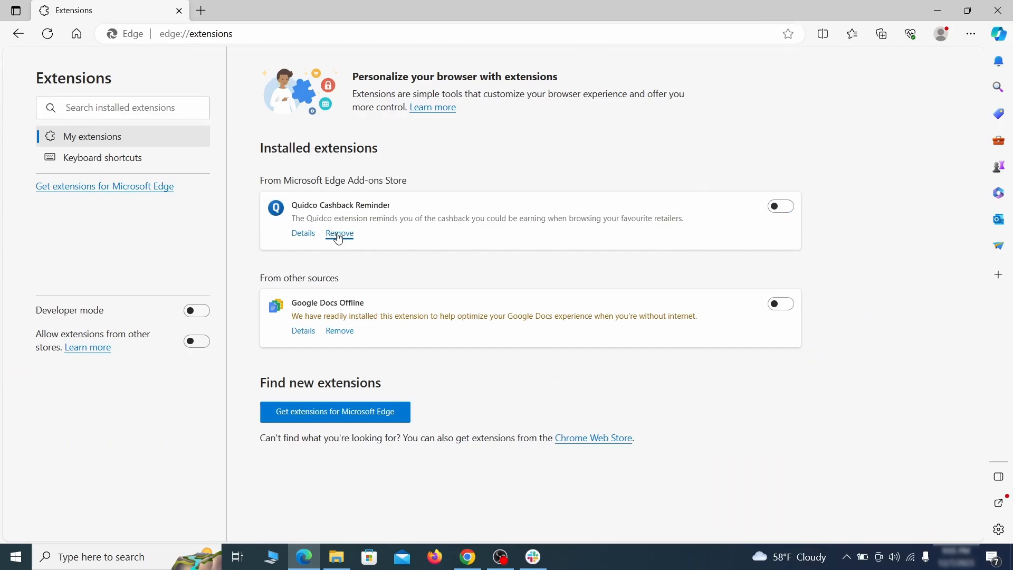
{"action": "left_click", "coordinate": [339, 233]}
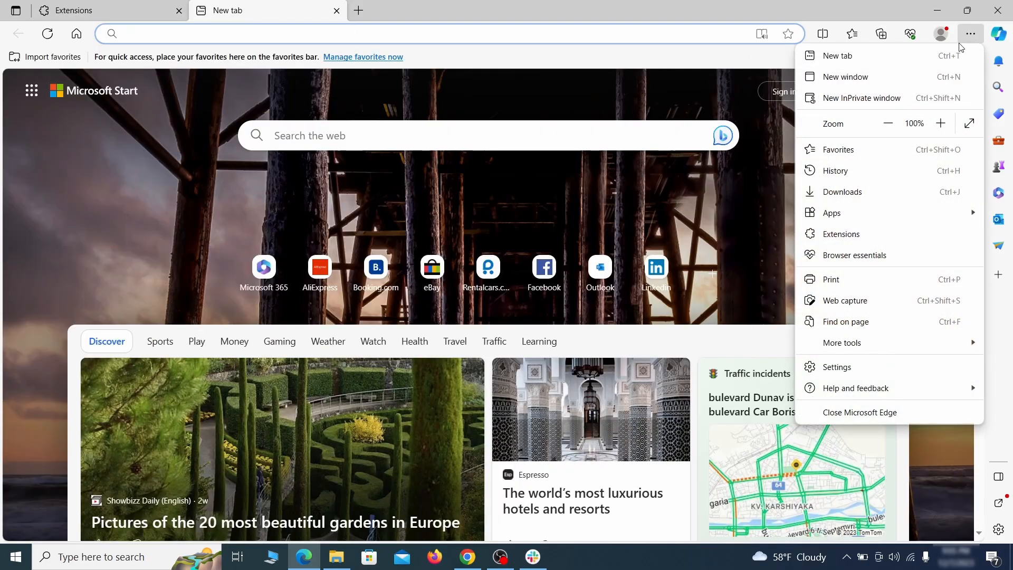
Step: Clear Edge's browsing data for the last hour, including cookies, cached files and site permissions
{"action": "left_click", "coordinate": [835, 366]}
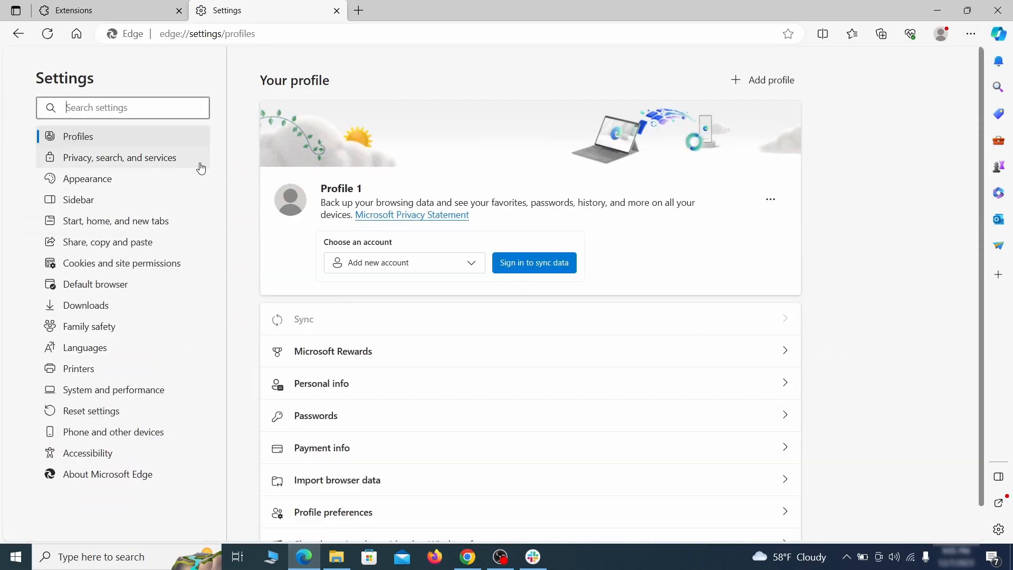
{"action": "left_click", "coordinate": [120, 157]}
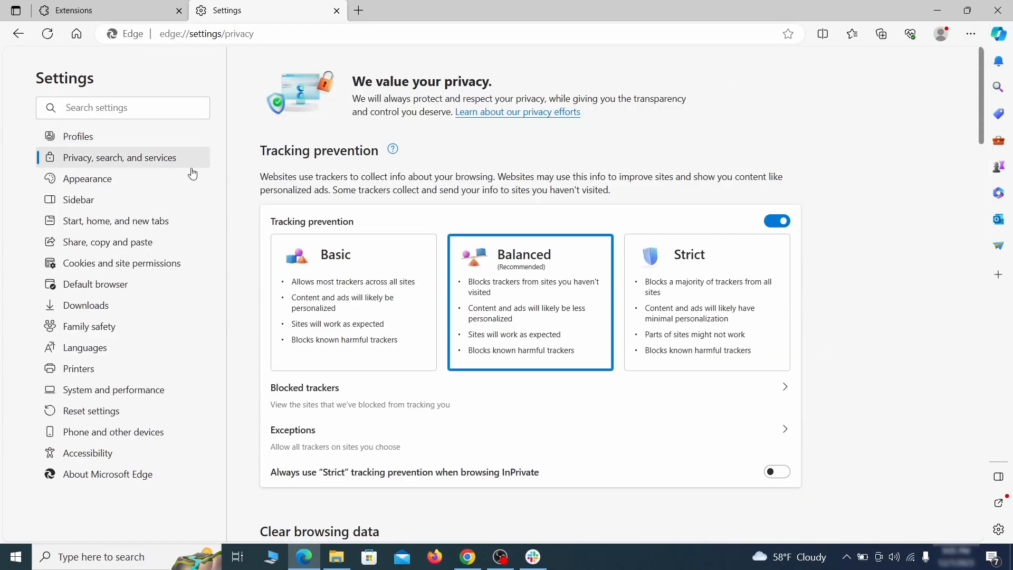
{"action": "scroll", "scroll_direction": "down", "scroll_amount": 3}
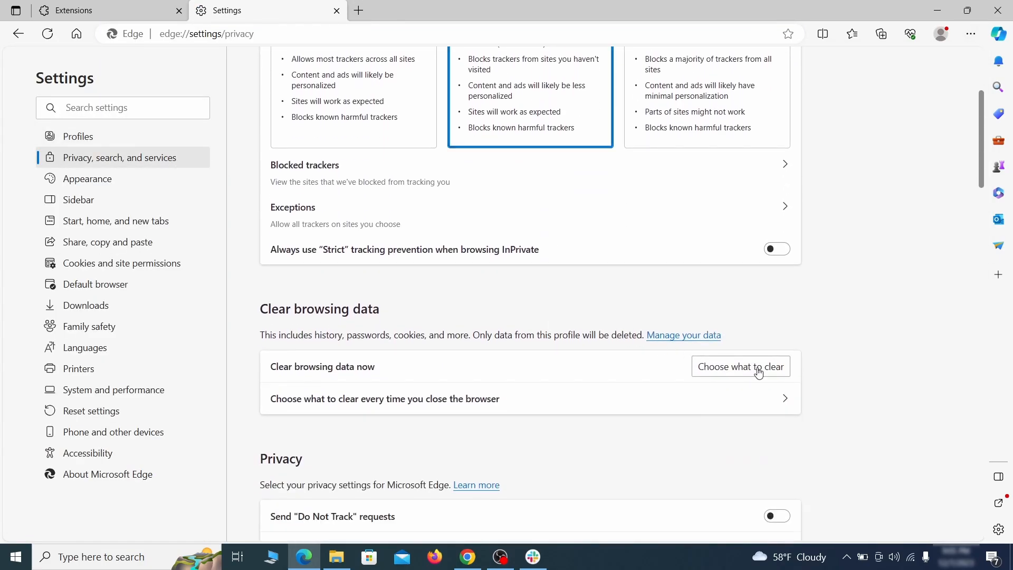
{"action": "left_click", "coordinate": [740, 367]}
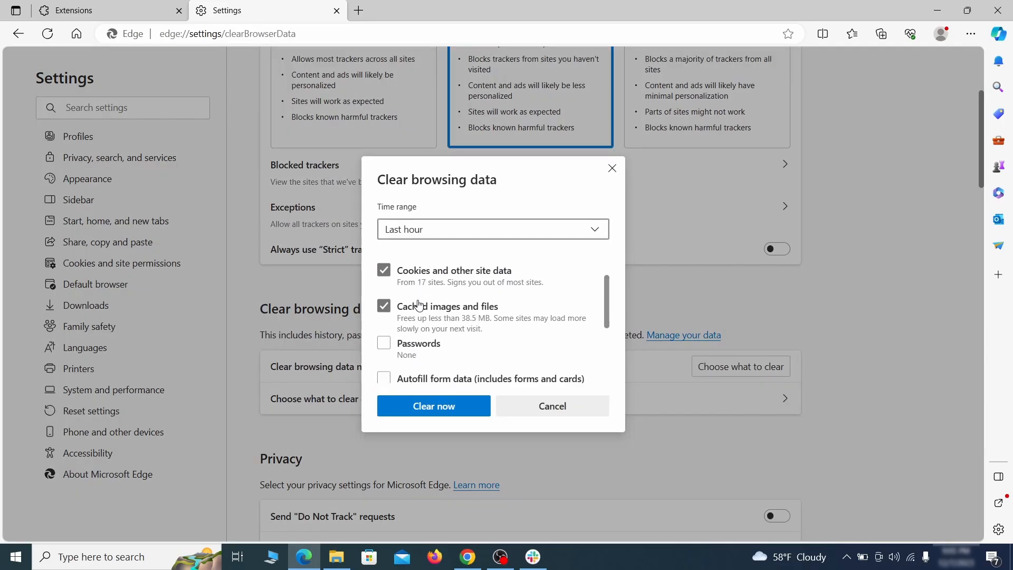
{"action": "scroll", "scroll_direction": "down", "scroll_amount": 3}
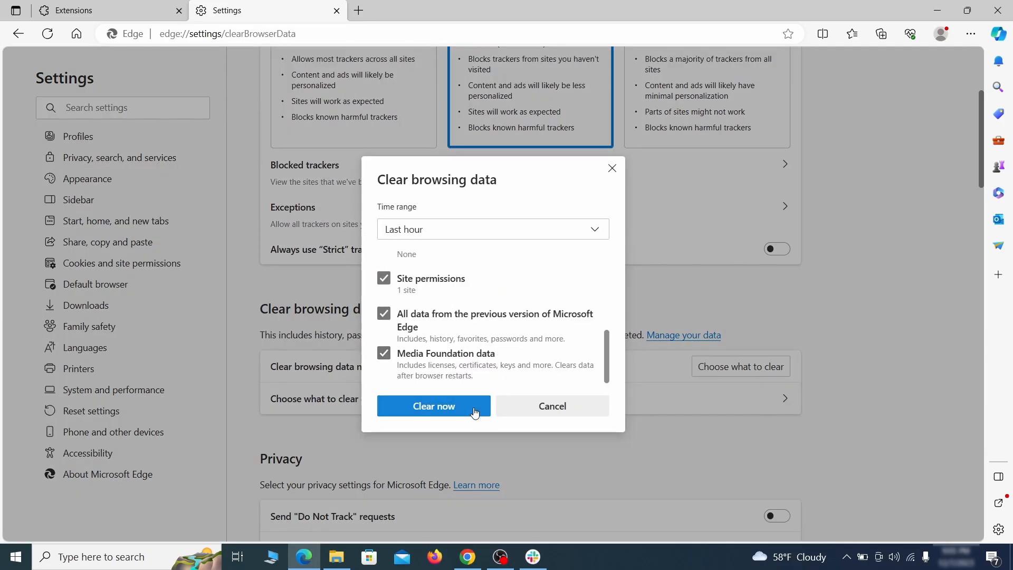
{"action": "left_click", "coordinate": [433, 405]}
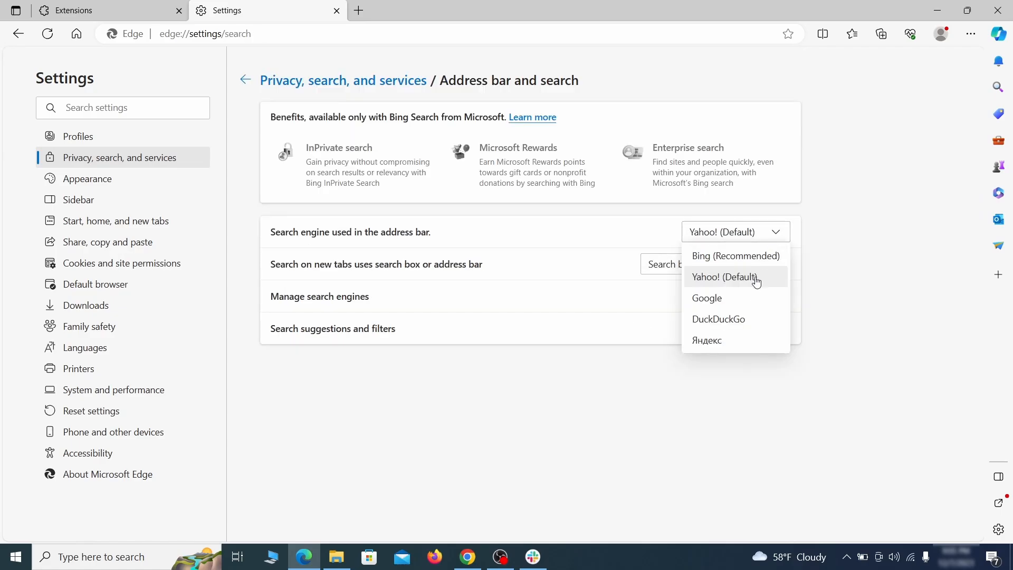
Step: Make Google Edge's address-bar search engine and remove the ExampleRougeURL.com search engine
{"action": "left_click", "coordinate": [706, 298]}
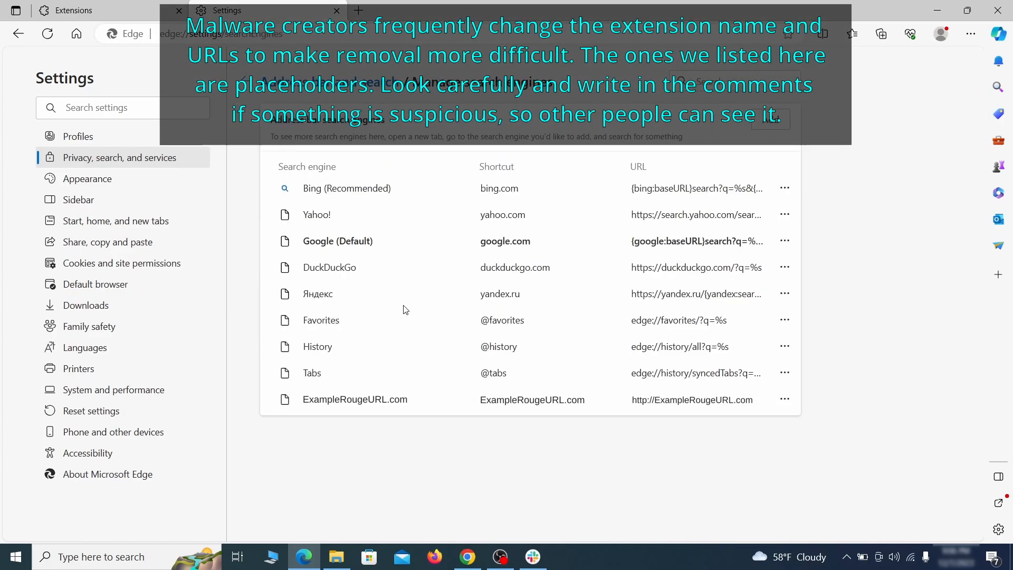
{"action": "mouse_move", "coordinate": [347, 387]}
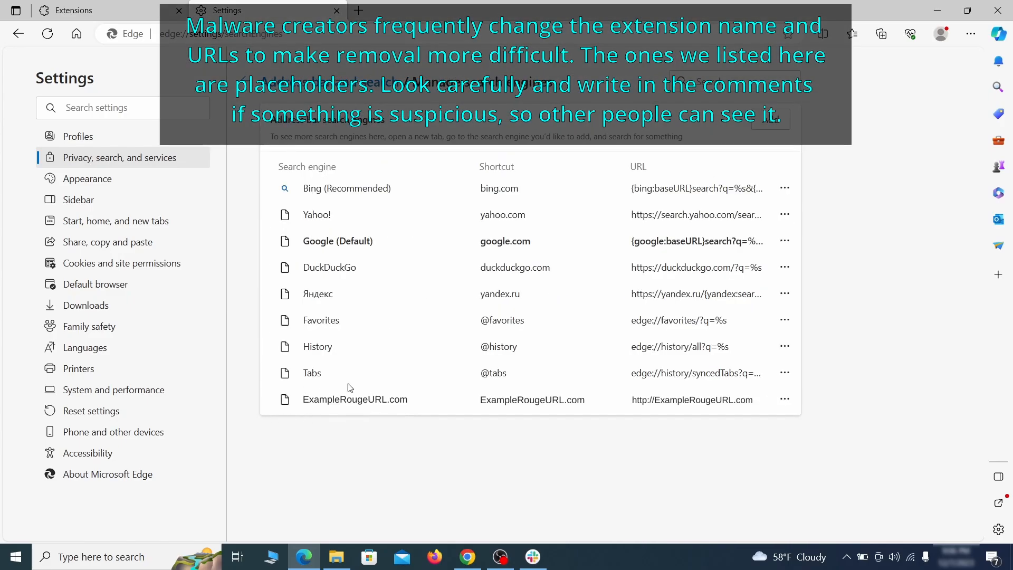
{"action": "left_click", "coordinate": [784, 398]}
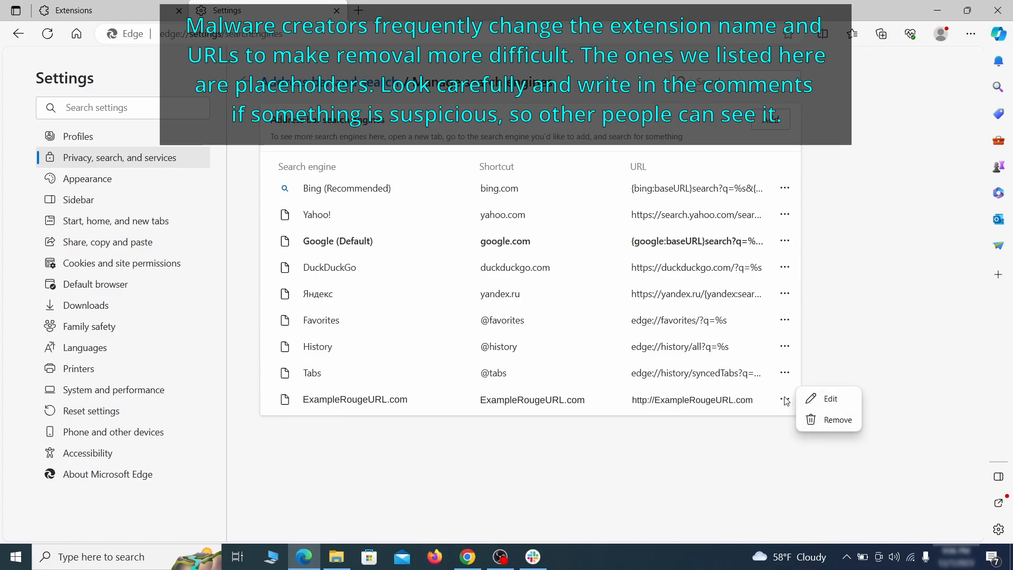
{"action": "left_click", "coordinate": [837, 419]}
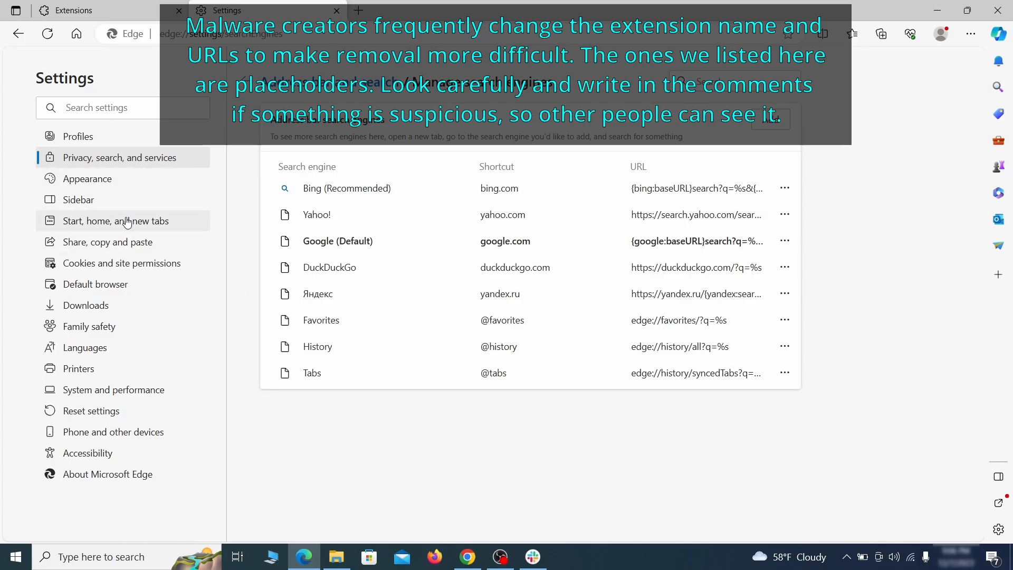
Step: Delete the ExampleRougeURL.com startup page from Edge's Start, home, and new tabs settings
{"action": "left_click", "coordinate": [116, 220]}
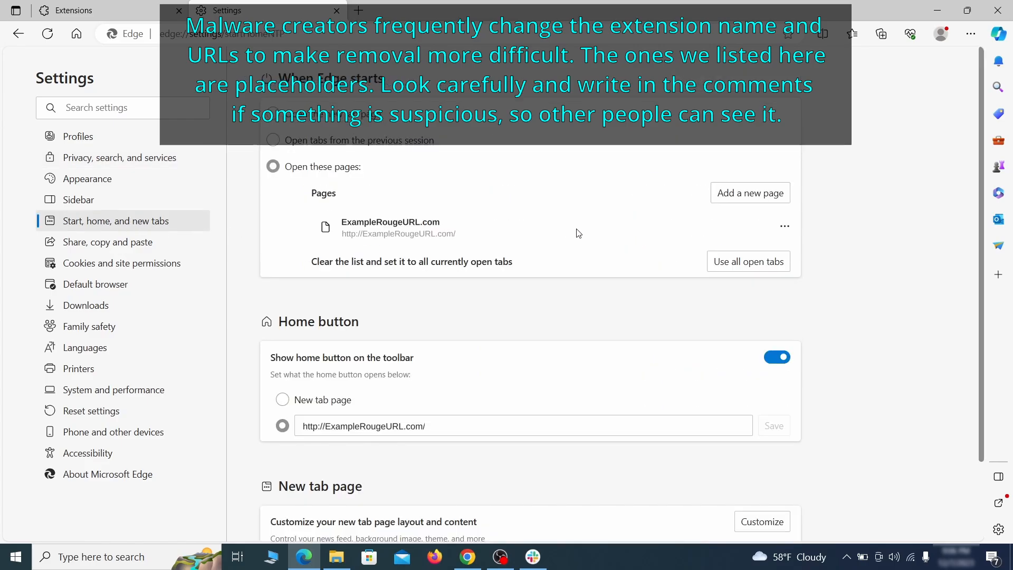
{"action": "left_click", "coordinate": [784, 225]}
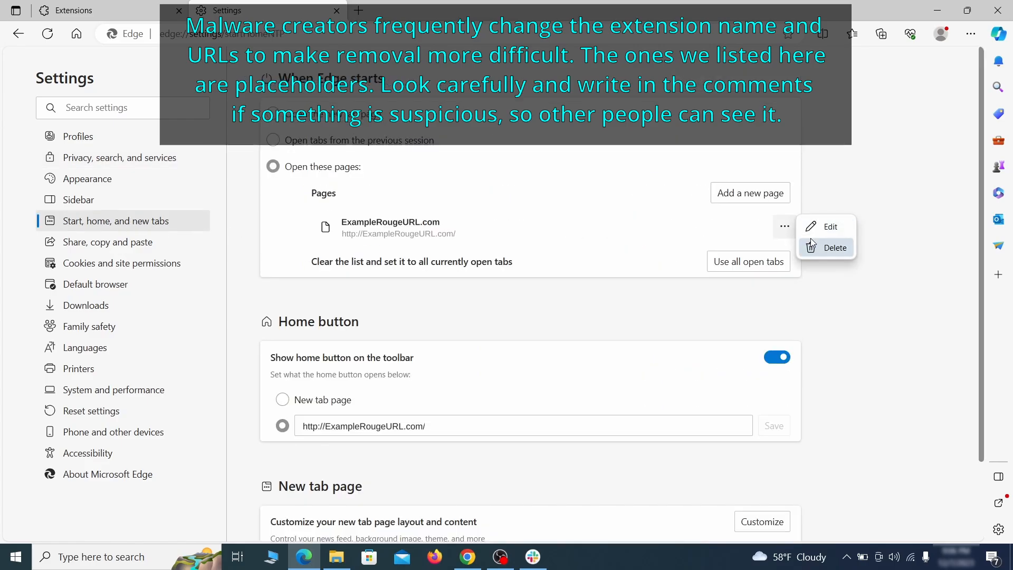
{"action": "left_click", "coordinate": [834, 247]}
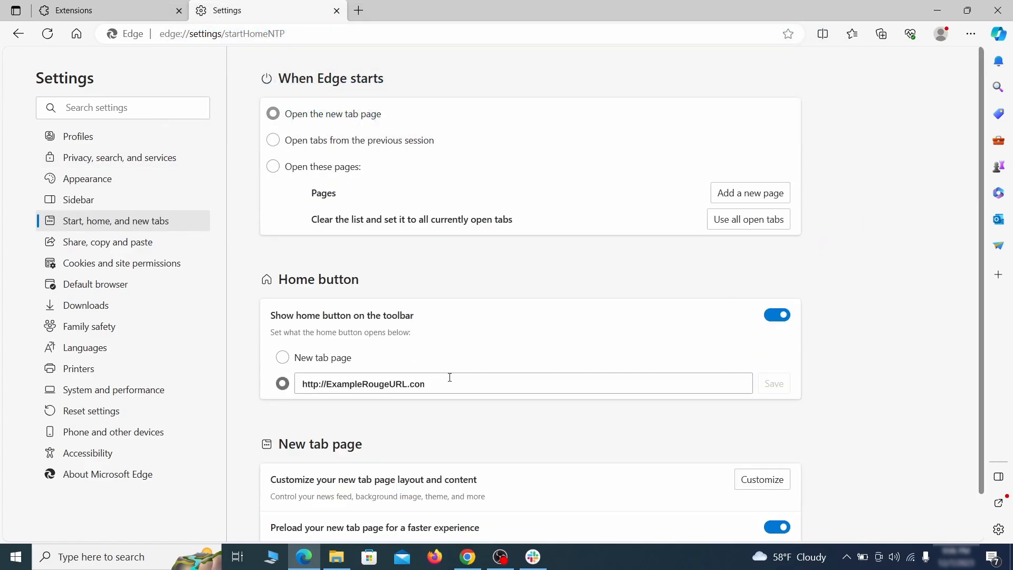
Step: Clear the rogue home URL so Edge's home button opens the new tab page
{"action": "triple_click", "coordinate": [363, 383]}
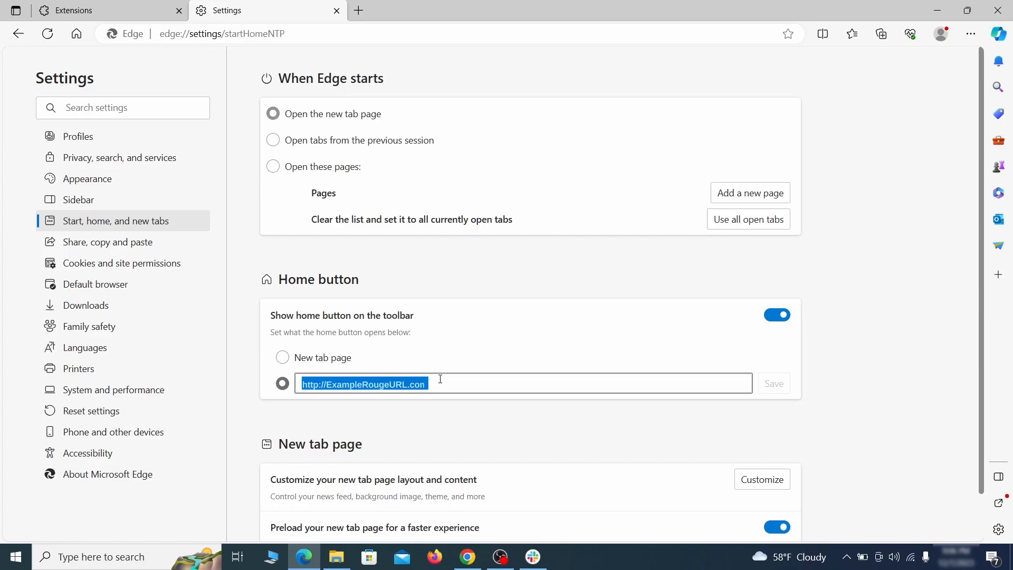
{"action": "left_click", "coordinate": [283, 358]}
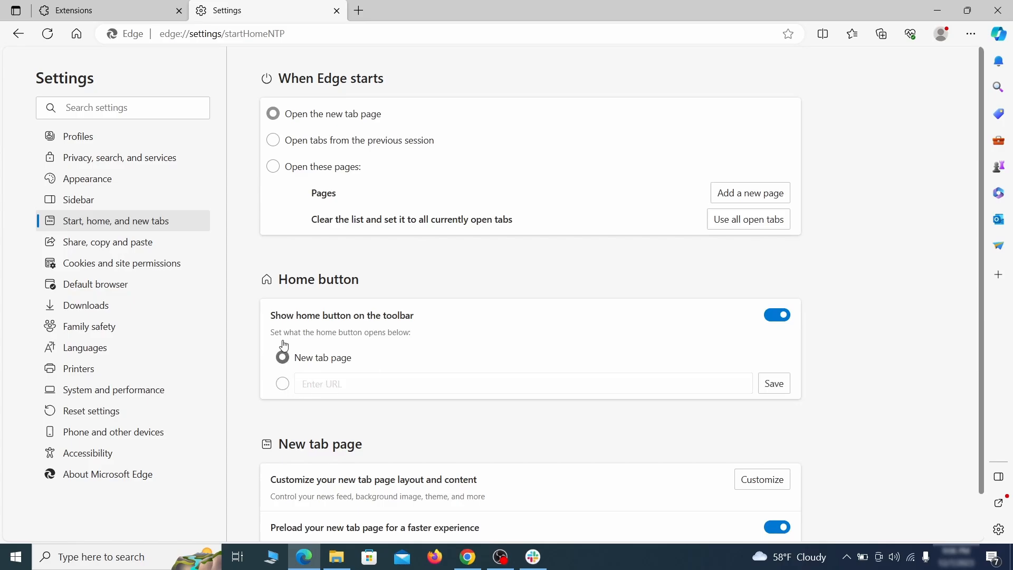
Step: Remove ExampleRougeURL.com from sites allowed to send notifications in Edge's Site permissions
{"action": "left_click", "coordinate": [122, 262]}
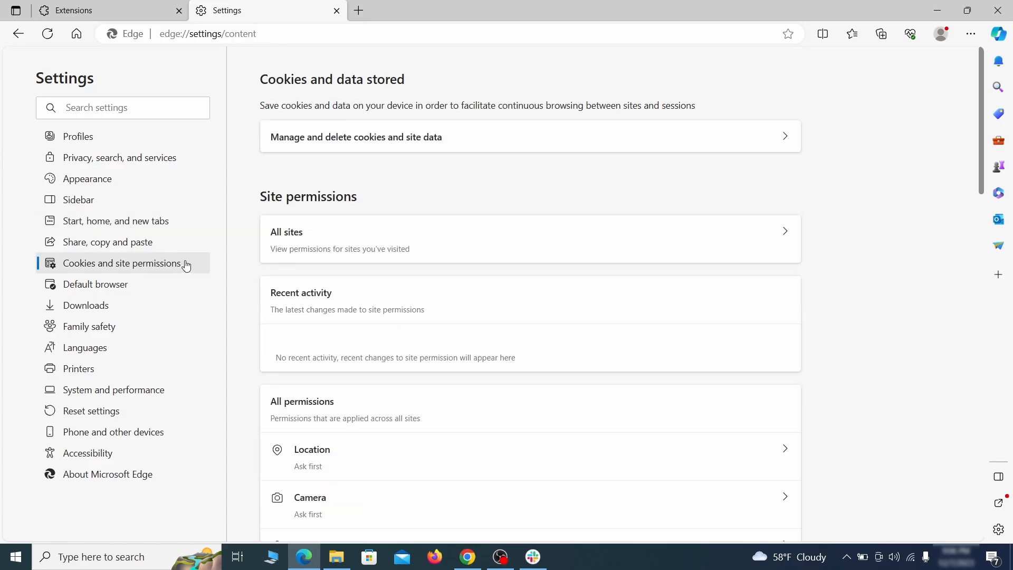
{"action": "scroll", "scroll_direction": "down", "scroll_amount": 3}
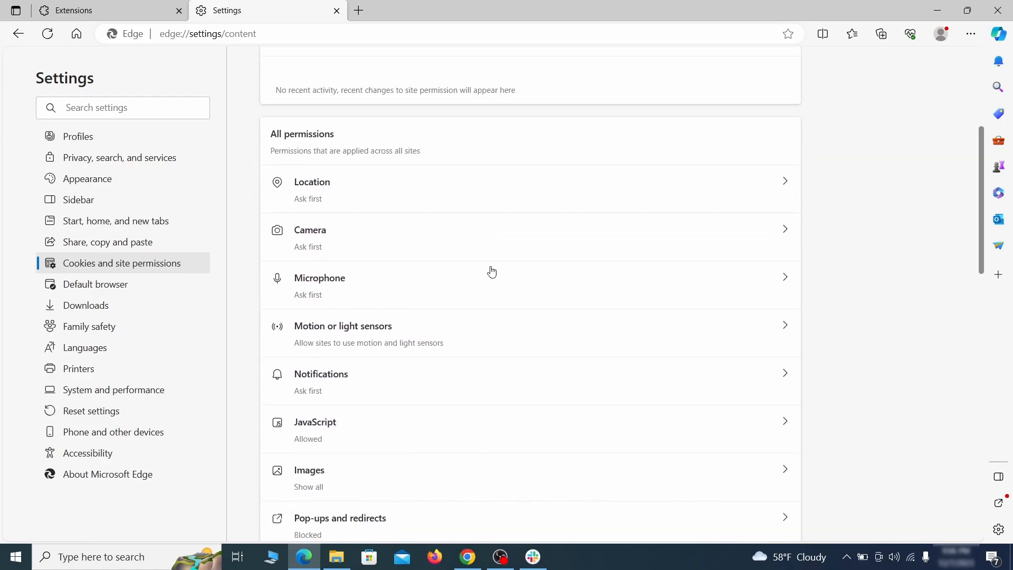
{"action": "scroll", "scroll_direction": "down", "scroll_amount": 3}
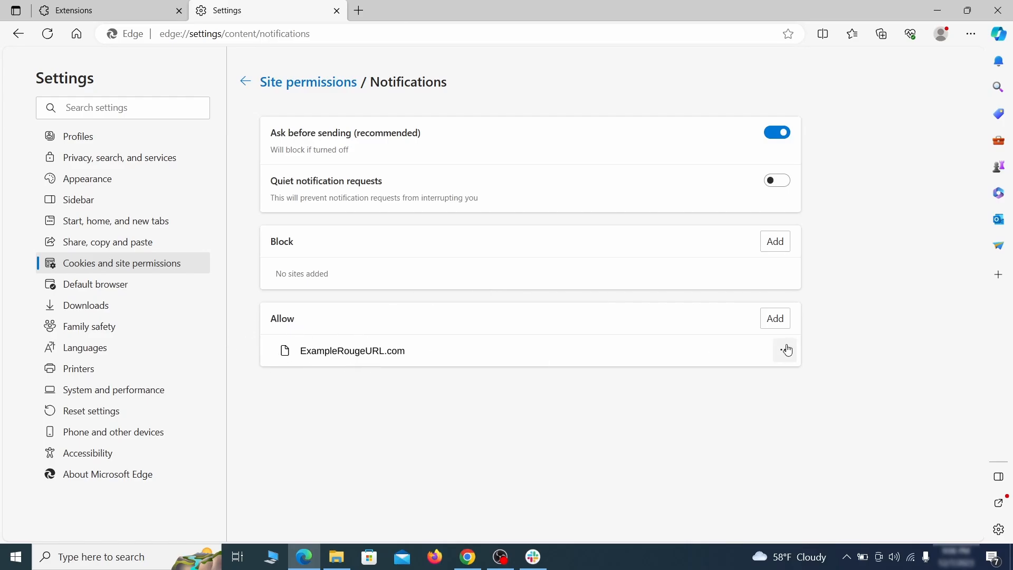
{"action": "left_click", "coordinate": [785, 351]}
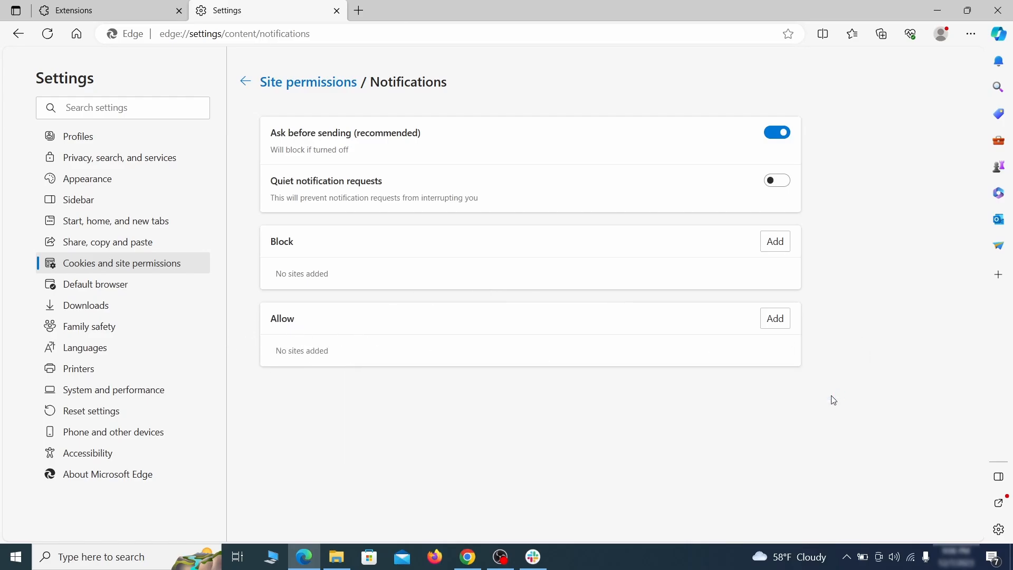